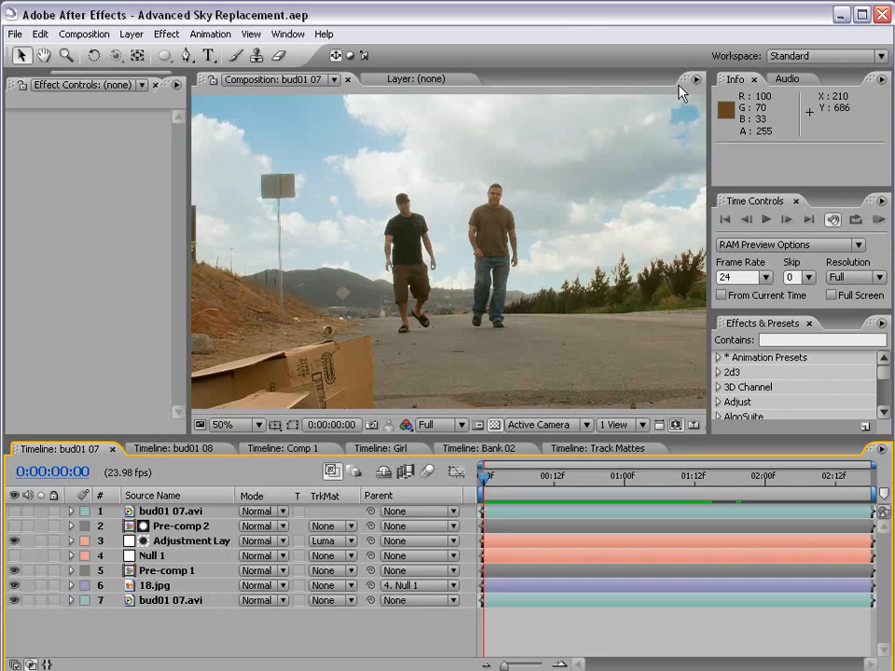
{"action": "mouse_move", "coordinate": [517, 324]}
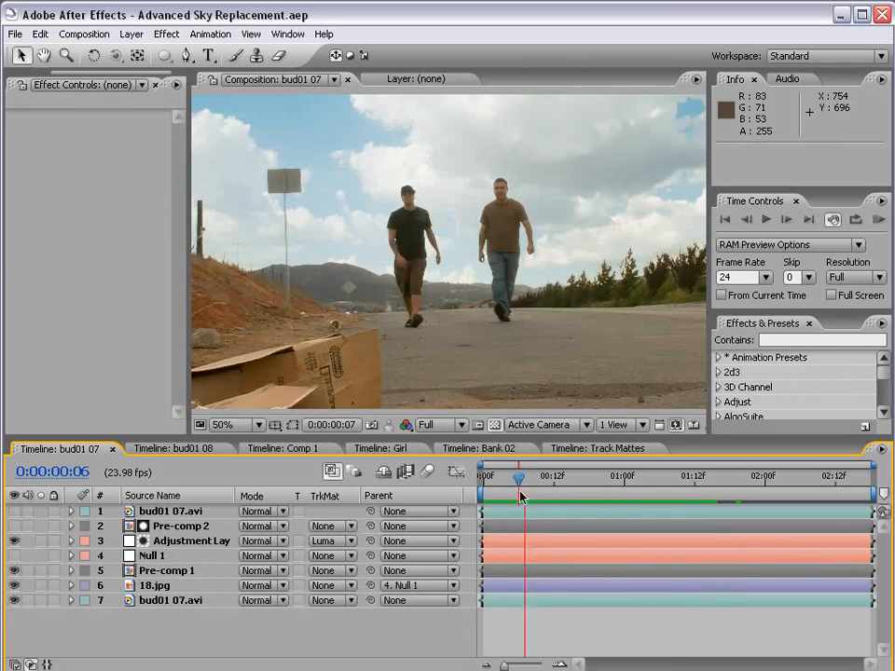
Step: Scrub the finished bud01 07 sky-replacement timeline, then switch to Comp 1
{"action": "left_click_drag", "start_coordinate": [519, 477], "coordinate": [497, 477]}
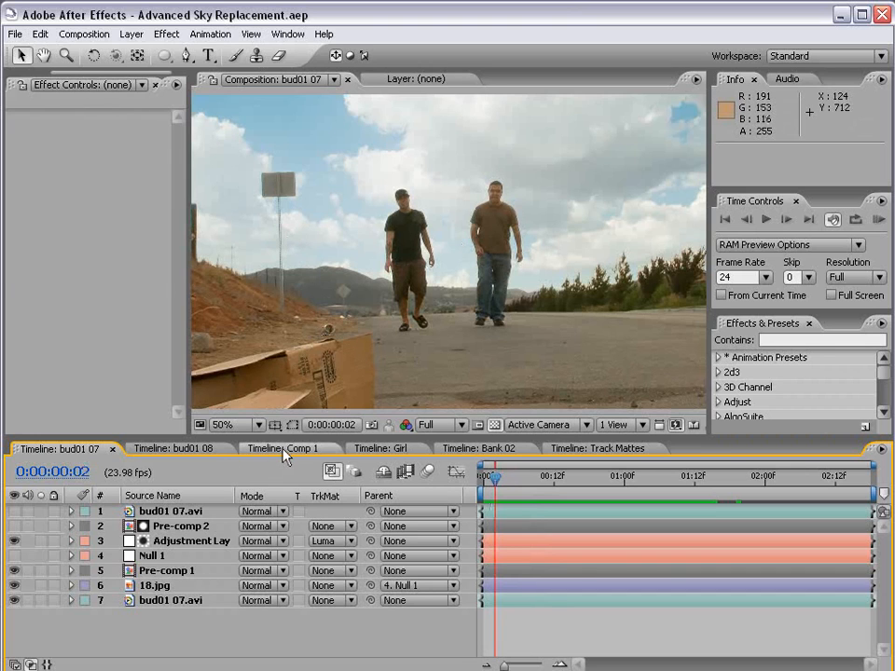
{"action": "left_click", "coordinate": [285, 449]}
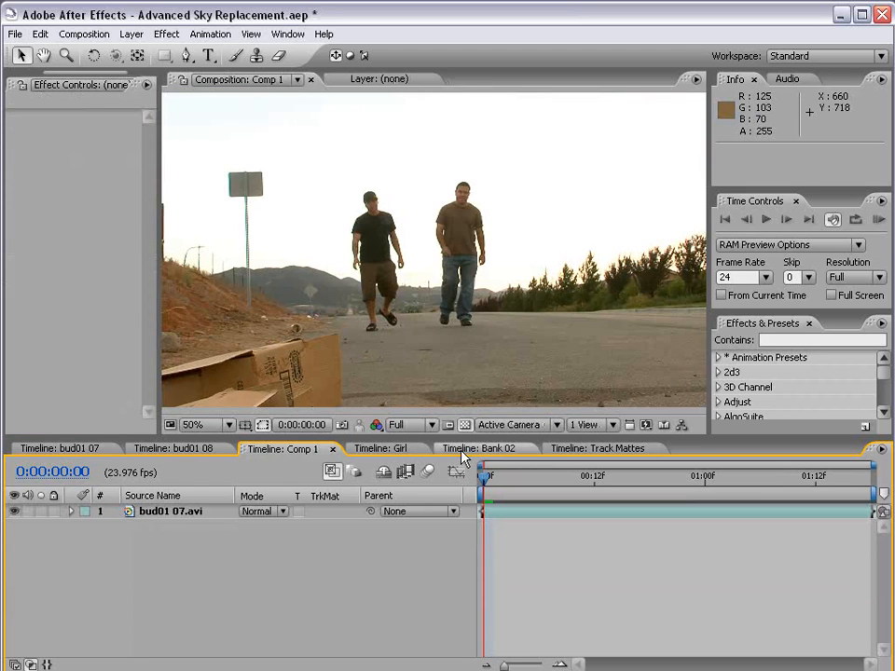
Step: Select the bud01 07.avi layer and duplicate it twice with Ctrl+D
{"action": "left_click", "coordinate": [168, 511]}
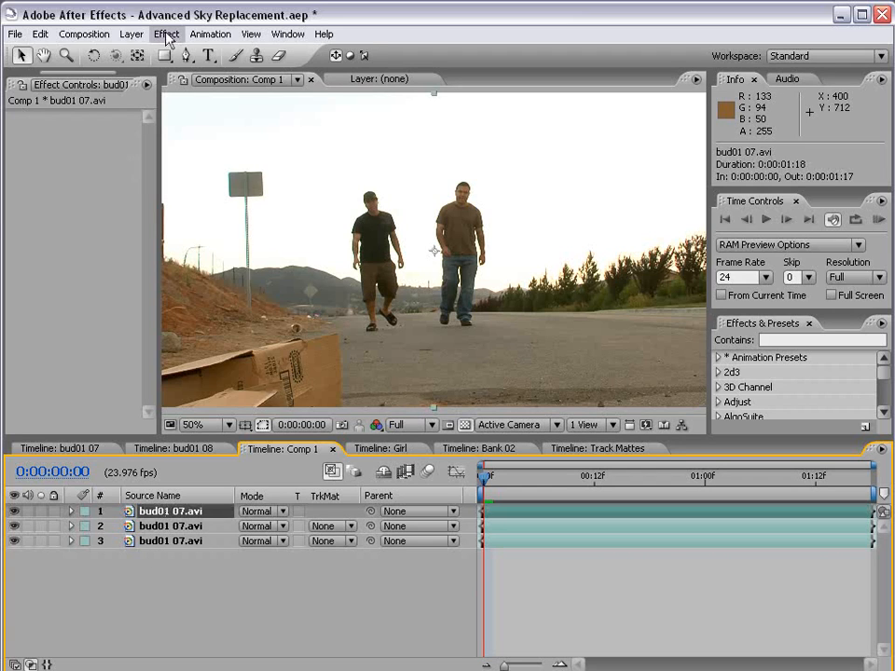
Step: Apply Colorama to the top street copy with the Ramp Grey preset palette
{"action": "left_click", "coordinate": [165, 34]}
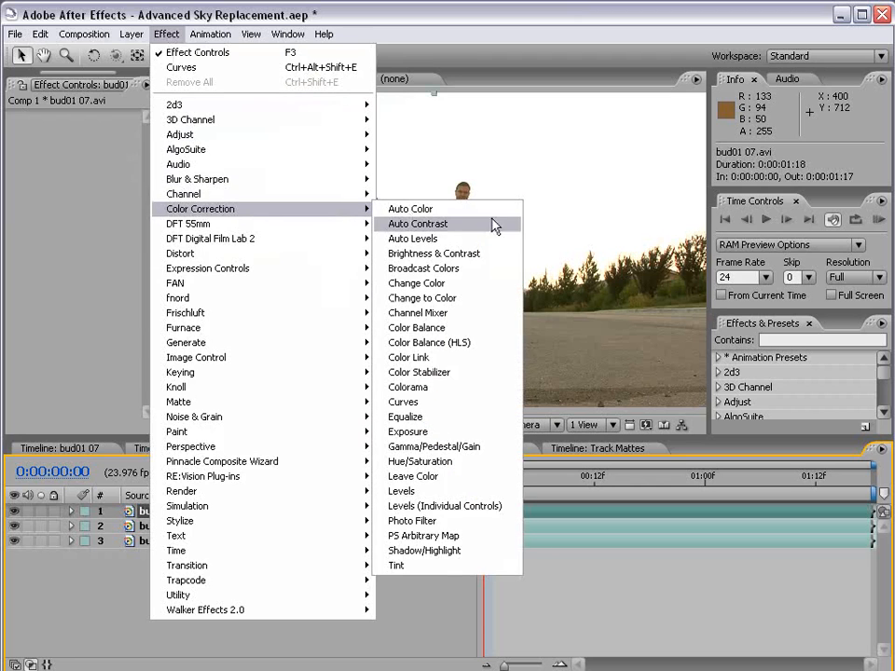
{"action": "left_click", "coordinate": [404, 387]}
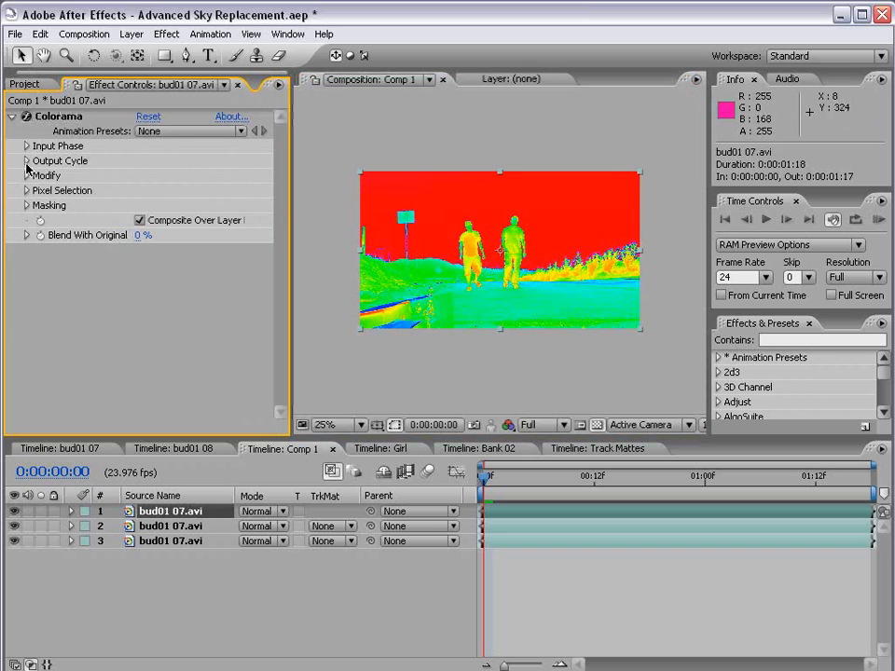
{"action": "left_click", "coordinate": [19, 160]}
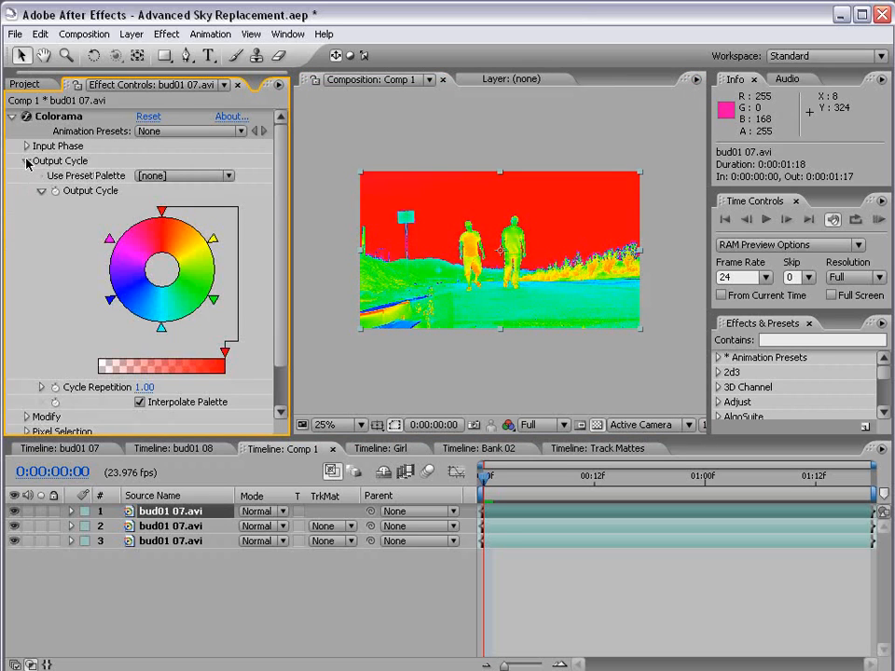
{"action": "mouse_move", "coordinate": [172, 182]}
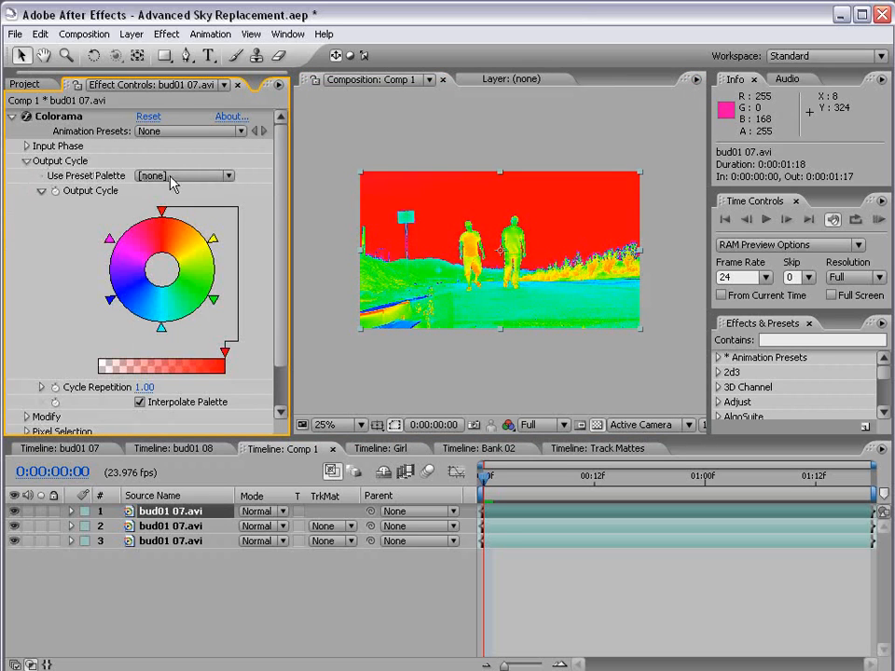
{"action": "left_click", "coordinate": [183, 175]}
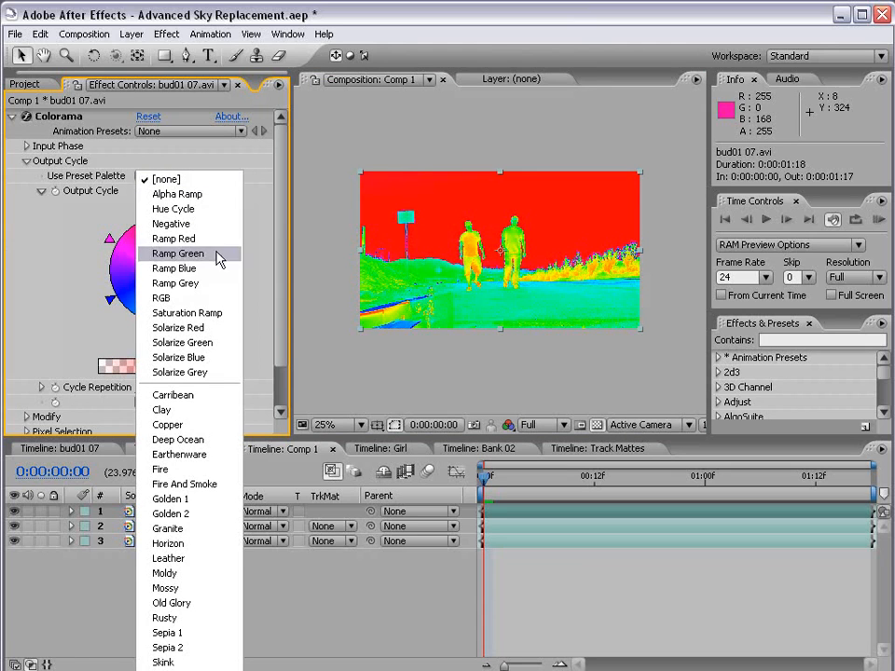
{"action": "left_click", "coordinate": [174, 283]}
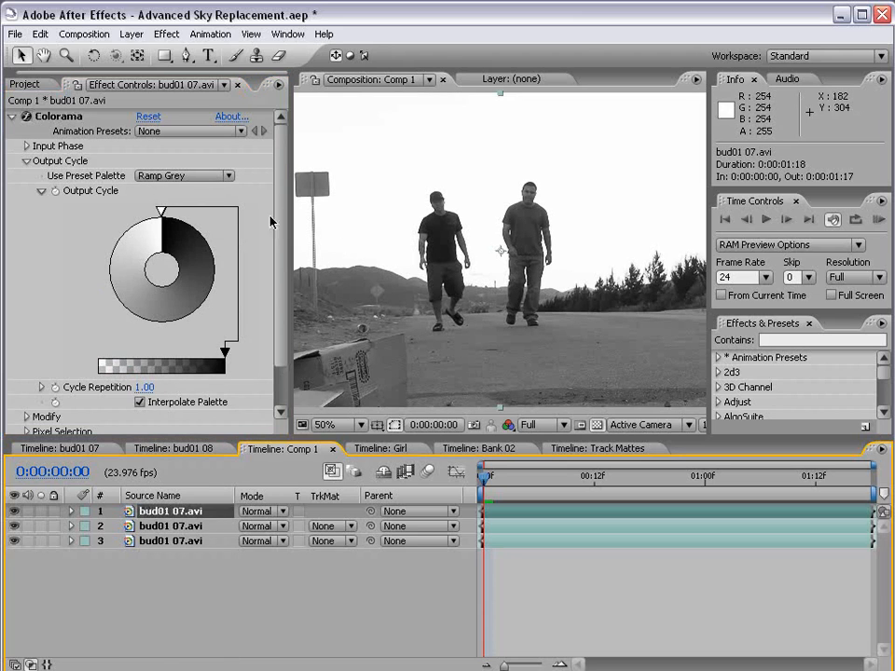
{"action": "left_click", "coordinate": [26, 146]}
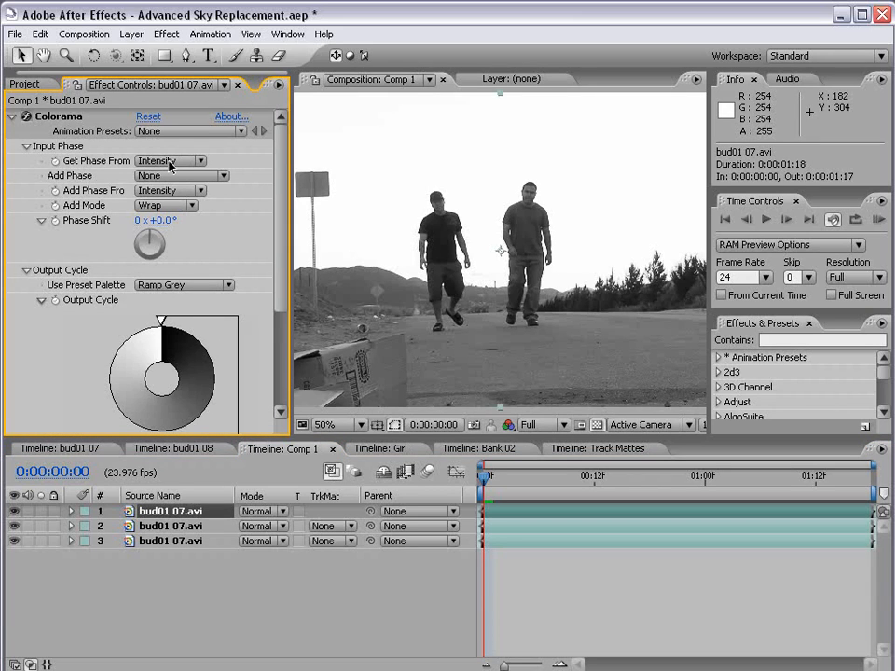
{"action": "left_click", "coordinate": [27, 146]}
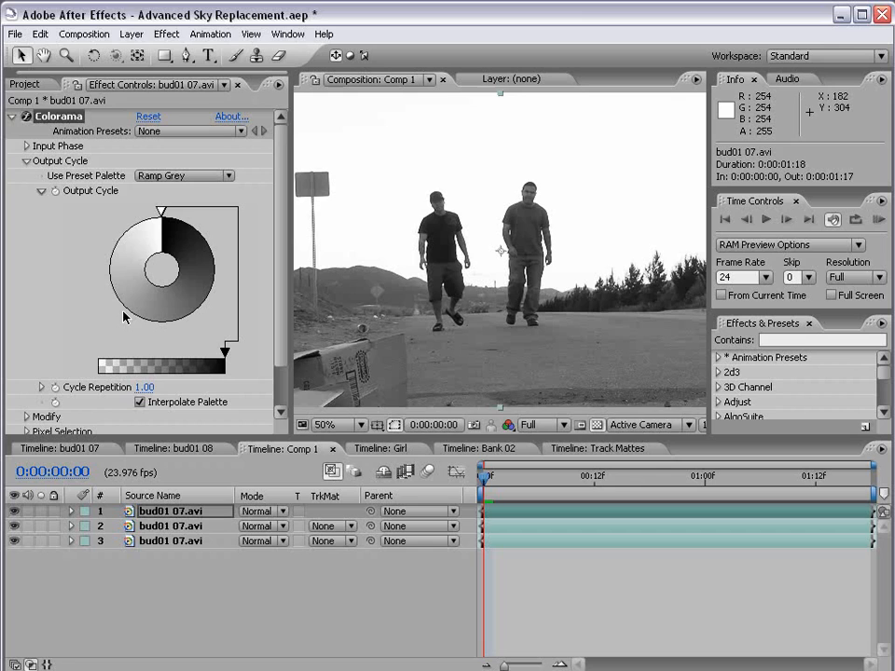
{"action": "mouse_move", "coordinate": [110, 277]}
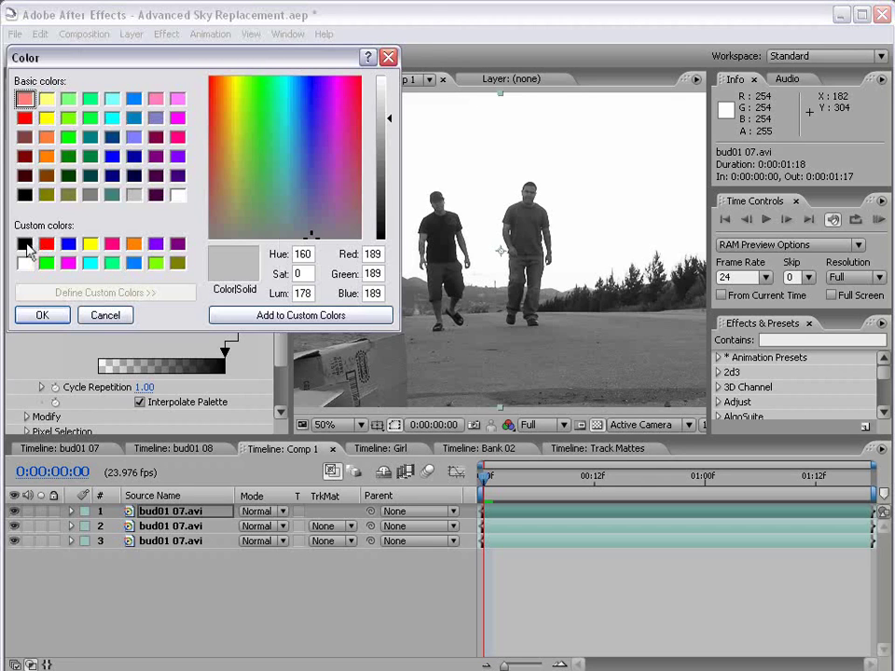
Step: Remap Colorama output cycle points to black, producing a white-sky silhouette matte
{"action": "left_click", "coordinate": [42, 314]}
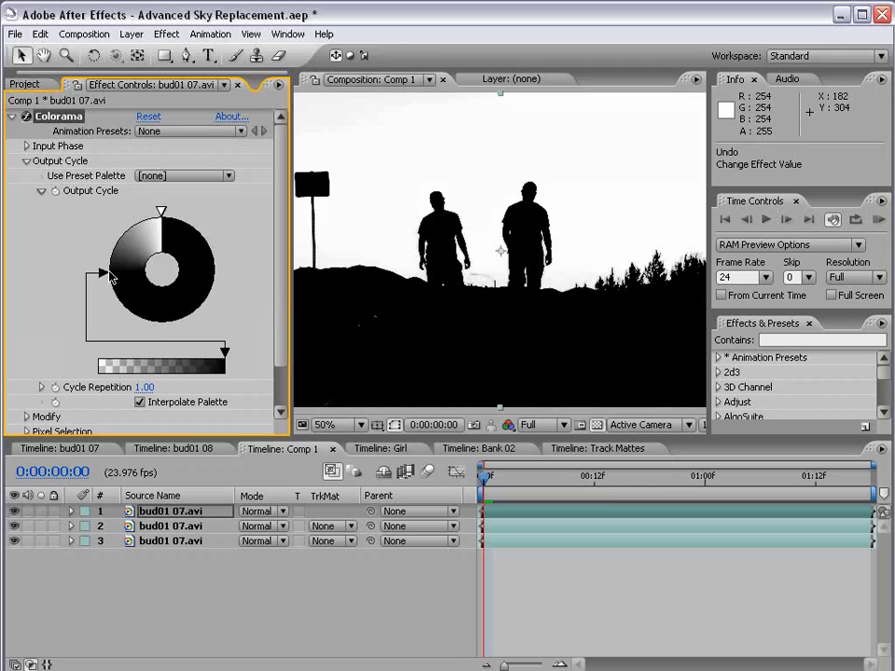
{"action": "left_click_drag", "start_coordinate": [105, 271], "coordinate": [126, 306]}
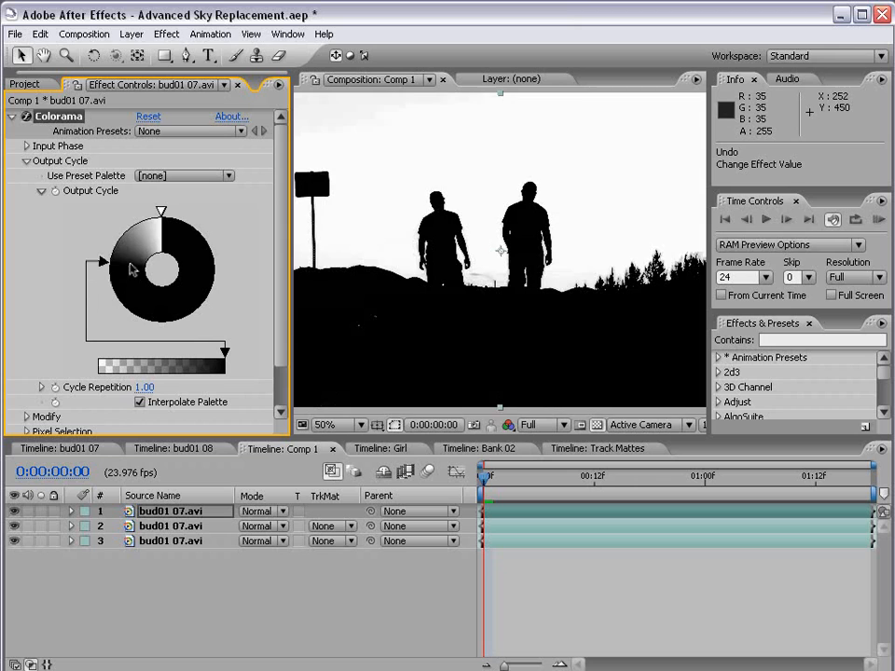
{"action": "left_click", "coordinate": [326, 424]}
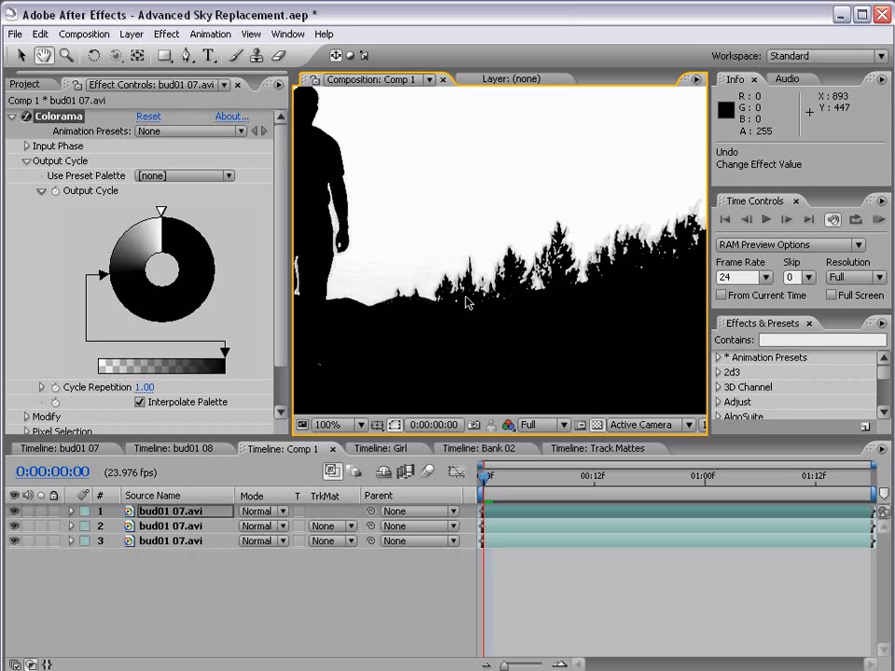
{"action": "mouse_move", "coordinate": [333, 261]}
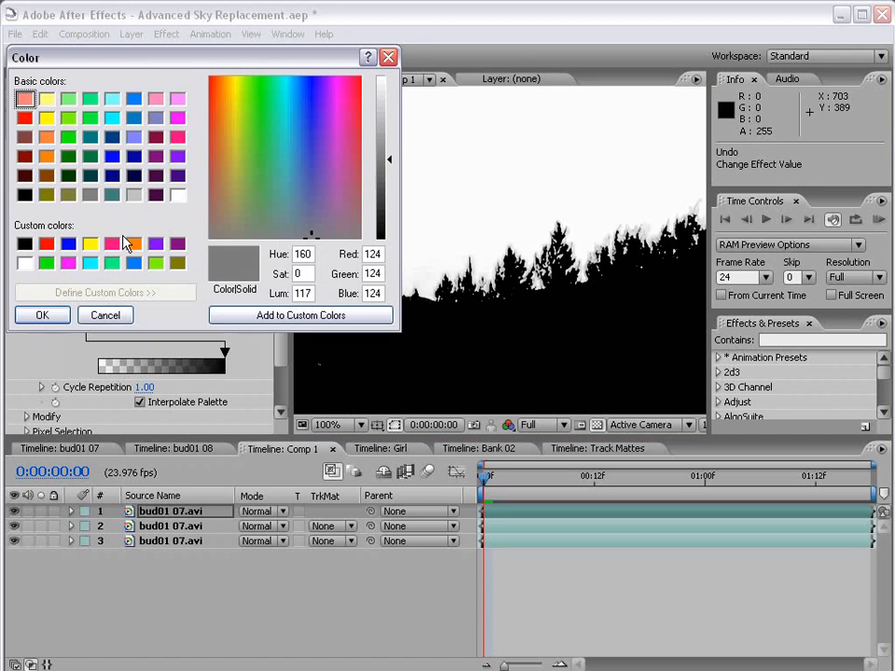
{"action": "left_click", "coordinate": [106, 314]}
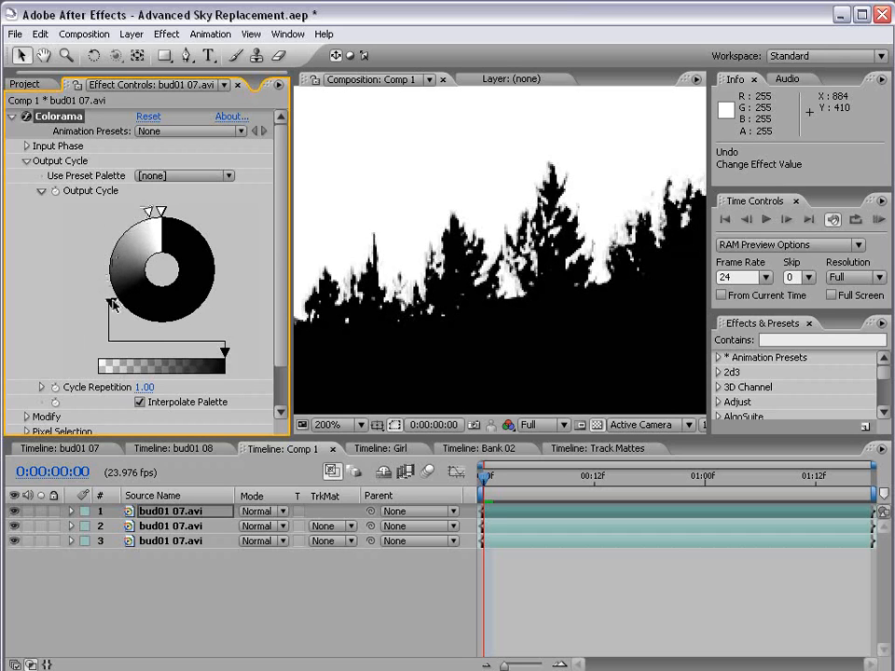
{"action": "left_click", "coordinate": [339, 424]}
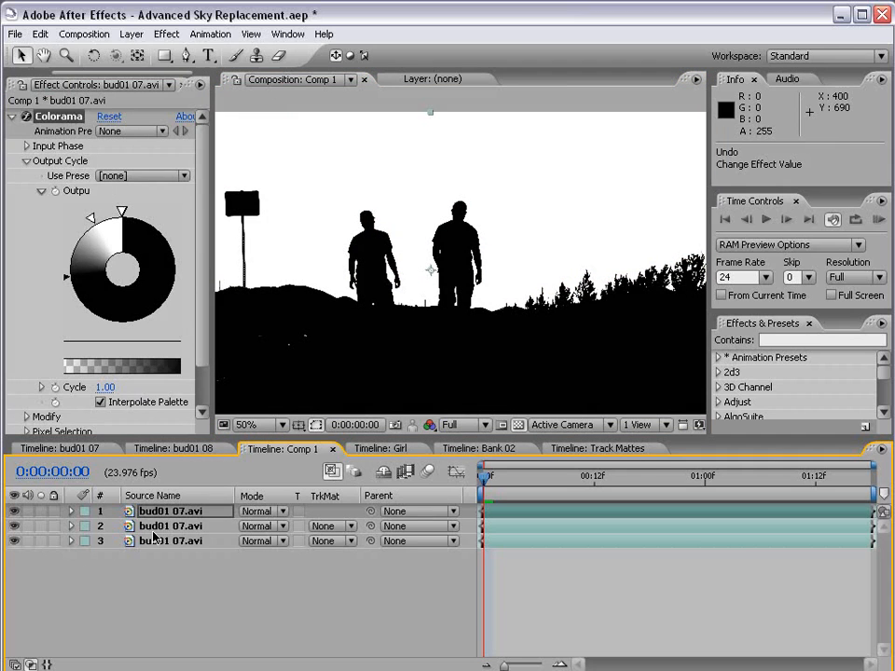
Step: Set layer 2's TrkMat to Luma Inverted Matte using the silhouette layer above
{"action": "left_click", "coordinate": [173, 525]}
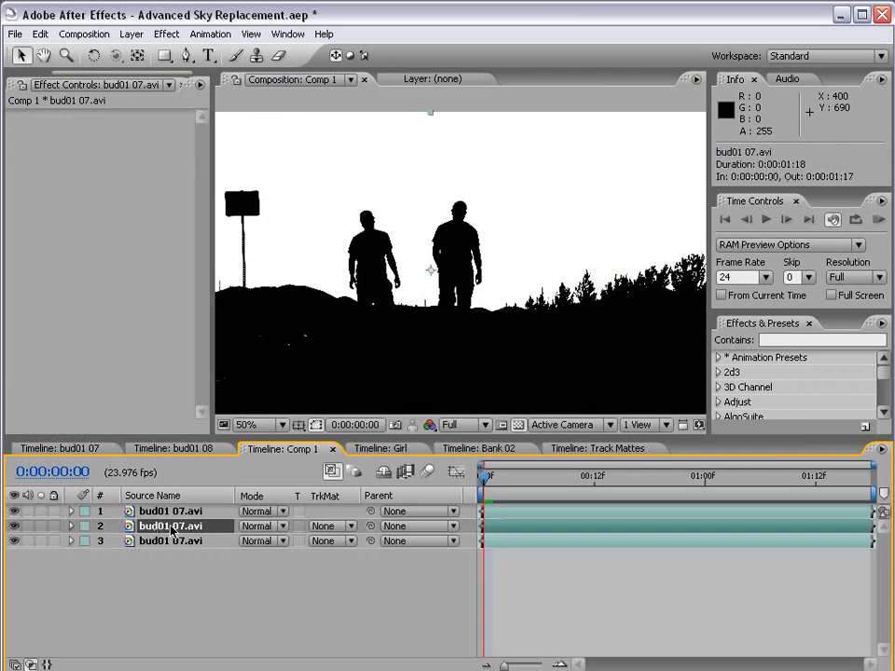
{"action": "left_click", "coordinate": [172, 526]}
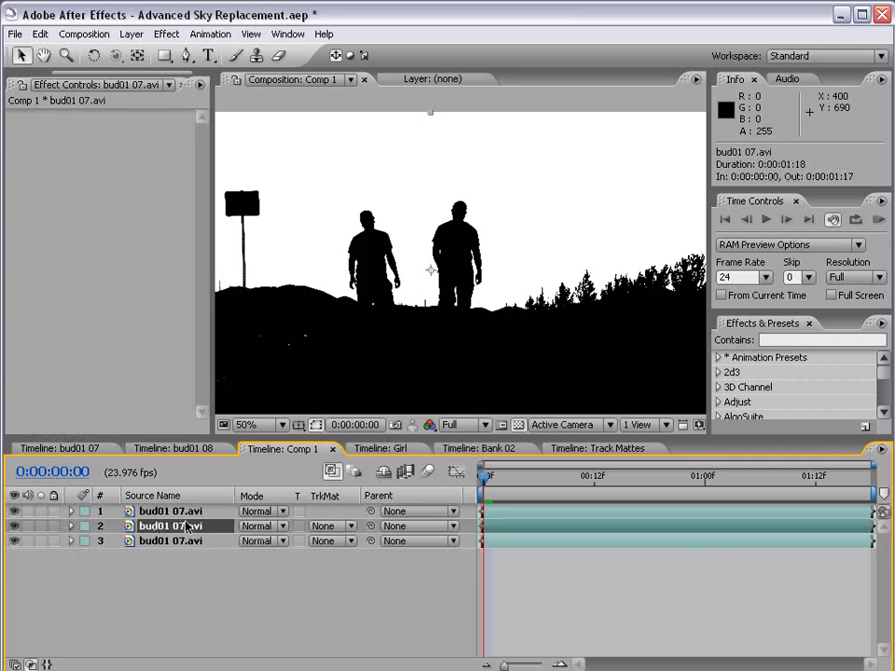
{"action": "left_click", "coordinate": [328, 525]}
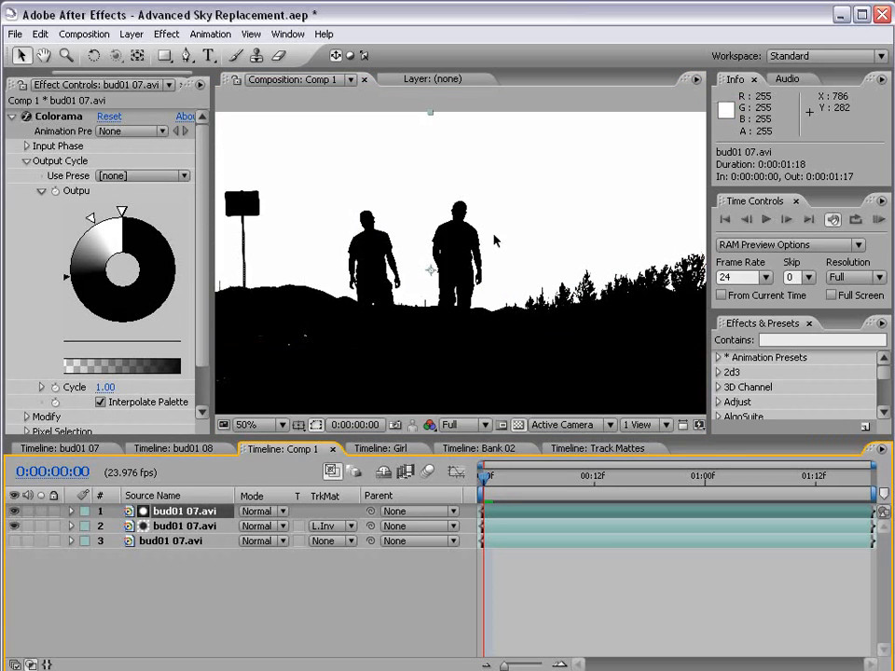
{"action": "left_click", "coordinate": [12, 510]}
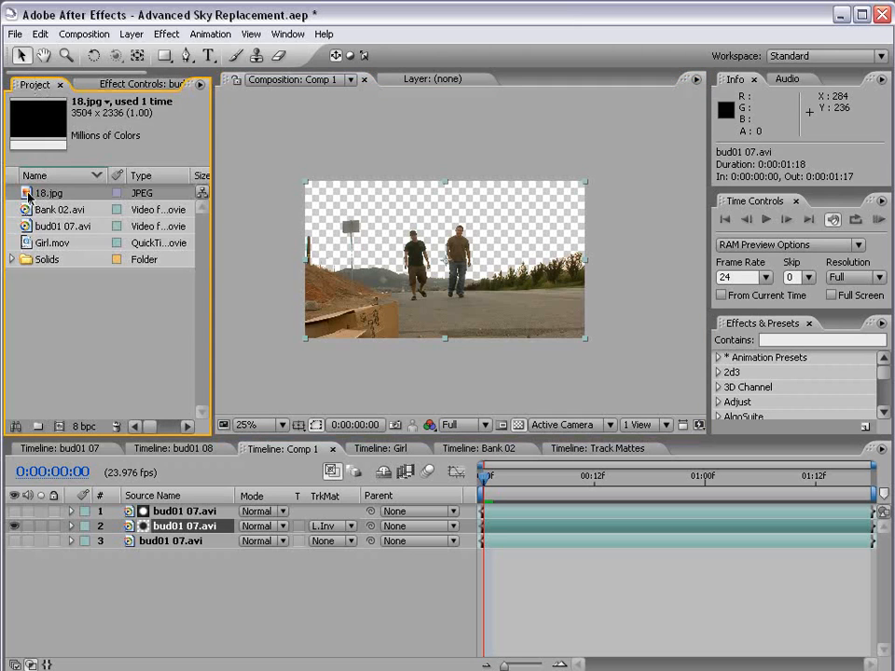
Step: Place 18.jpg under the matted street copy at 70% opacity and preview later frames
{"action": "left_click", "coordinate": [48, 192]}
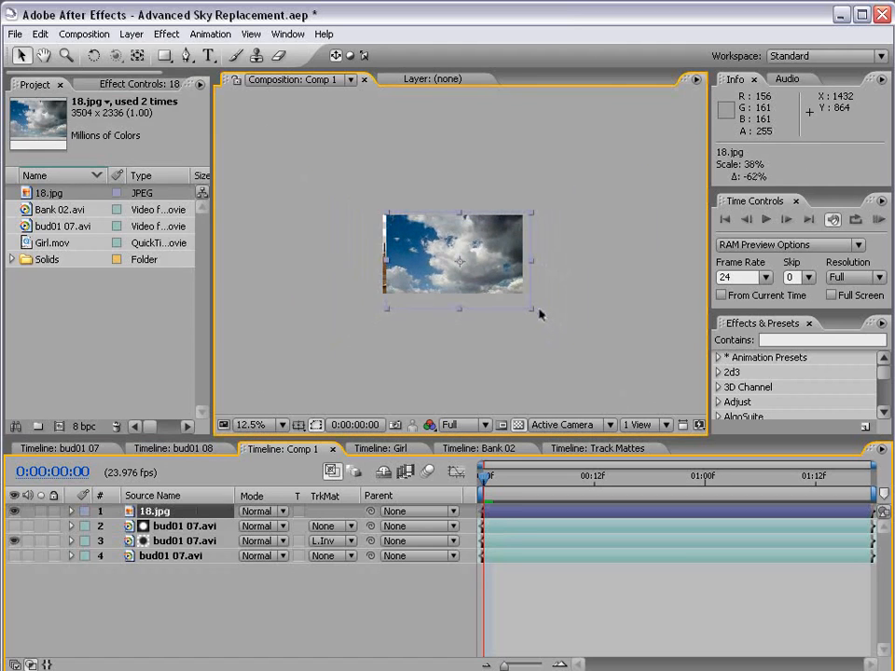
{"action": "left_click", "coordinate": [270, 424]}
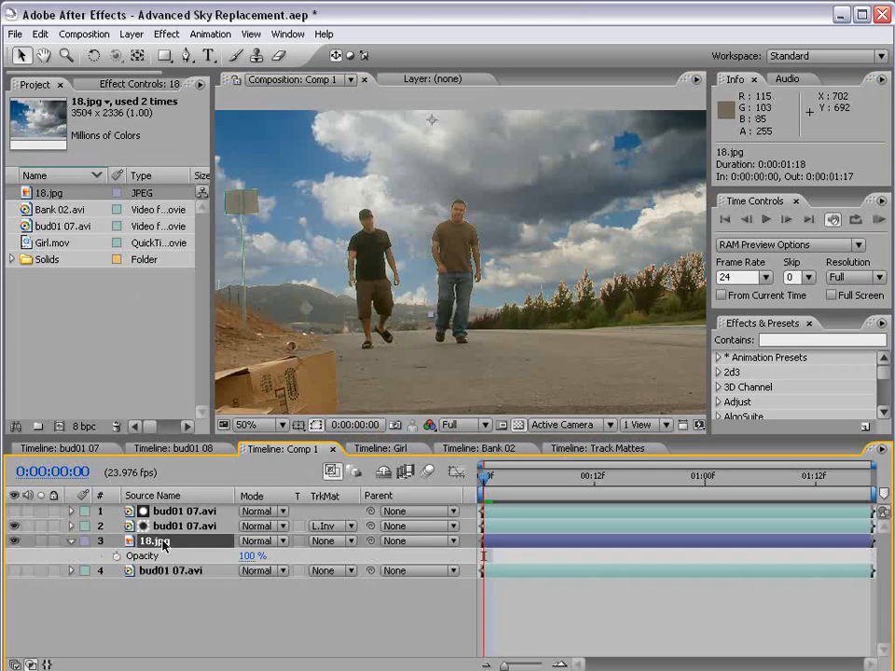
{"action": "double_click", "coordinate": [252, 556]}
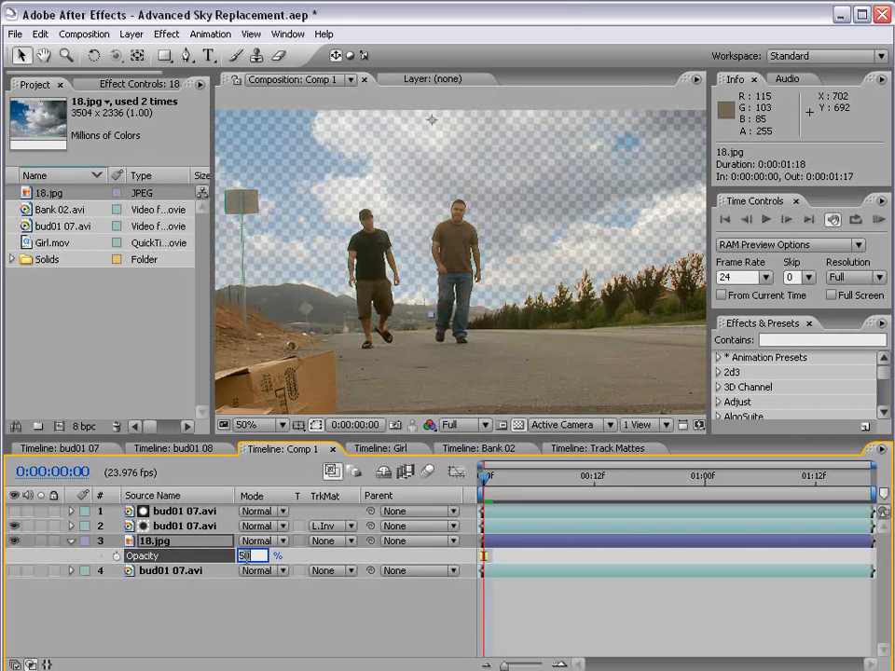
{"action": "type", "text": "70"}
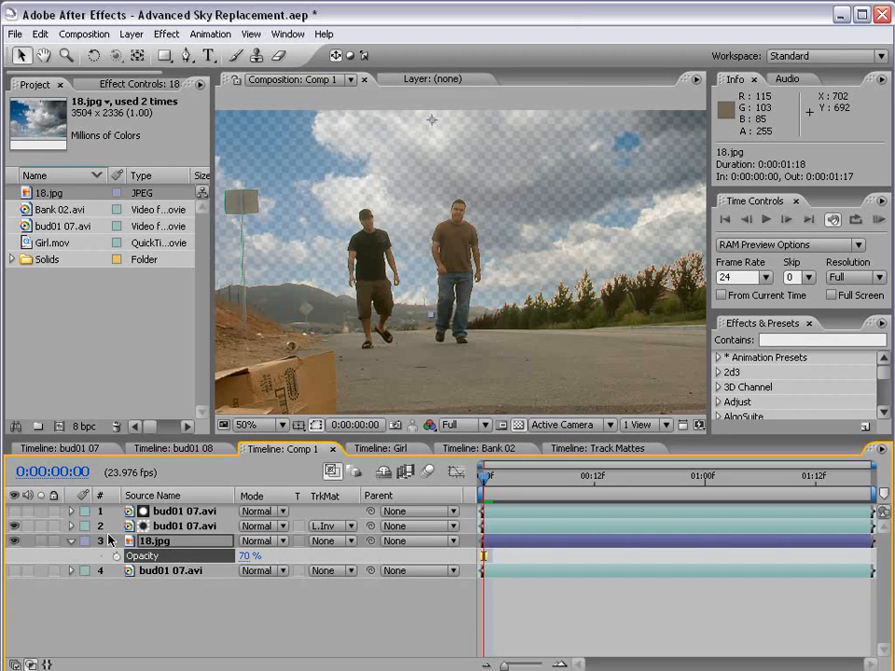
{"action": "left_click", "coordinate": [169, 570]}
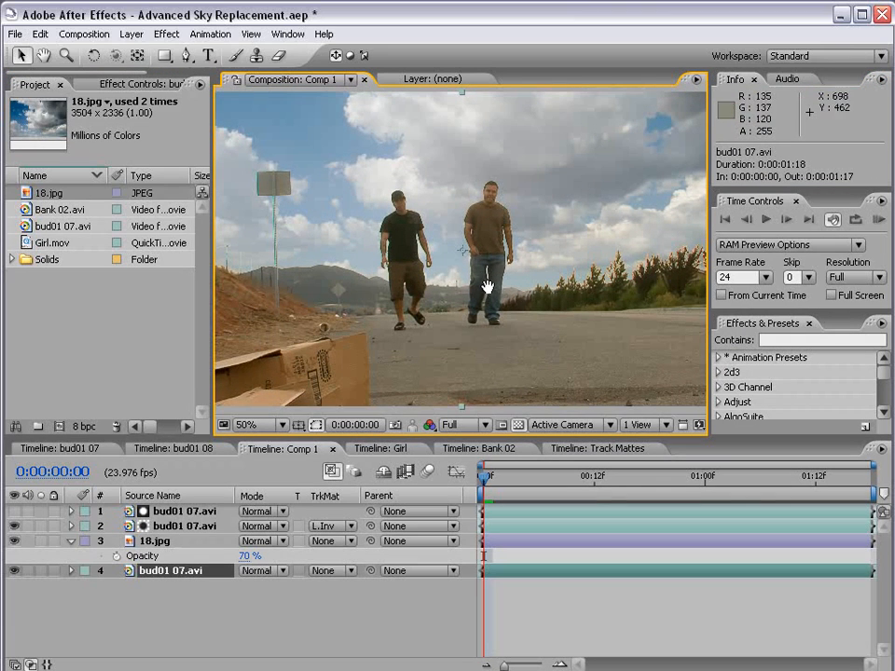
{"action": "mouse_move", "coordinate": [228, 289]}
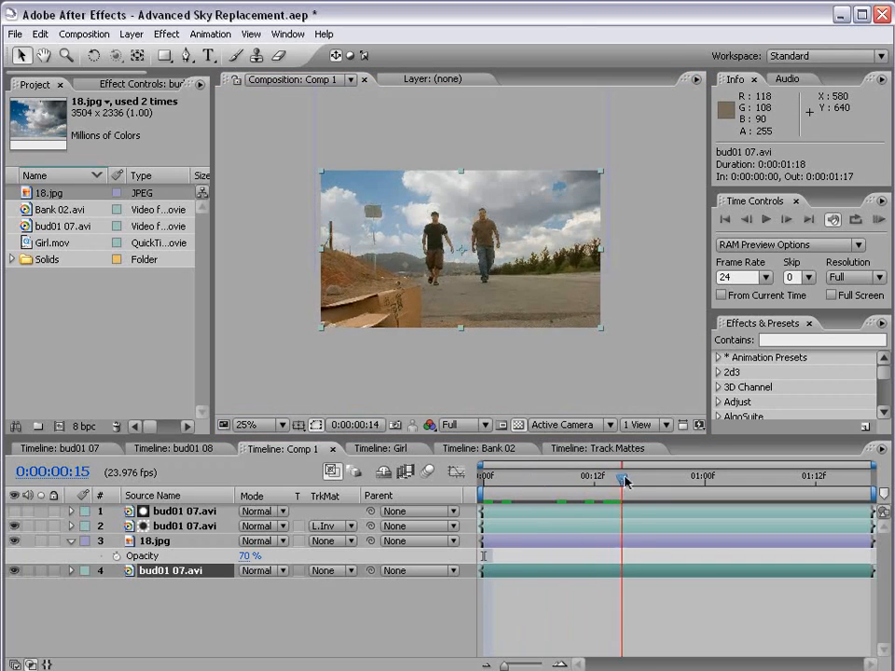
{"action": "left_click_drag", "start_coordinate": [625, 475], "coordinate": [815, 477]}
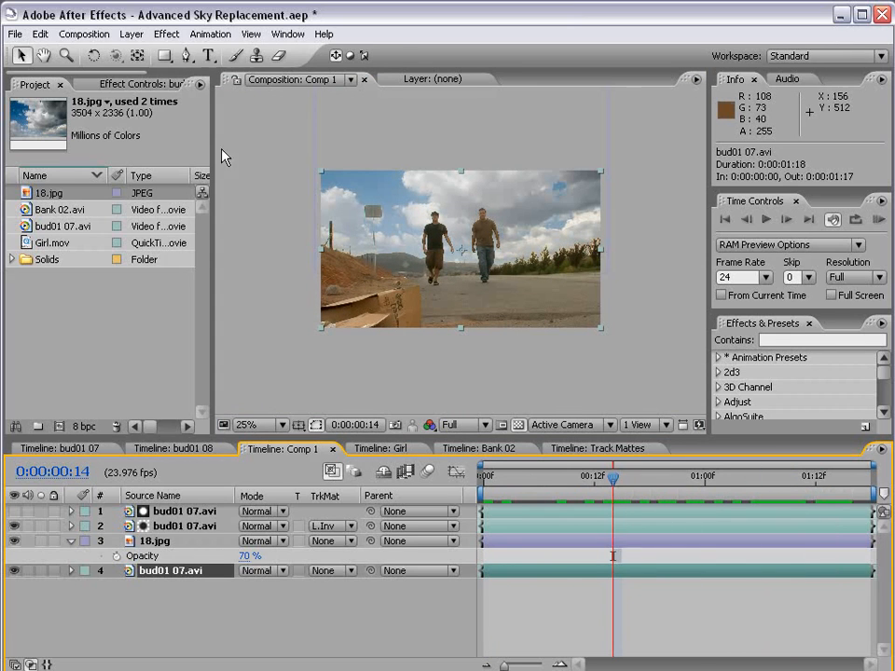
Step: Add a null object layer and open a street footage copy in the Layer viewer
{"action": "left_click", "coordinate": [130, 35]}
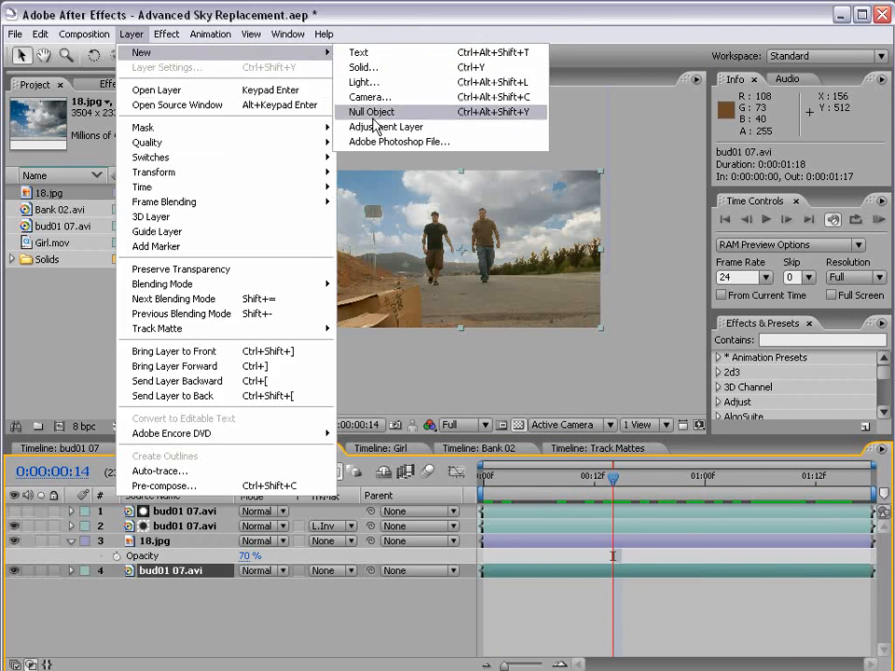
{"action": "left_click", "coordinate": [369, 111]}
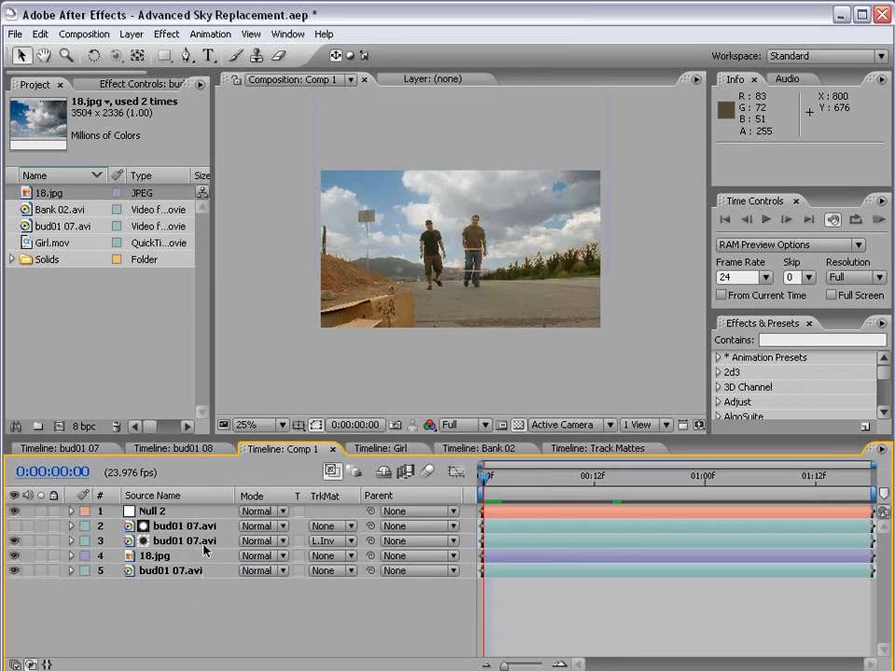
{"action": "double_click", "coordinate": [177, 525]}
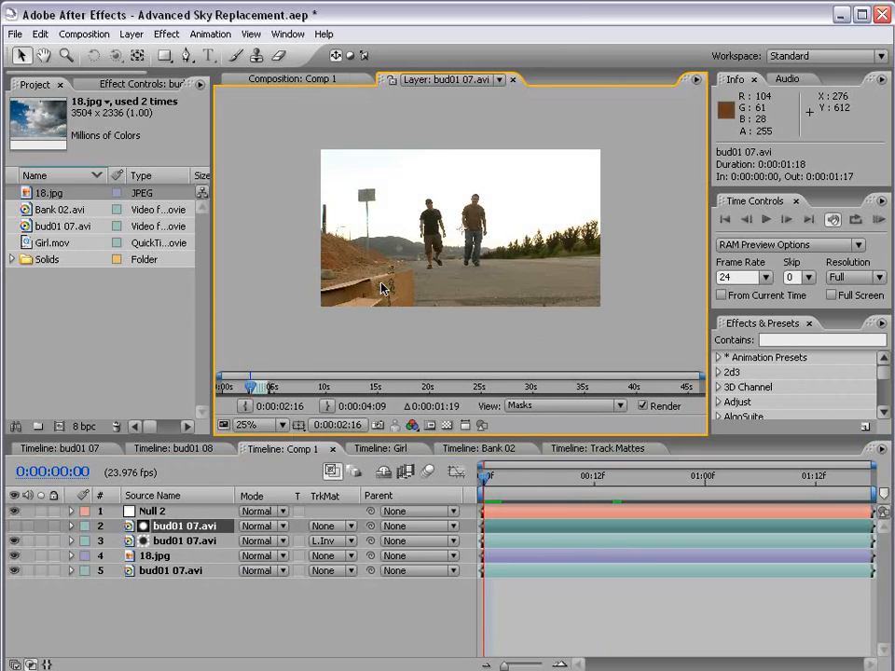
{"action": "mouse_move", "coordinate": [327, 157]}
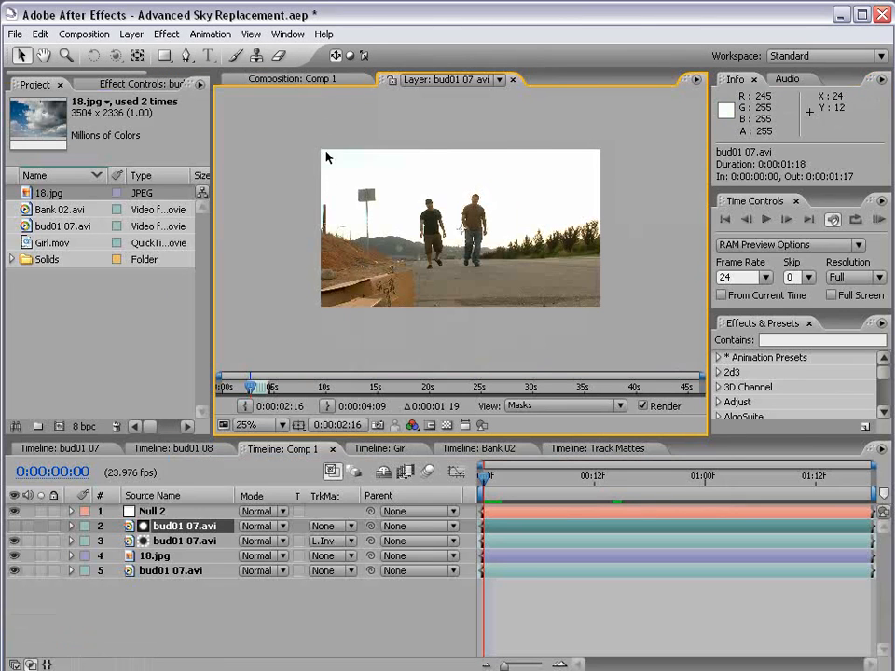
{"action": "left_click", "coordinate": [287, 33]}
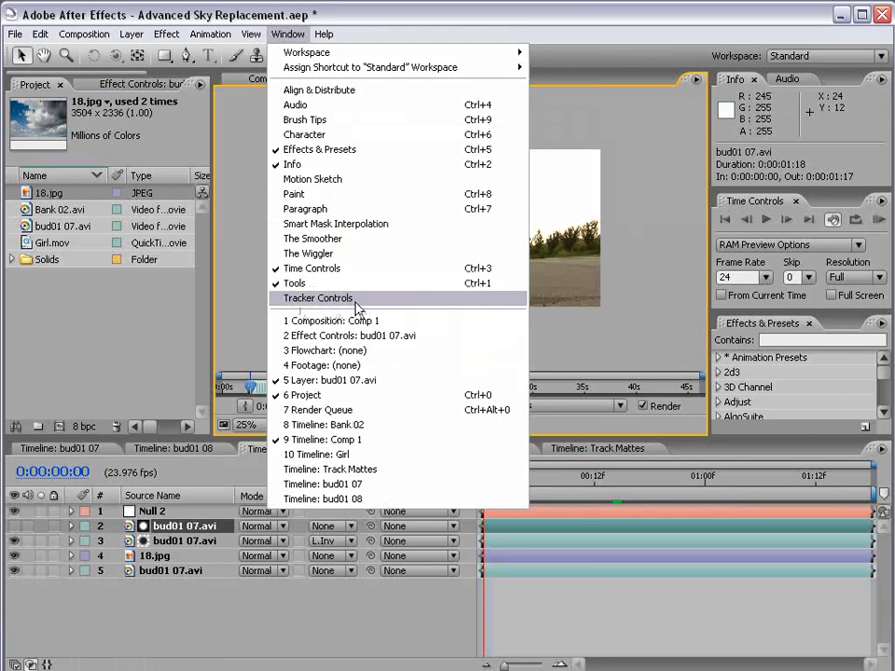
Step: Set up a position-and-rotation track with points on the hillside post and horizon
{"action": "left_click", "coordinate": [317, 298]}
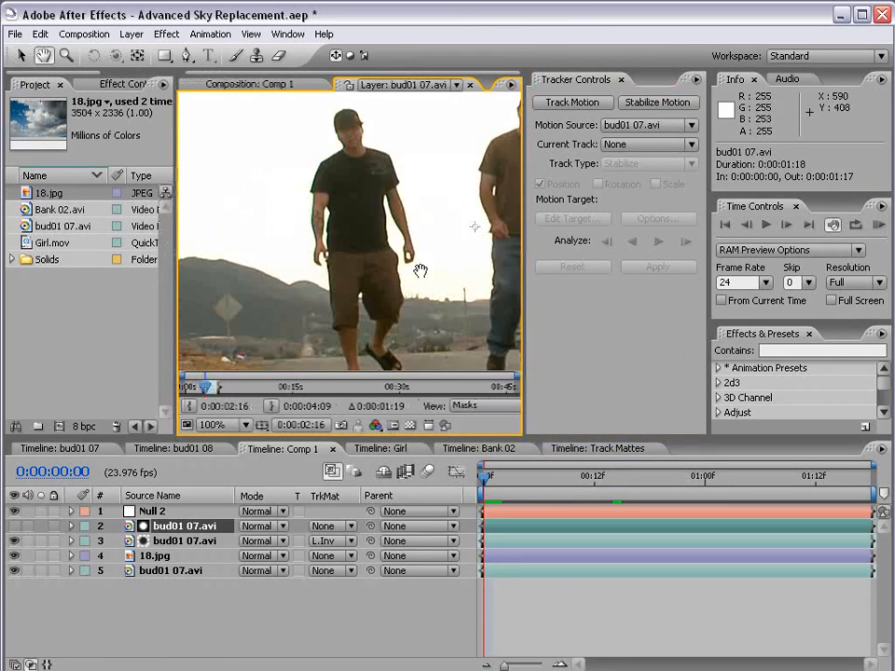
{"action": "left_click", "coordinate": [572, 103]}
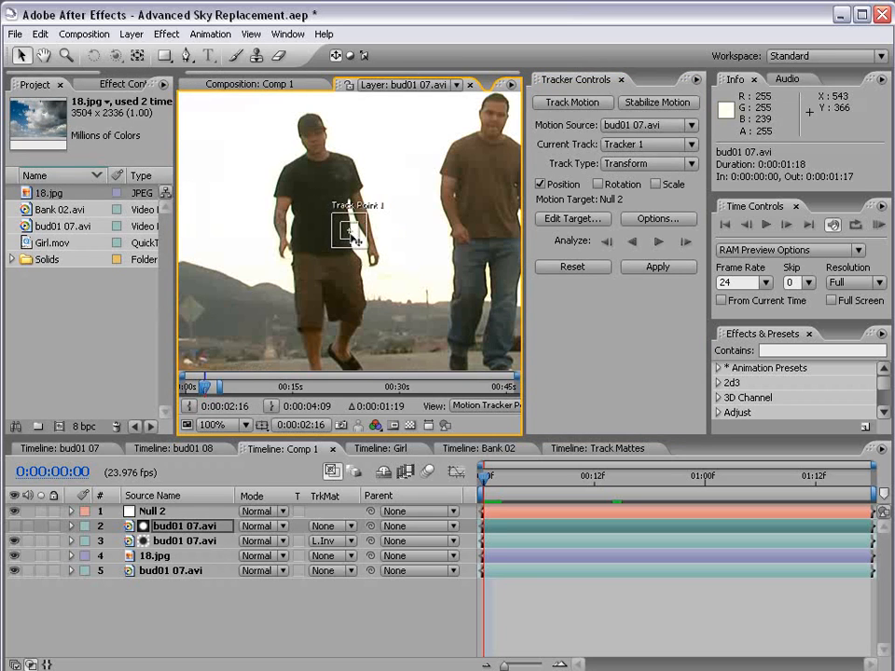
{"action": "left_click", "coordinate": [598, 183]}
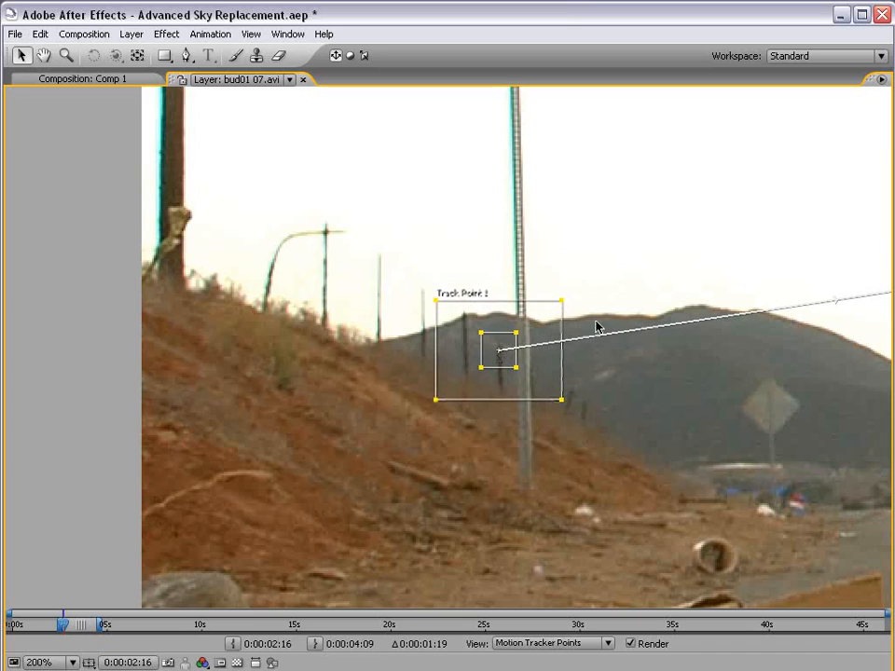
{"action": "left_click_drag", "start_coordinate": [562, 401], "coordinate": [575, 417]}
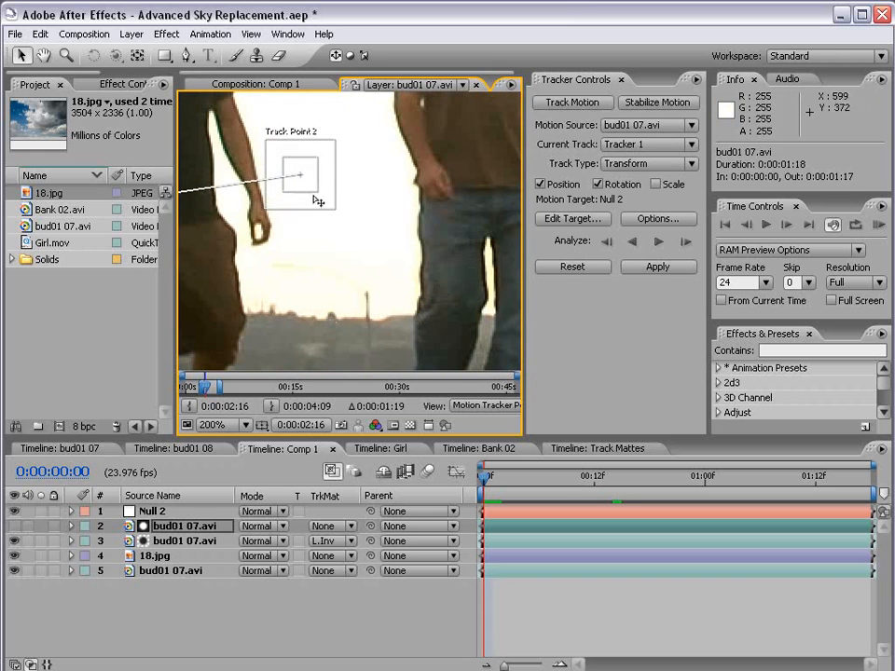
{"action": "left_click_drag", "start_coordinate": [300, 175], "coordinate": [331, 331]}
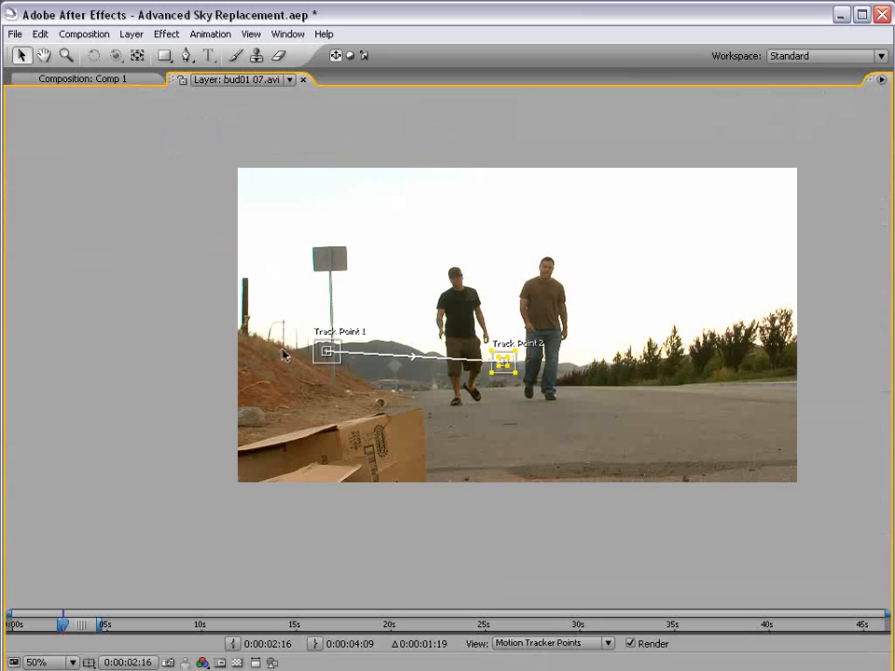
{"action": "mouse_move", "coordinate": [525, 384]}
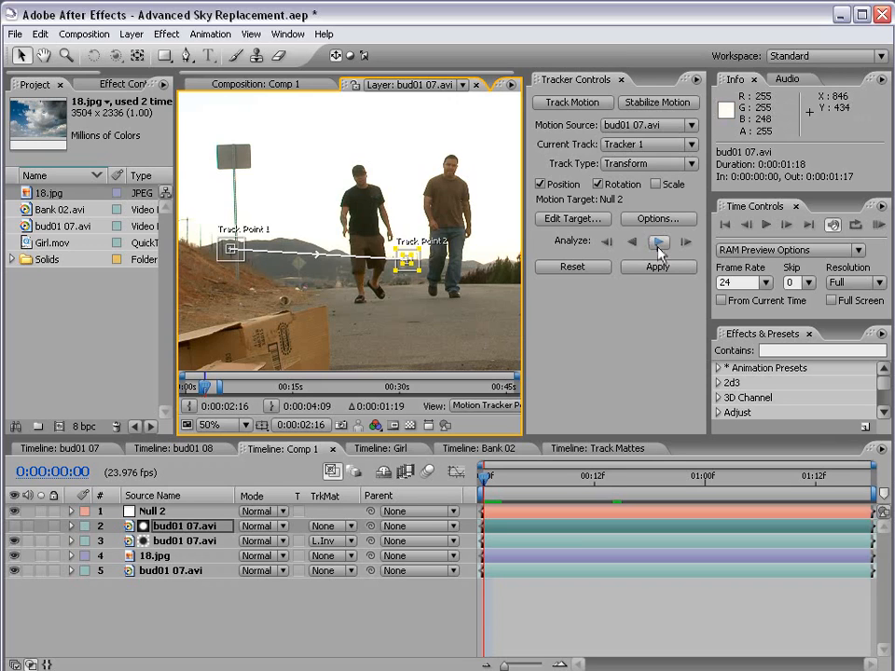
Step: Analyze the track forward and apply X and Y motion to Null 2
{"action": "left_click", "coordinate": [657, 241]}
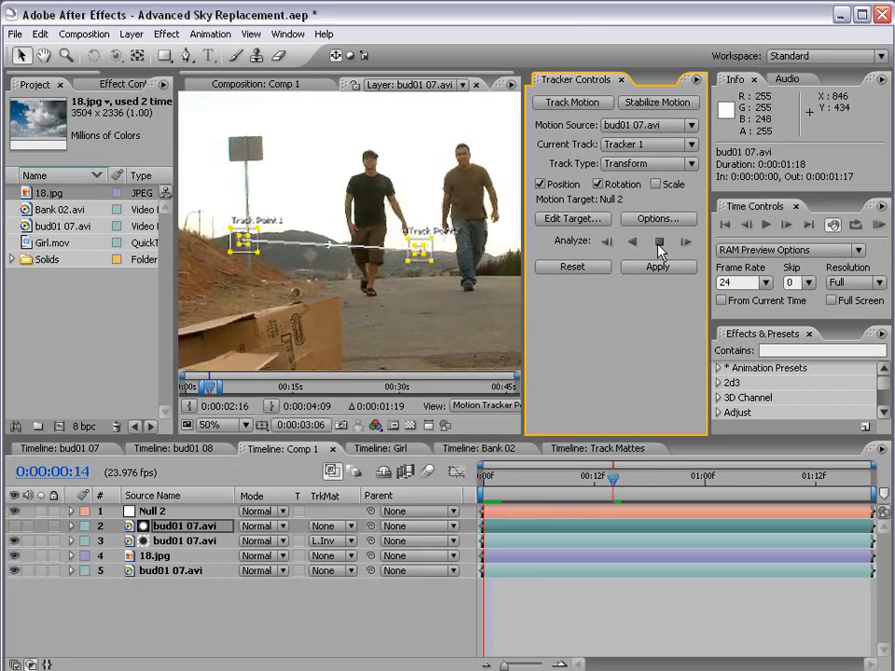
{"action": "left_click", "coordinate": [681, 241]}
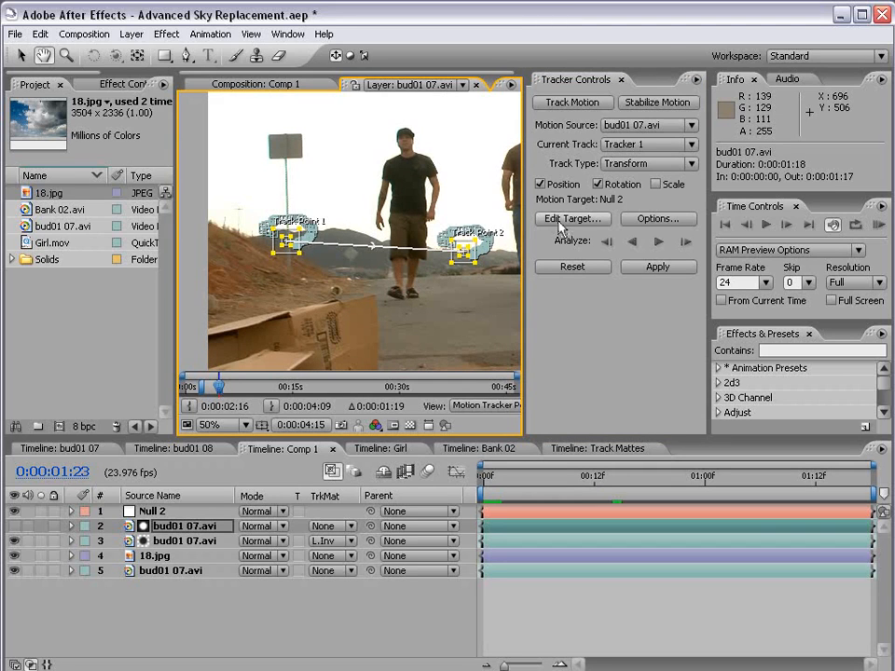
{"action": "left_click", "coordinate": [572, 218]}
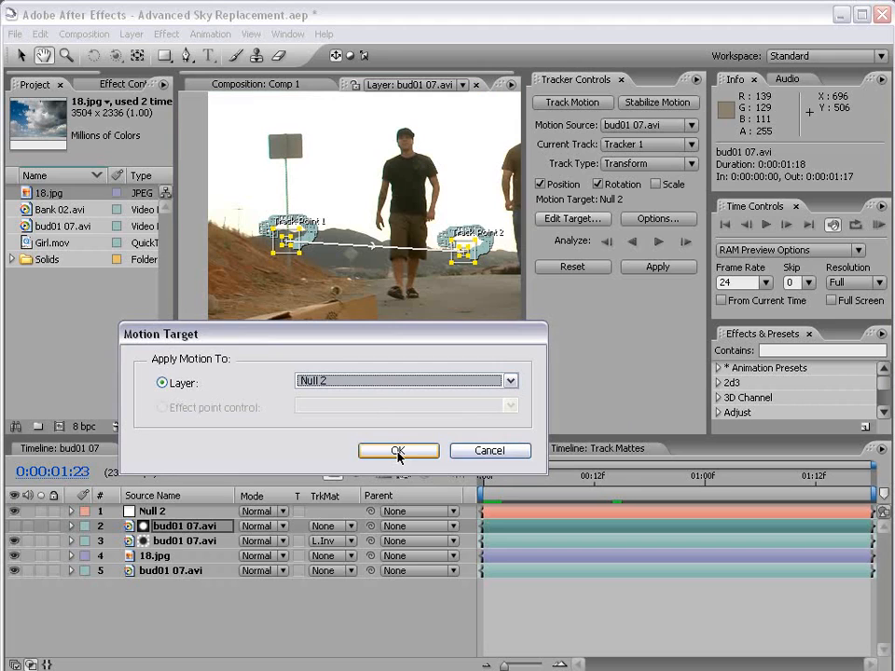
{"action": "left_click", "coordinate": [398, 450]}
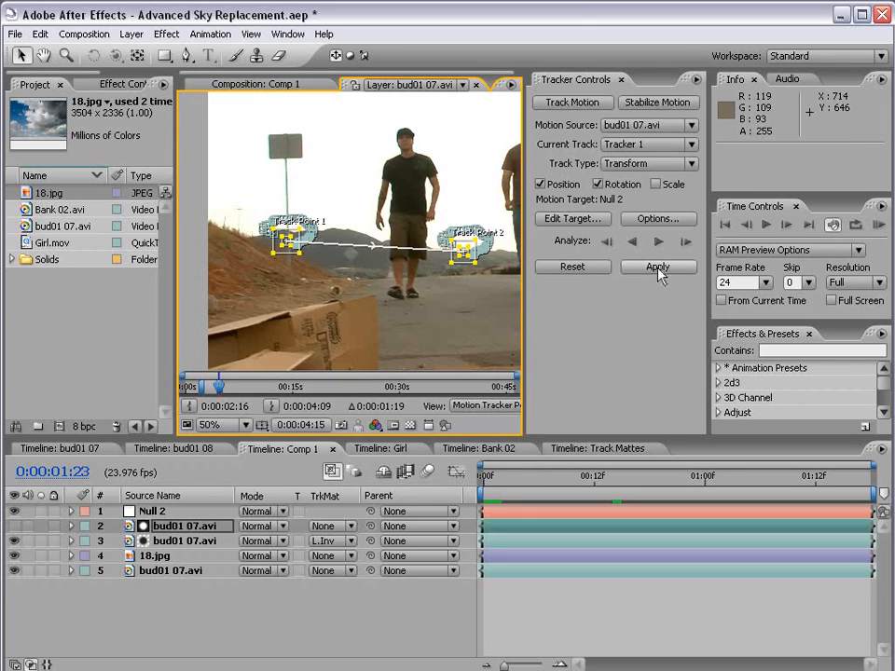
{"action": "left_click", "coordinate": [658, 266]}
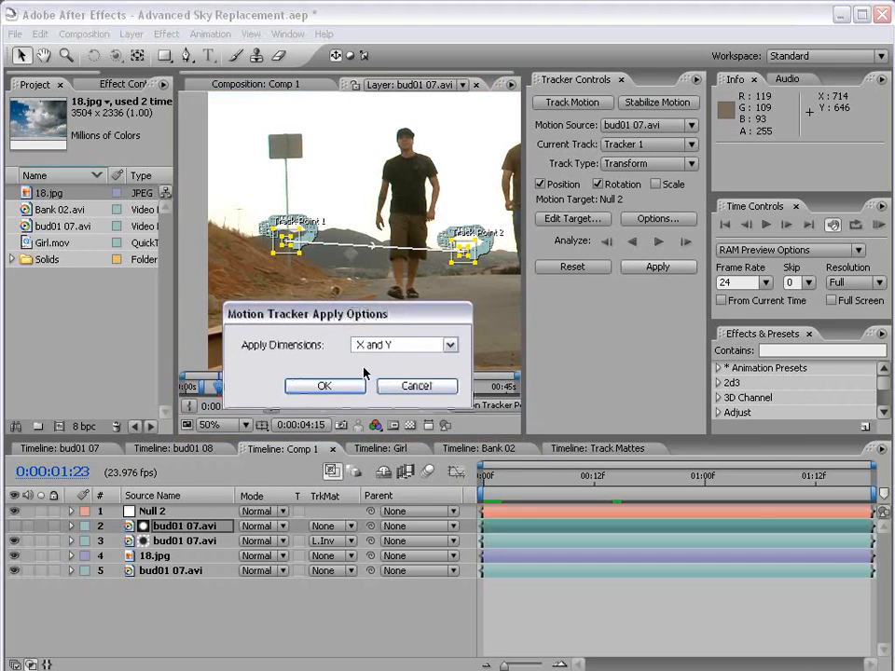
{"action": "left_click", "coordinate": [325, 386]}
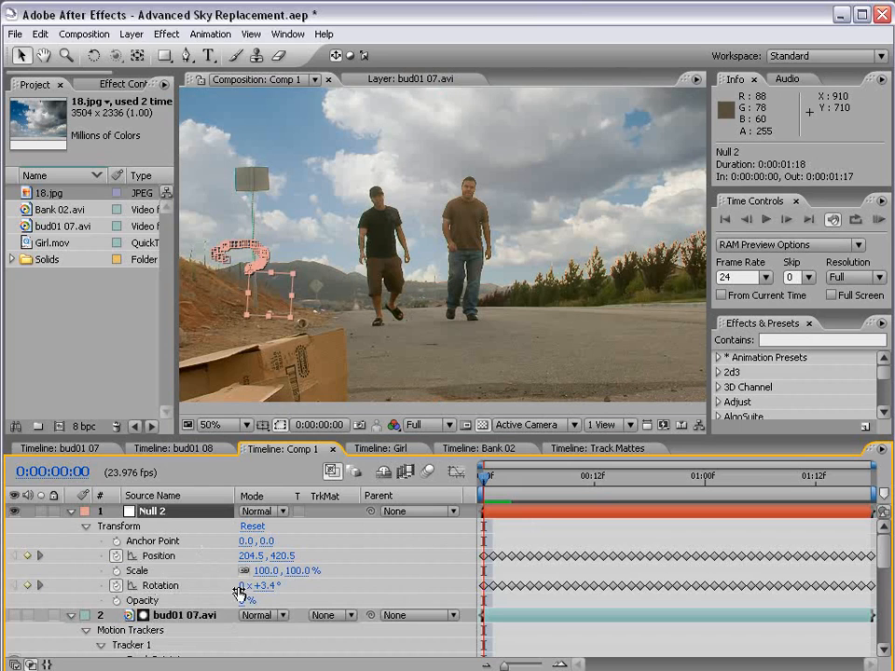
Step: Parent 18.jpg to Null 2 and scrub later frames to confirm the sky follows
{"action": "left_click_drag", "start_coordinate": [486, 476], "coordinate": [575, 475]}
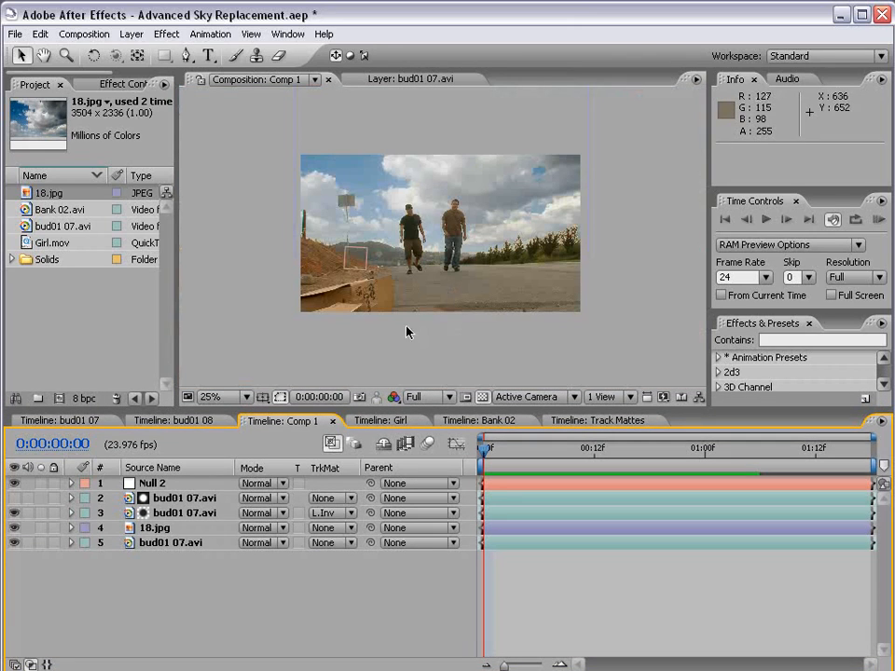
{"action": "left_click", "coordinate": [156, 527]}
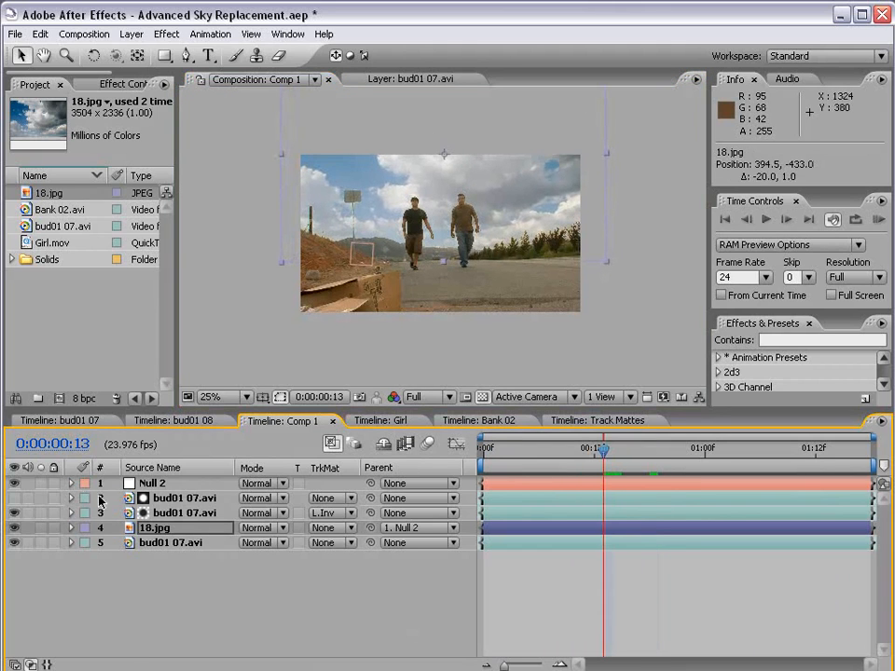
{"action": "left_click", "coordinate": [85, 482]}
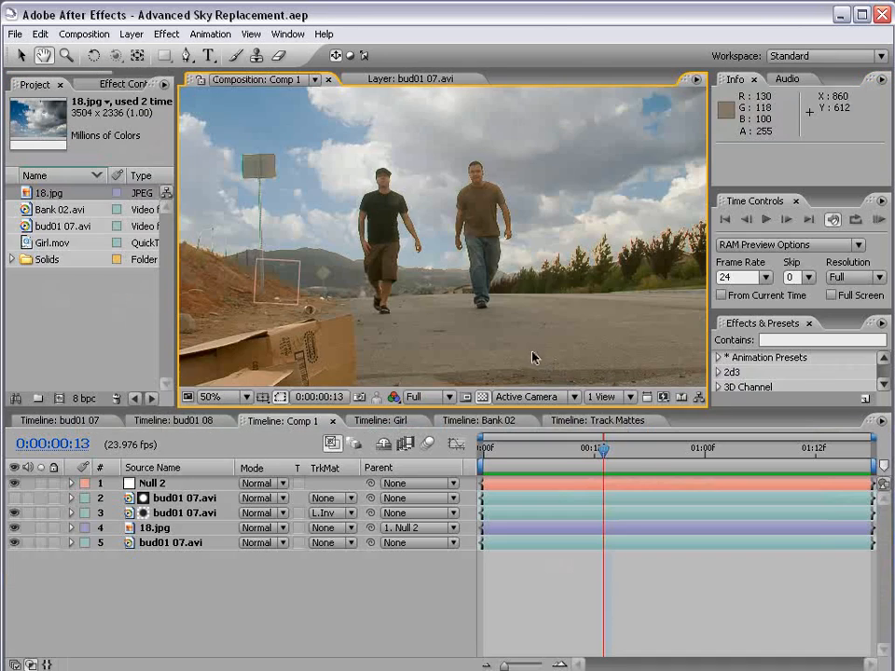
{"action": "left_click_drag", "start_coordinate": [604, 449], "coordinate": [823, 448]}
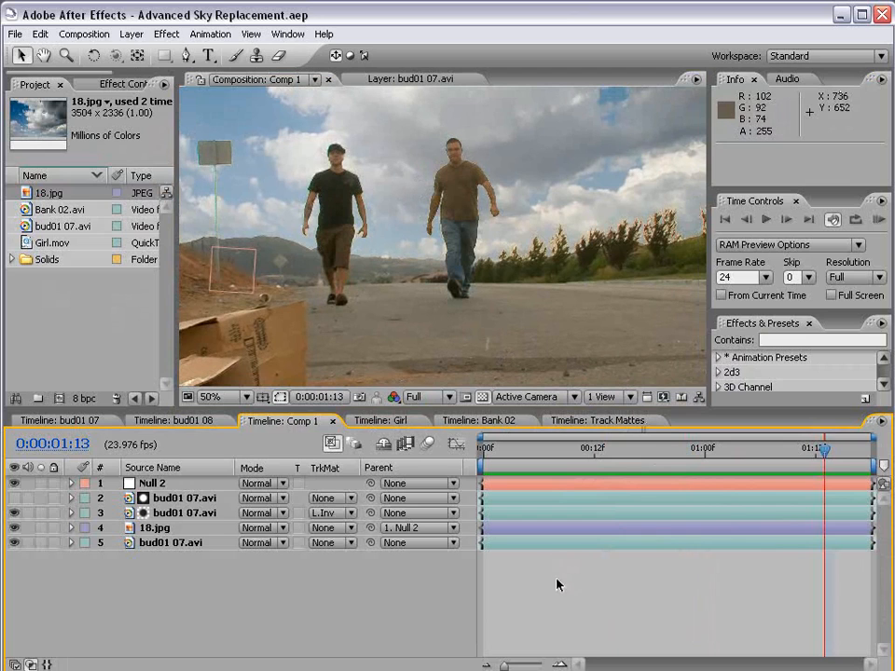
{"action": "mouse_move", "coordinate": [458, 309]}
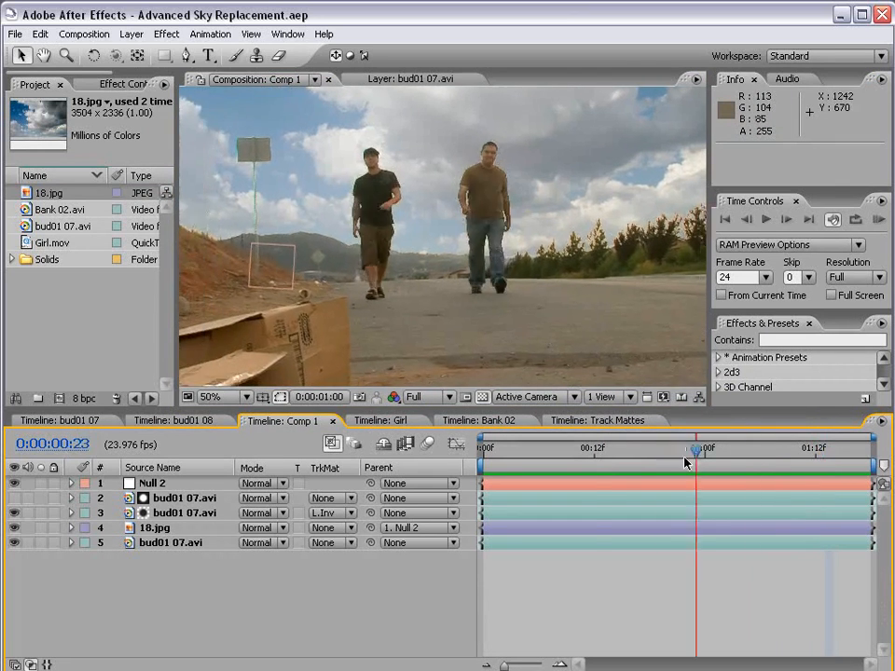
{"action": "left_click_drag", "start_coordinate": [694, 452], "coordinate": [834, 452]}
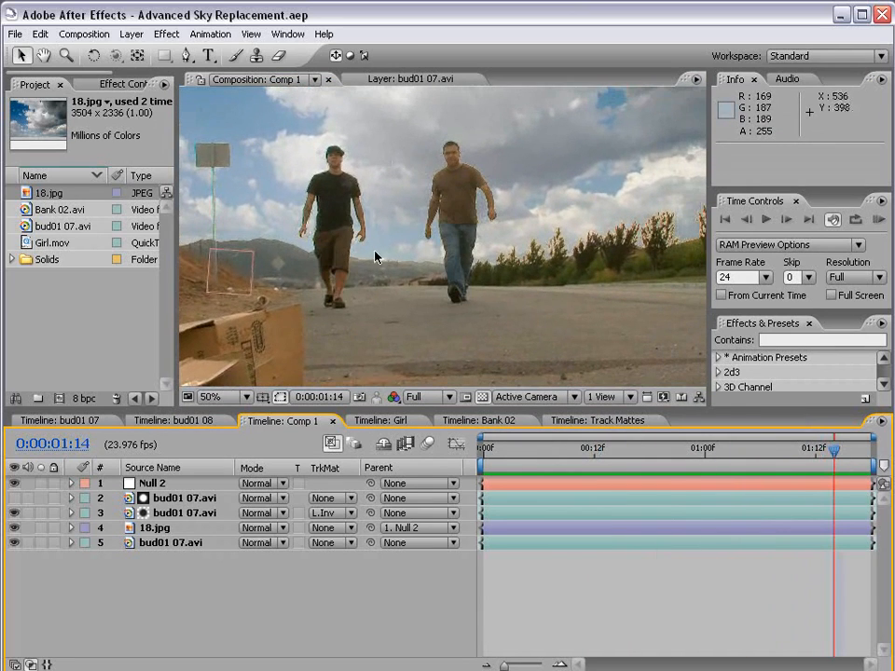
{"action": "left_click", "coordinate": [221, 397]}
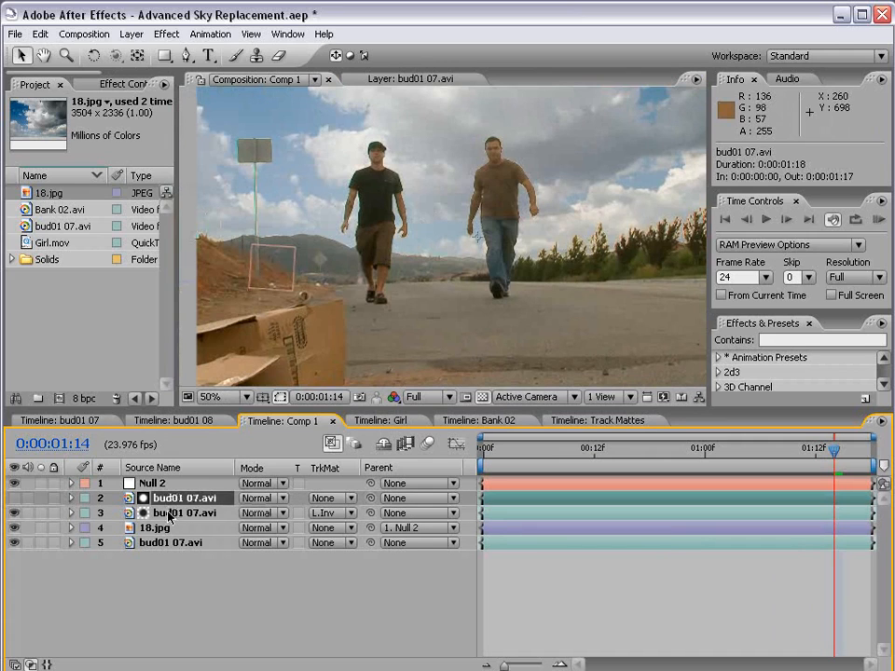
Step: Pre-compose street layers 2 and 3 into a precomp named 'Comp'
{"action": "left_click", "coordinate": [173, 513]}
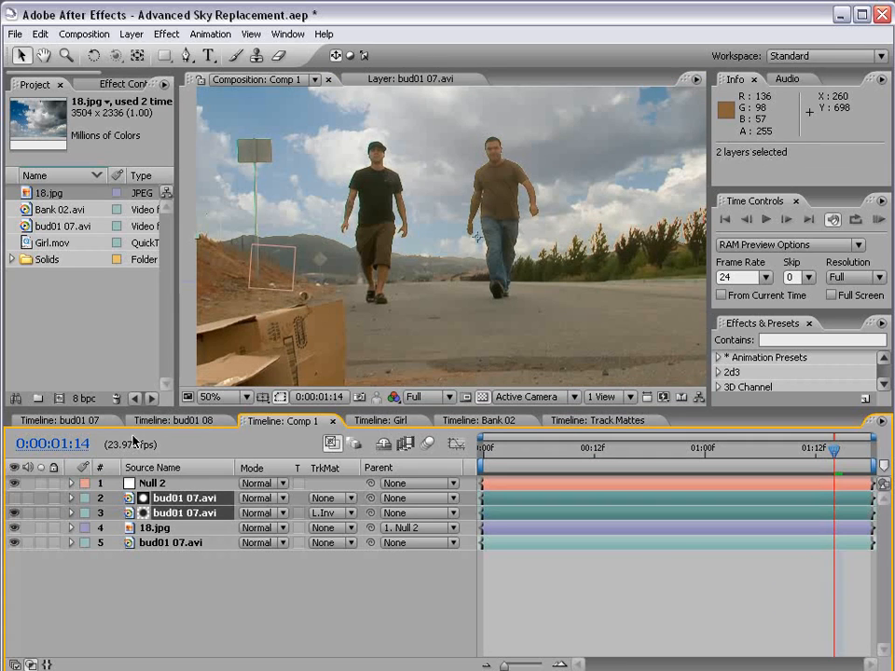
{"action": "left_click", "coordinate": [126, 34]}
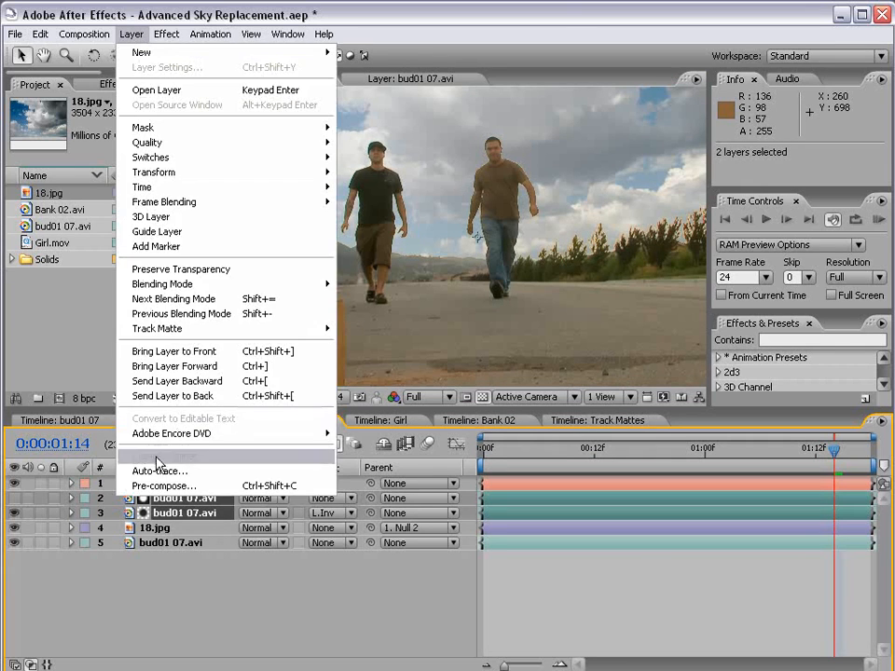
{"action": "left_click", "coordinate": [165, 485]}
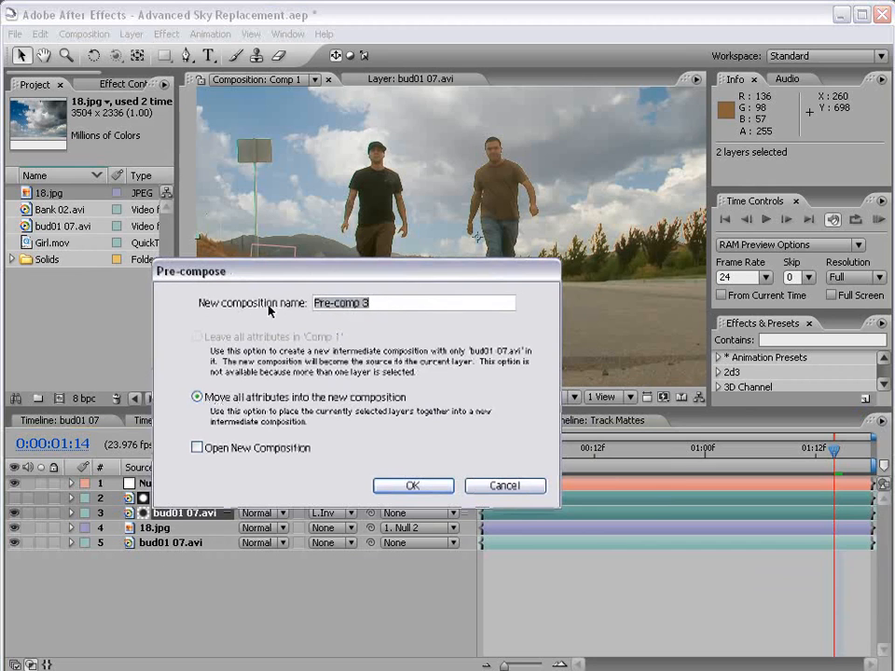
{"action": "type", "text": "Comp"}
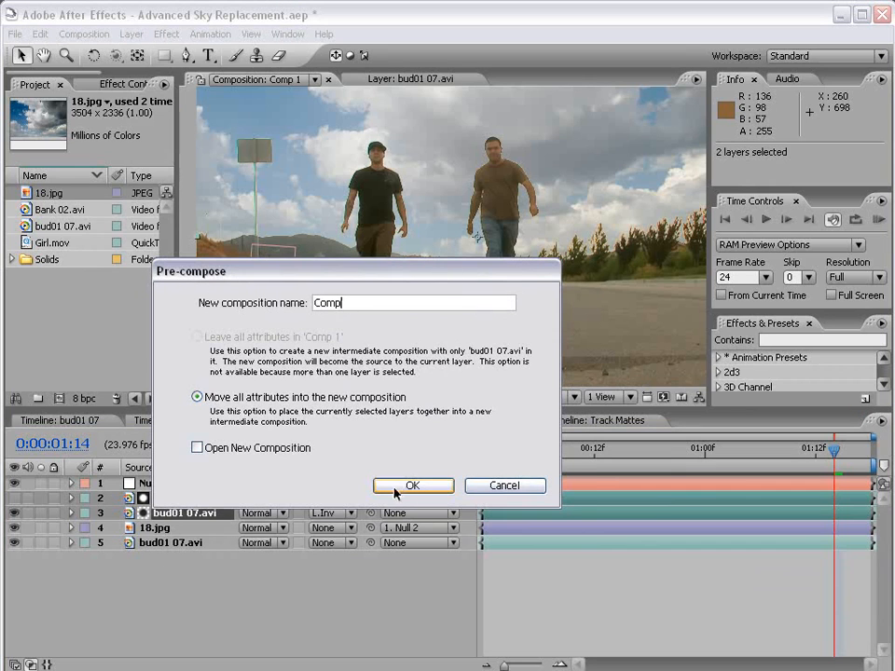
{"action": "left_click", "coordinate": [412, 486]}
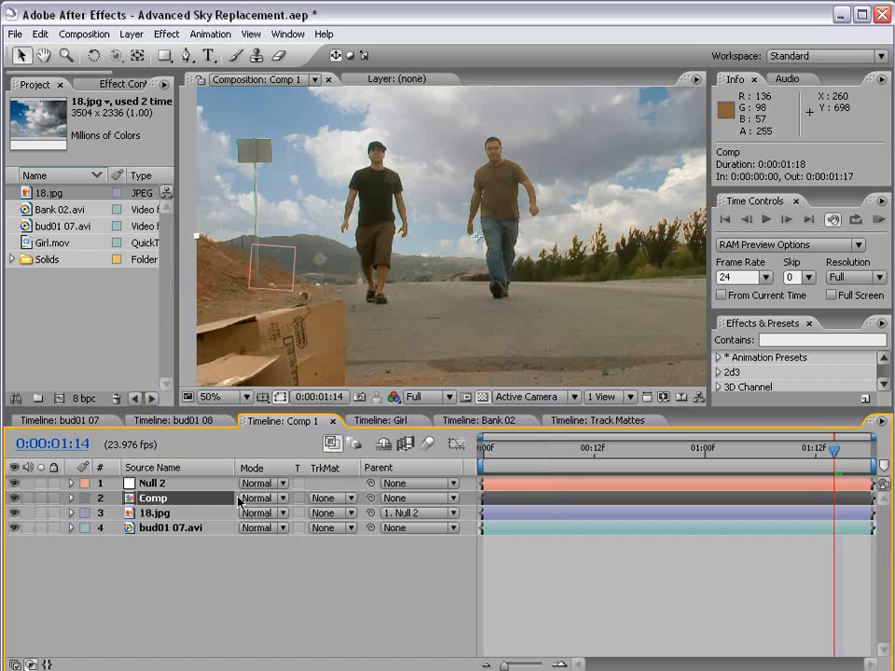
Step: Add a Matte Choker to Comp (Choke 1 at 111, softness 1.8), then select 18.jpg
{"action": "left_click", "coordinate": [167, 34]}
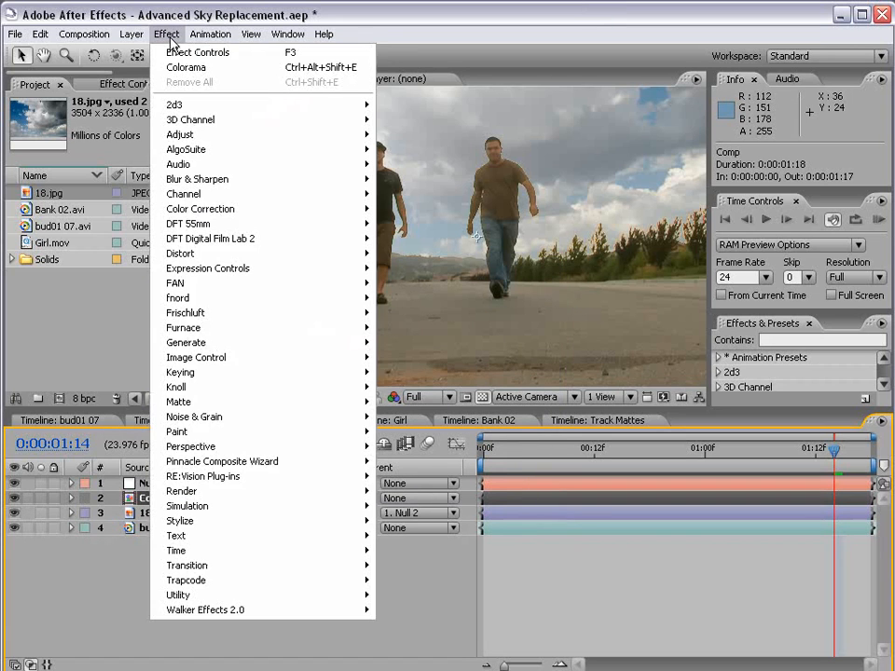
{"action": "mouse_move", "coordinate": [178, 401]}
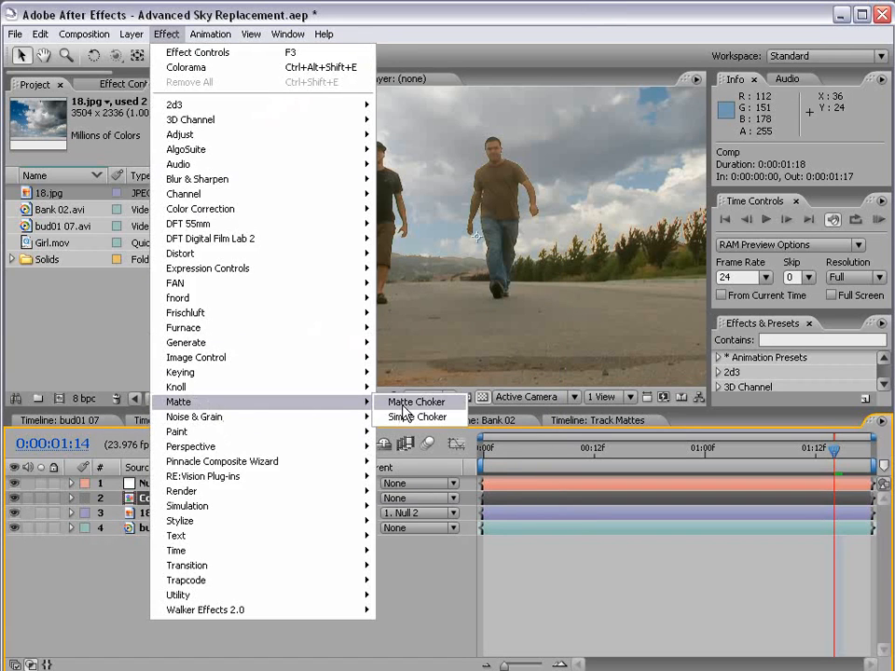
{"action": "left_click", "coordinate": [417, 401]}
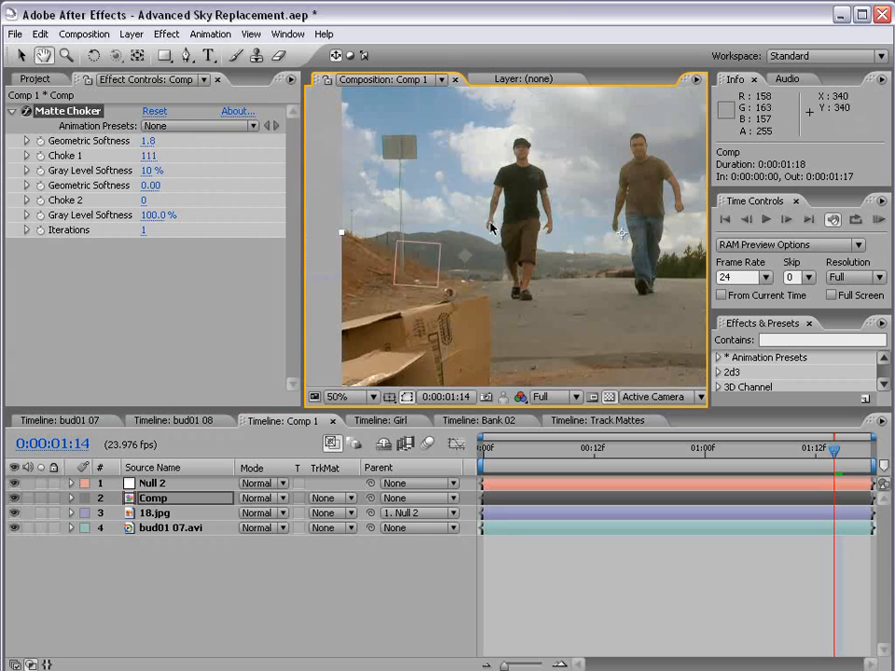
{"action": "left_click", "coordinate": [349, 396]}
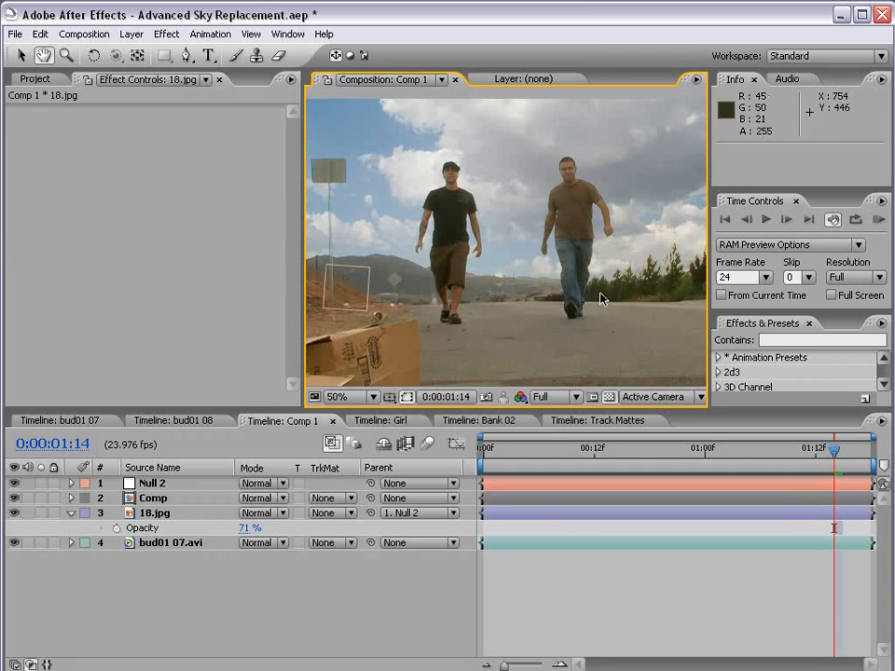
{"action": "key", "text": "`"}
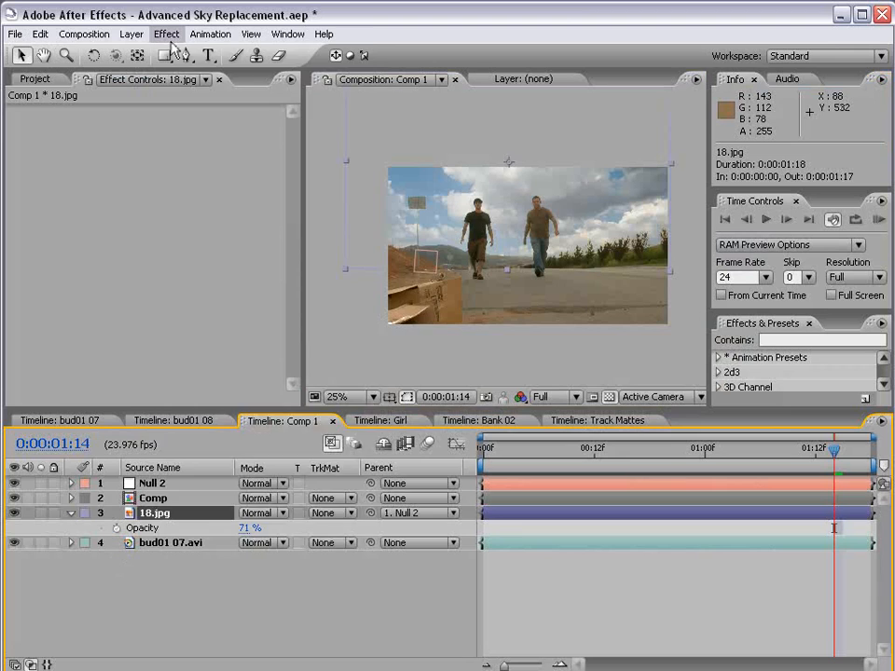
Step: Apply Curves to 18.jpg and slightly raise the green and red channel midtones
{"action": "left_click", "coordinate": [165, 33]}
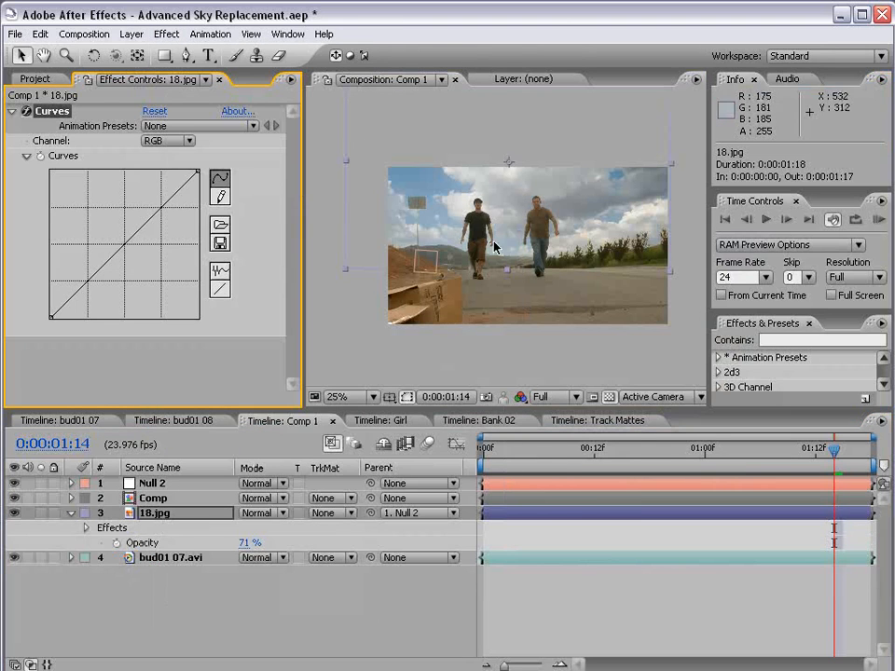
{"action": "left_click", "coordinate": [165, 139]}
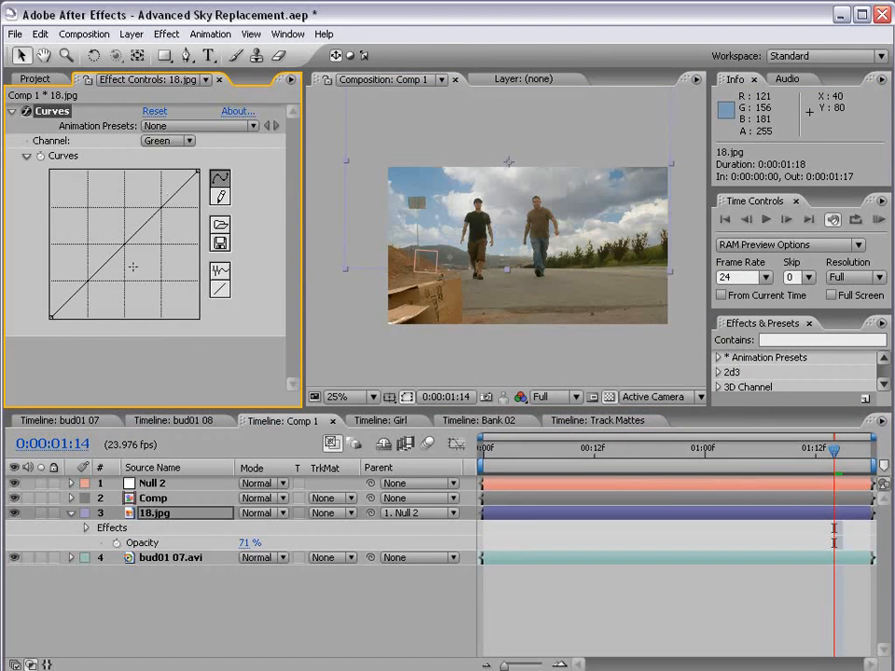
{"action": "left_click_drag", "start_coordinate": [132, 267], "coordinate": [119, 241]}
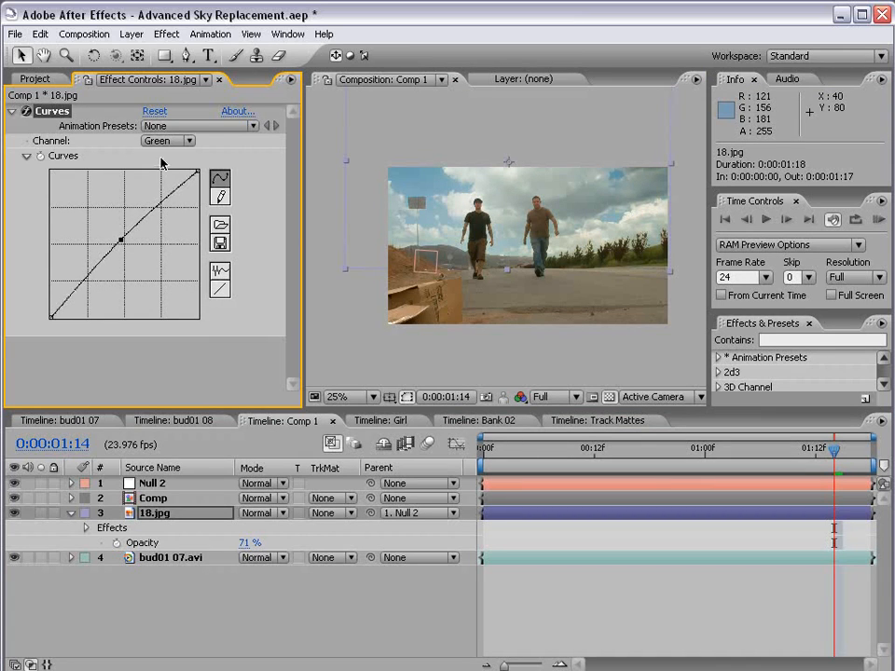
{"action": "left_click", "coordinate": [168, 140]}
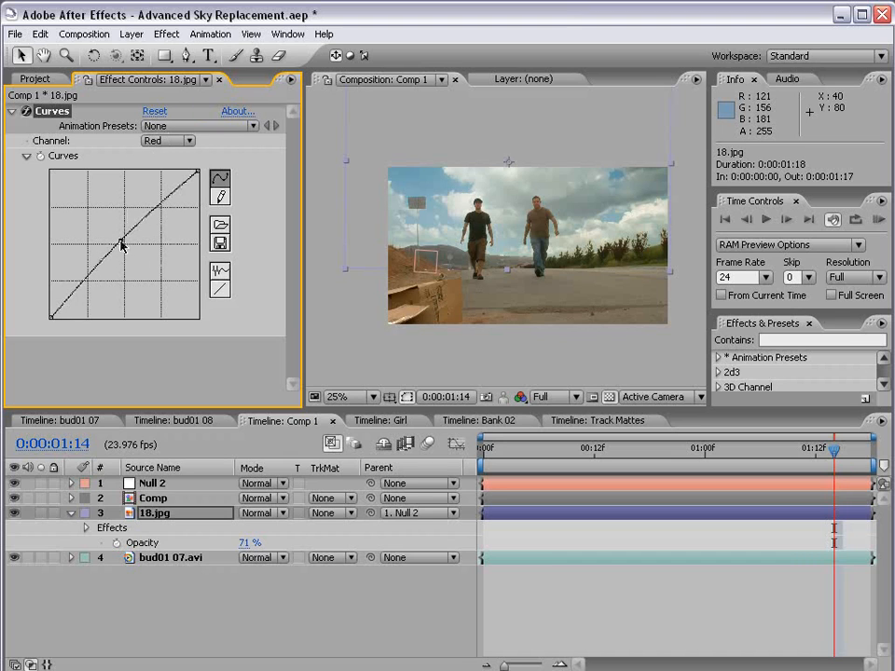
{"action": "left_click_drag", "start_coordinate": [121, 245], "coordinate": [112, 236]}
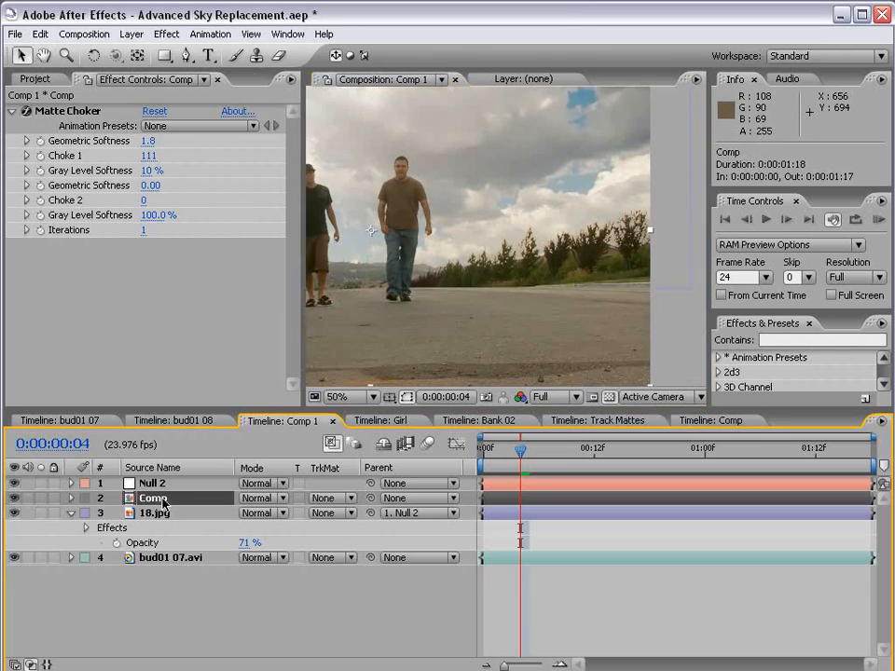
Step: In the nested Comp, lock Colorama controls and drag the Output Cycle dark point to tighten the tree matte
{"action": "left_click", "coordinate": [710, 422]}
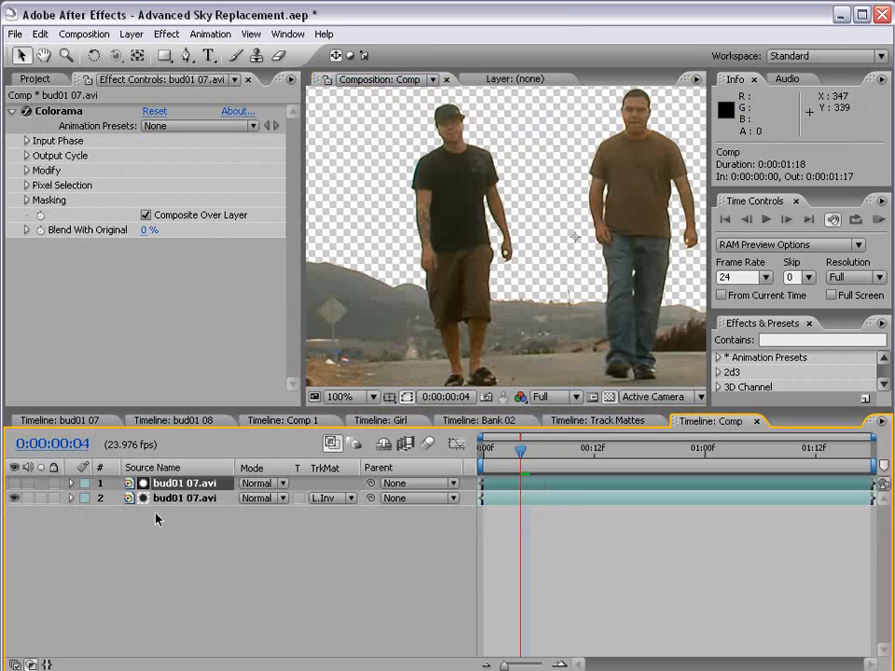
{"action": "left_click", "coordinate": [11, 483]}
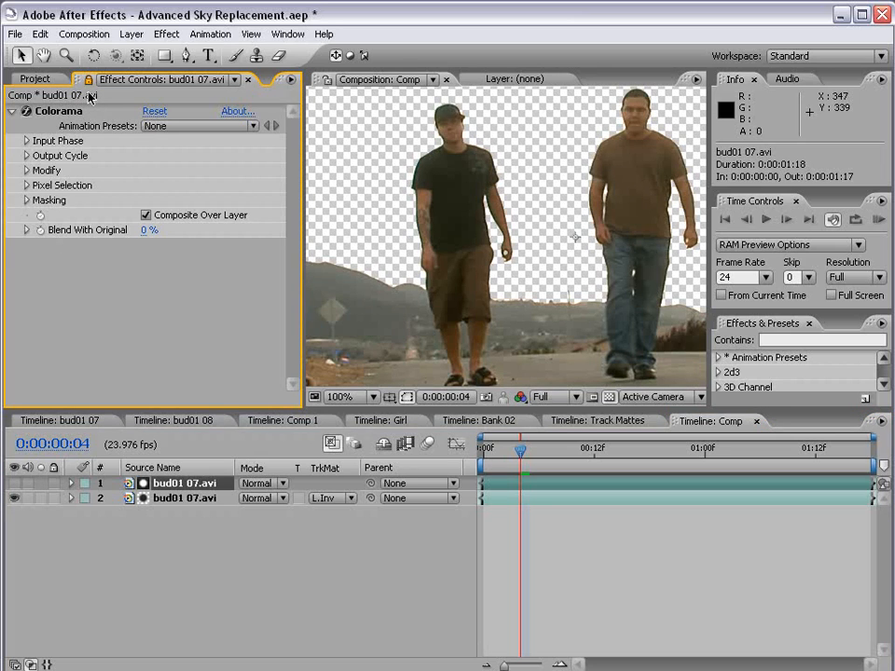
{"action": "left_click", "coordinate": [282, 420]}
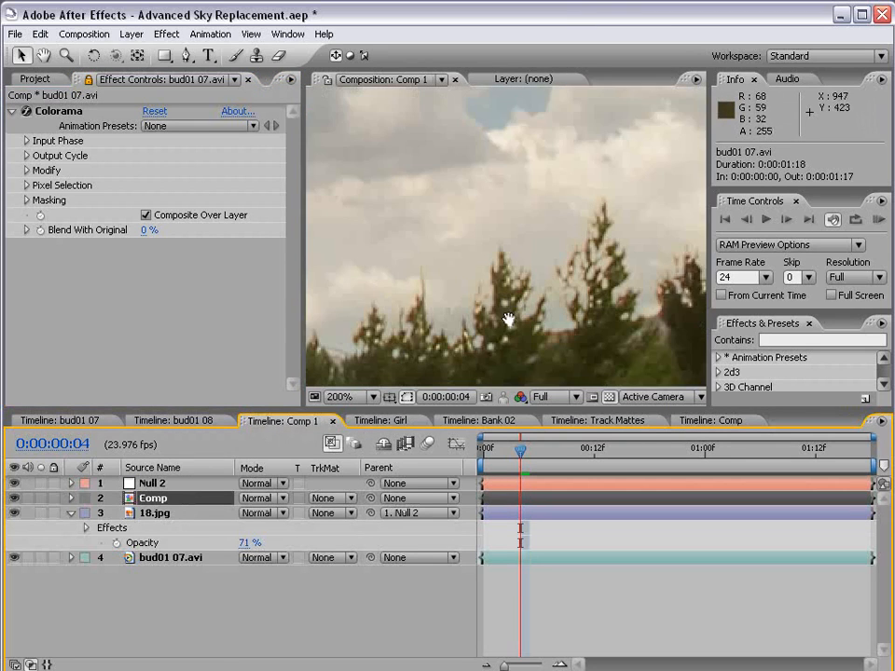
{"action": "left_click", "coordinate": [13, 156]}
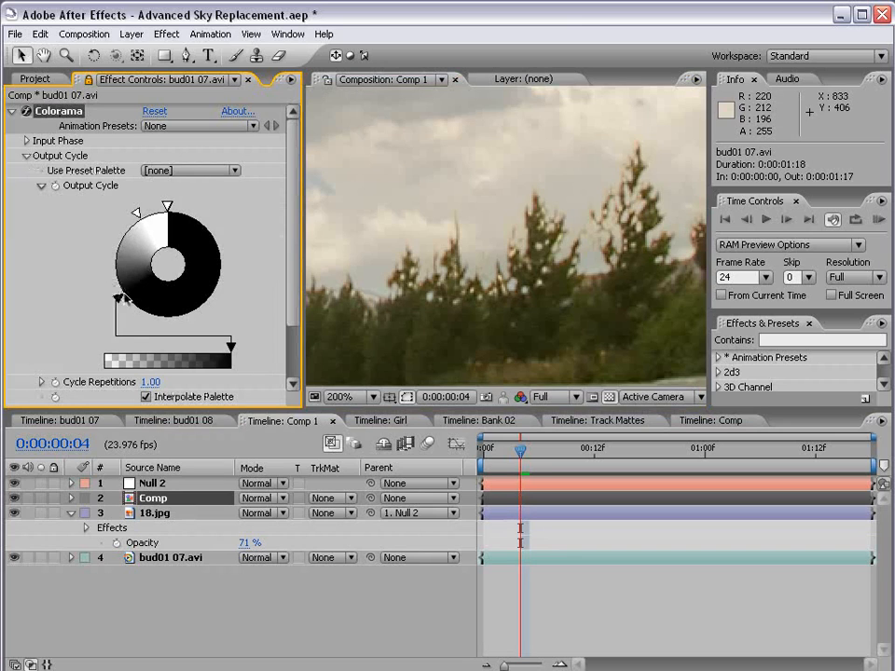
{"action": "left_click_drag", "start_coordinate": [119, 298], "coordinate": [139, 322]}
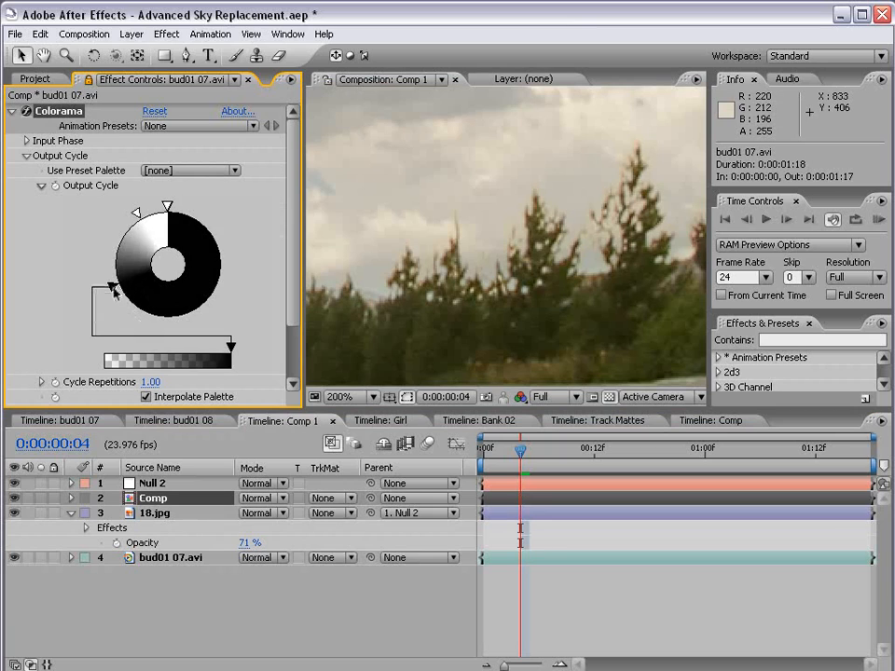
{"action": "left_click_drag", "start_coordinate": [112, 289], "coordinate": [164, 270]}
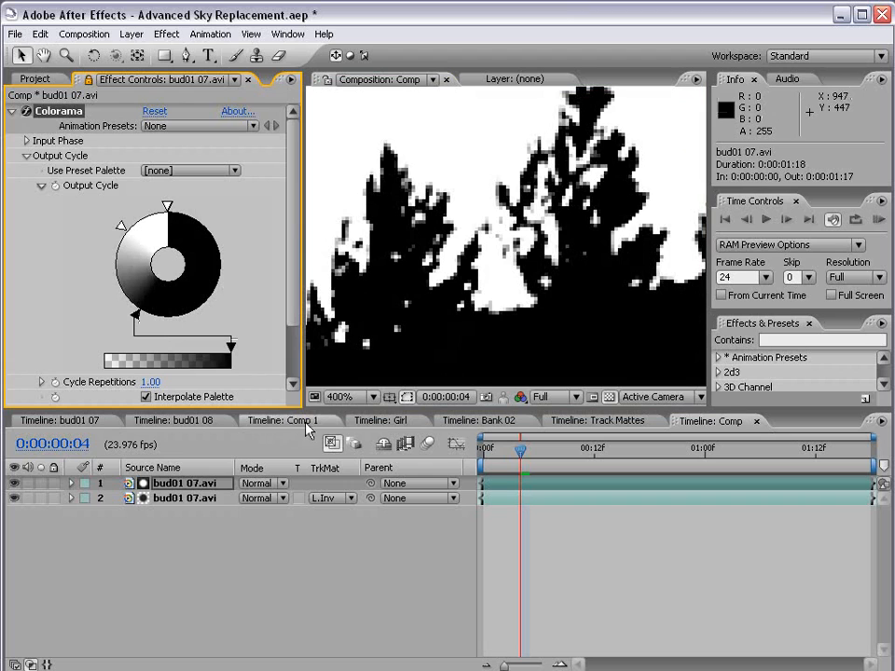
{"action": "left_click", "coordinate": [287, 421]}
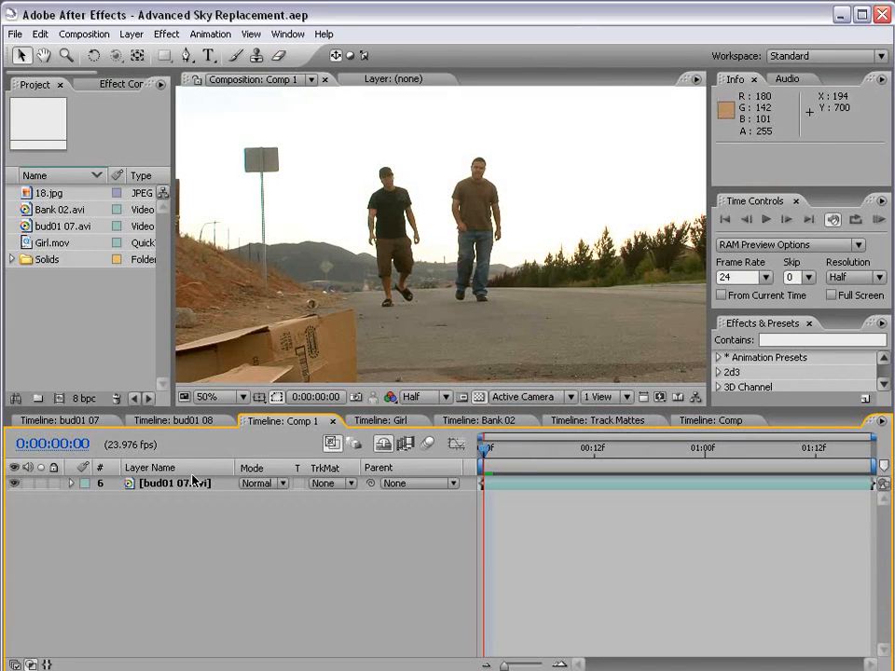
Step: Apply Colorama to the street footage with a black-and-white Output Cycle
{"action": "left_click", "coordinate": [166, 35]}
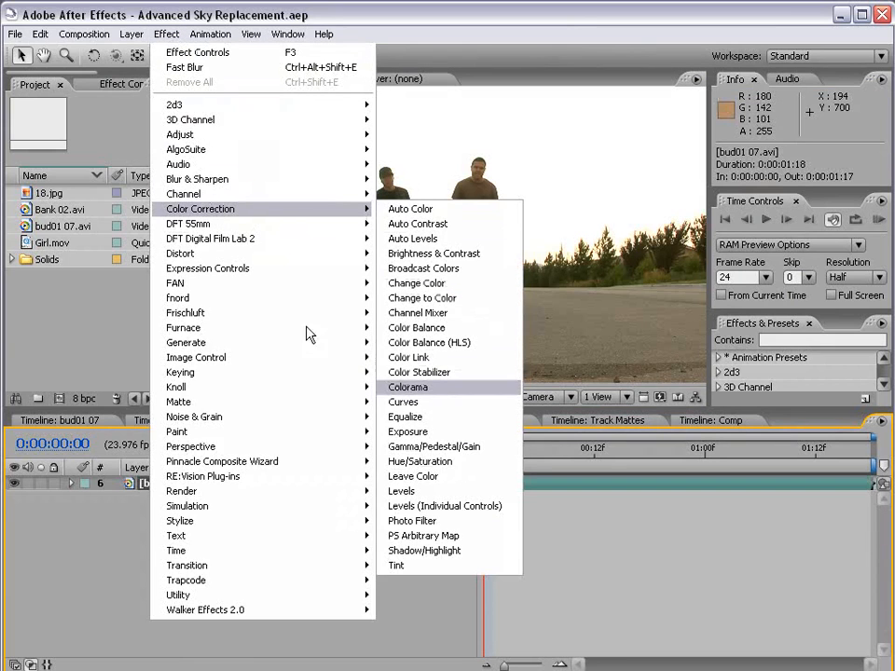
{"action": "left_click", "coordinate": [406, 387]}
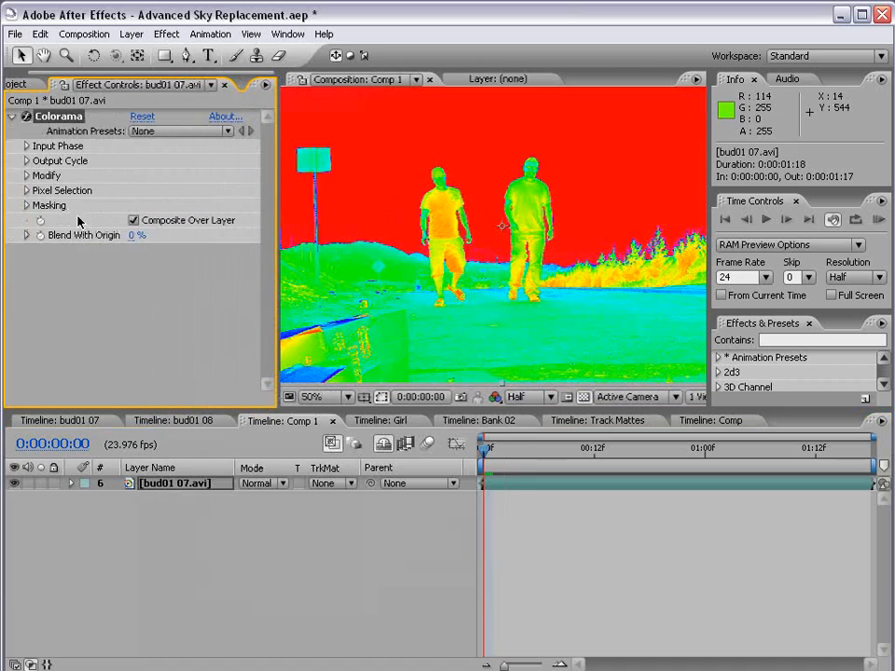
{"action": "left_click", "coordinate": [18, 160]}
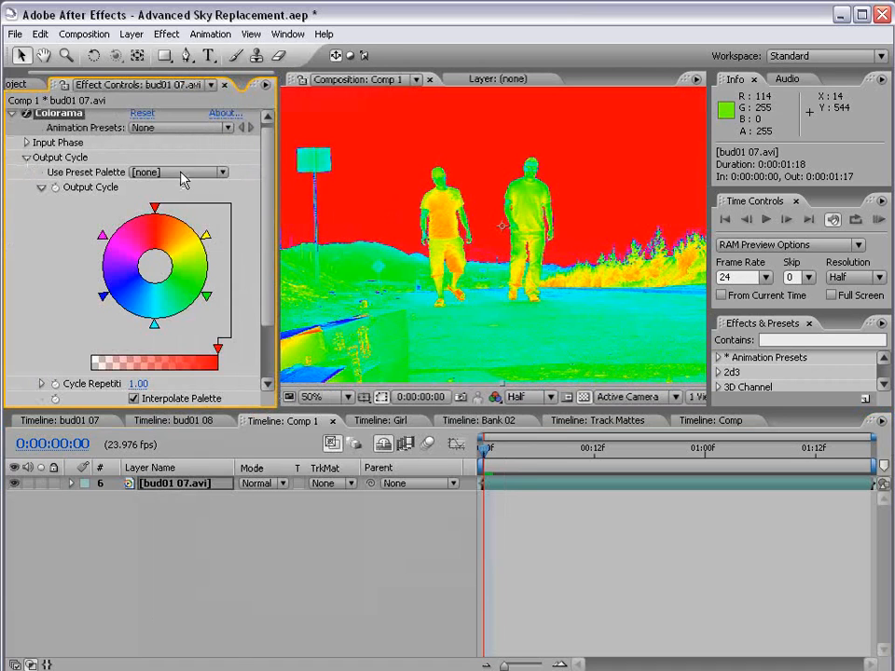
{"action": "left_click", "coordinate": [184, 171]}
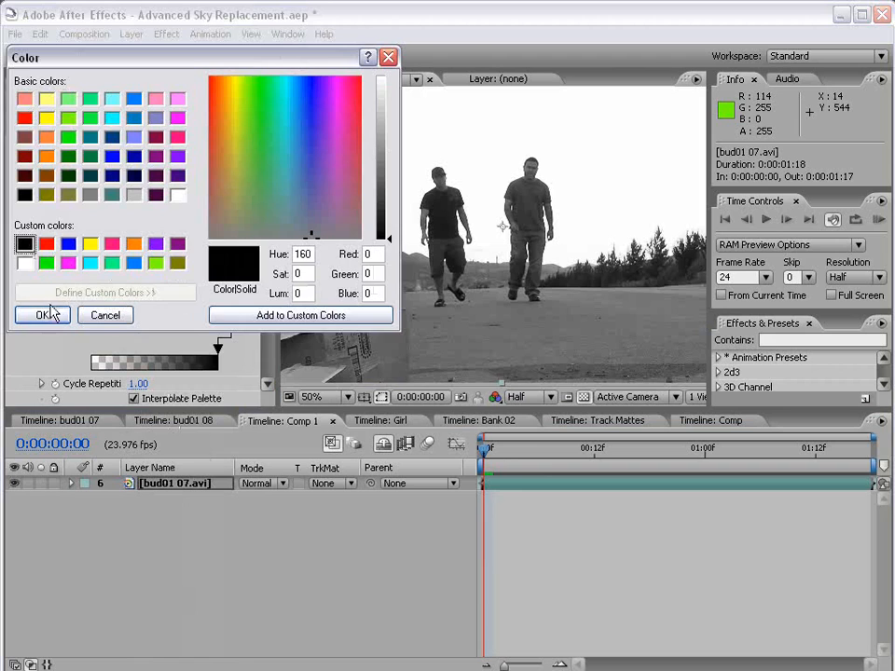
{"action": "left_click", "coordinate": [41, 314]}
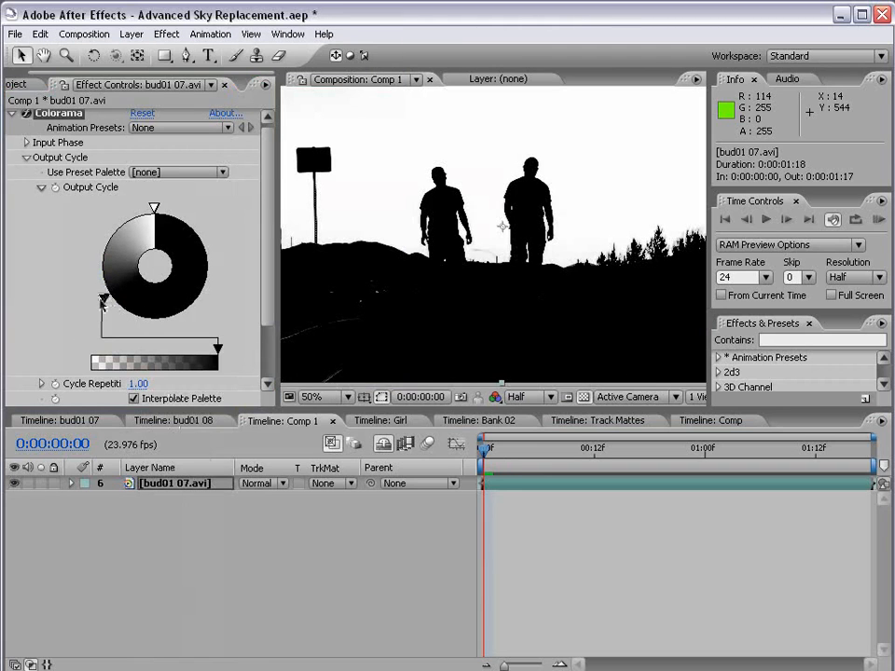
Step: Add an adjustment layer with Hue/Saturation, hide the matte layer, and enable Colorize
{"action": "left_click", "coordinate": [133, 33]}
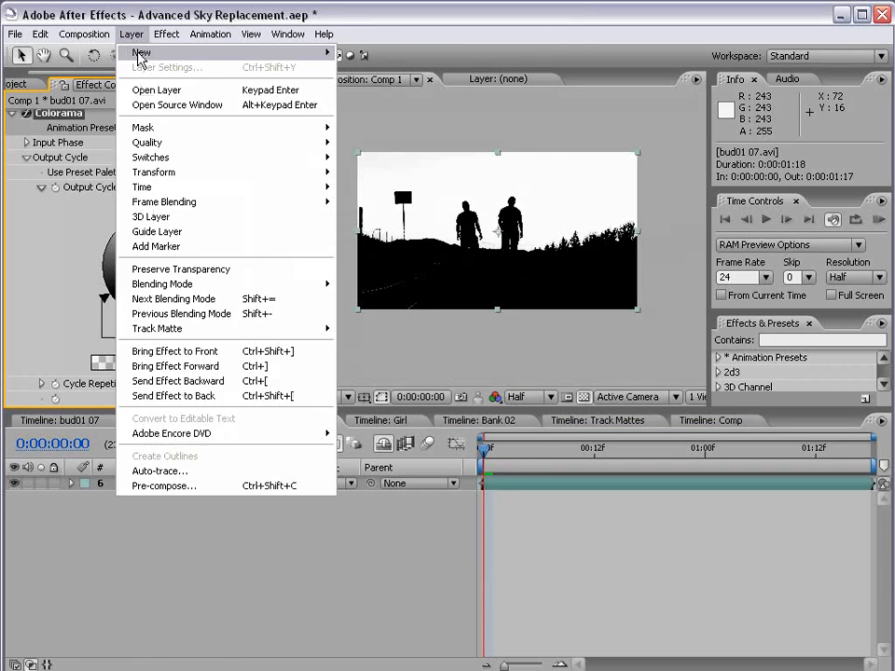
{"action": "left_click", "coordinate": [141, 52]}
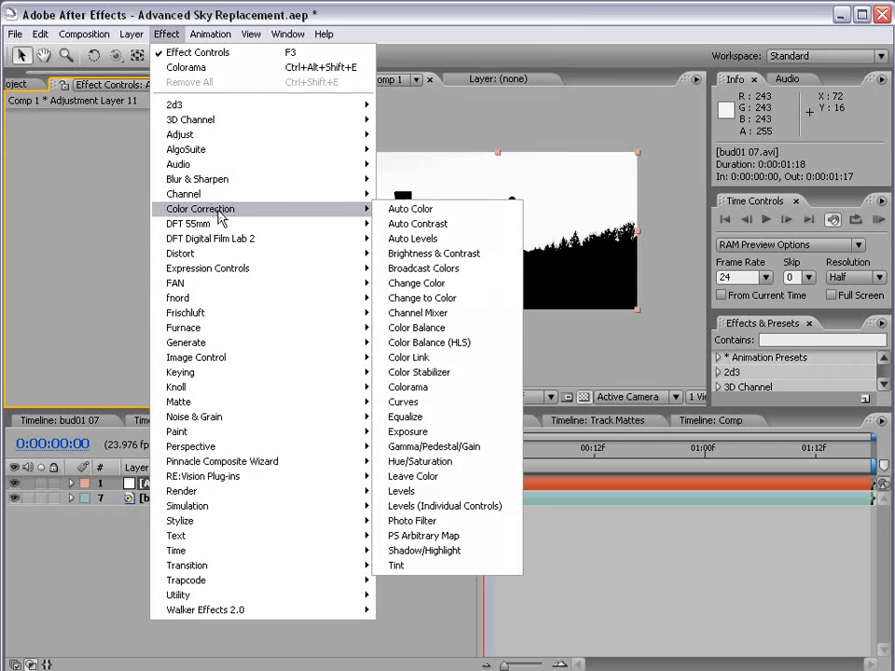
{"action": "mouse_move", "coordinate": [419, 462]}
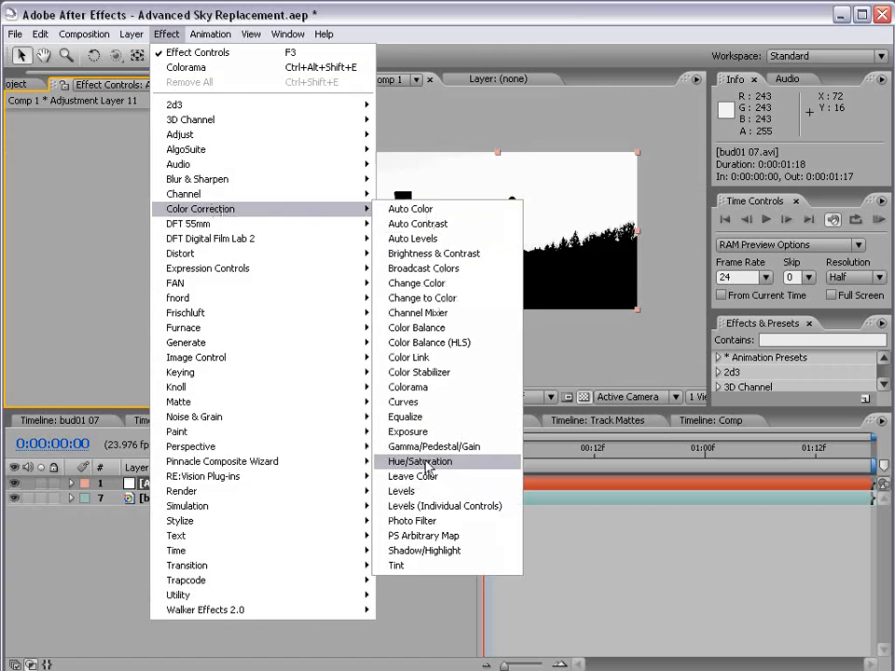
{"action": "left_click", "coordinate": [420, 460]}
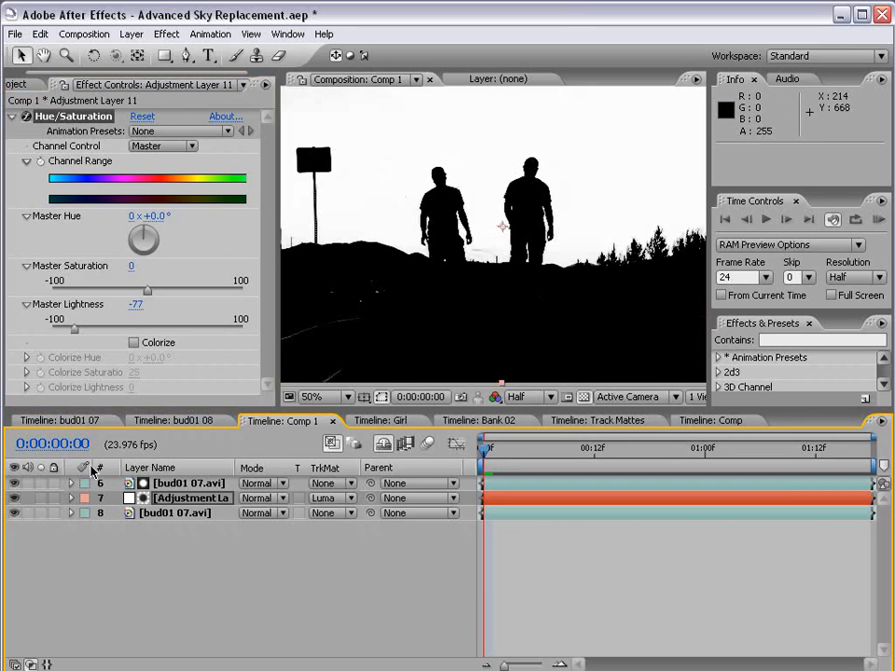
{"action": "left_click", "coordinate": [143, 116]}
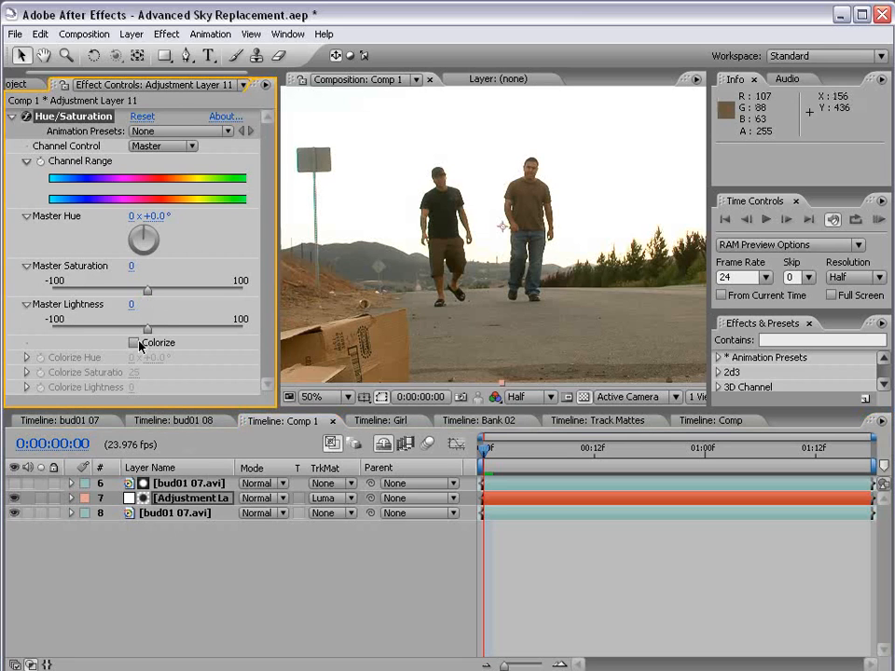
{"action": "left_click", "coordinate": [133, 342]}
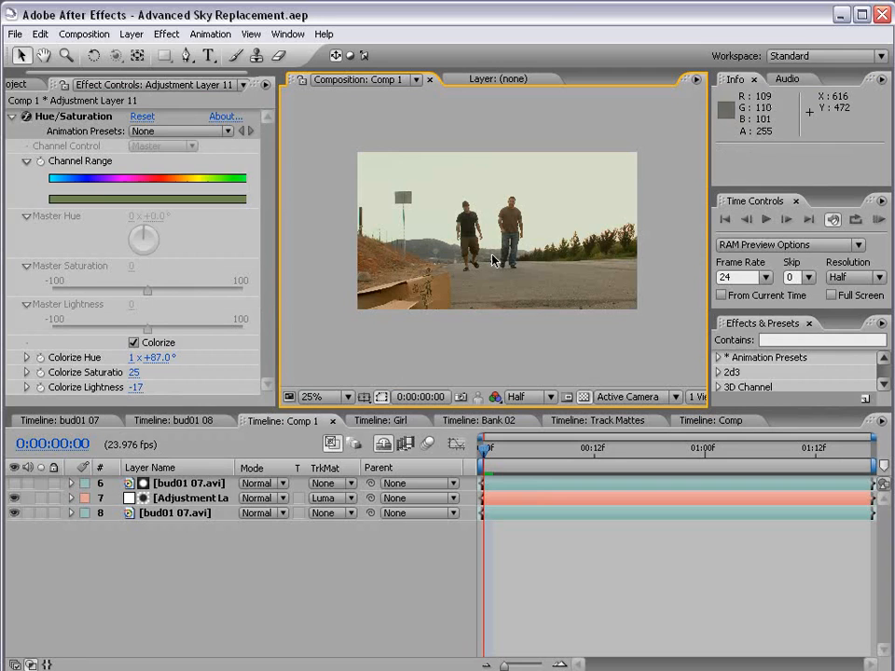
Step: Create a light-blue #8BAFC2 solid and reveal its mask and opacity properties
{"action": "left_click", "coordinate": [129, 33]}
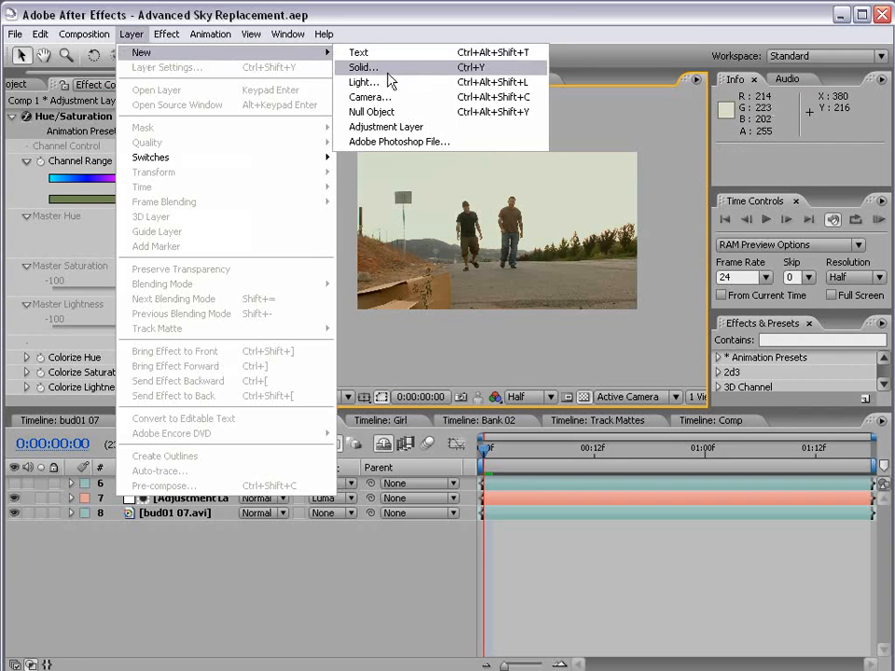
{"action": "left_click", "coordinate": [363, 67]}
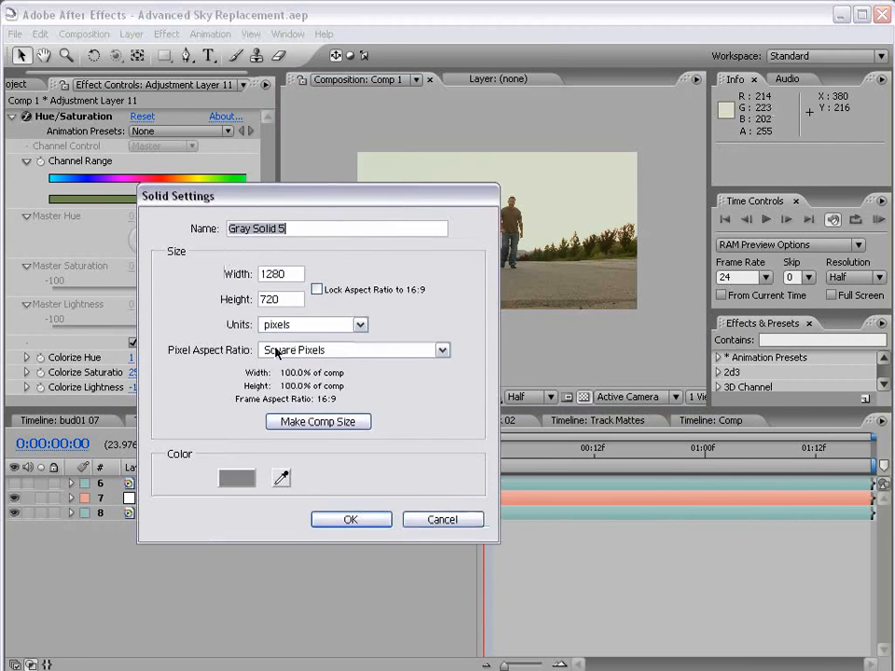
{"action": "left_click", "coordinate": [237, 477]}
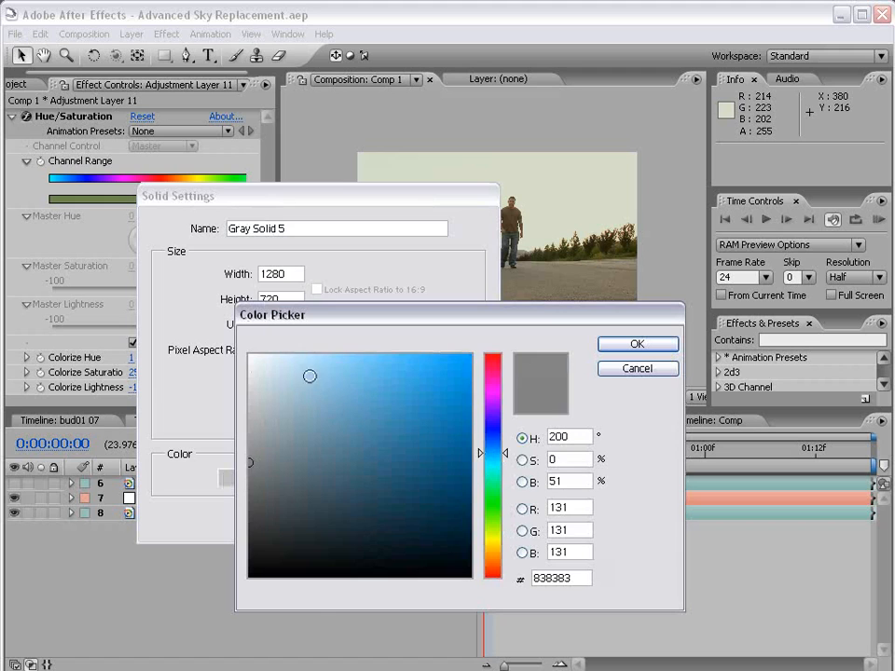
{"action": "left_click", "coordinate": [312, 407]}
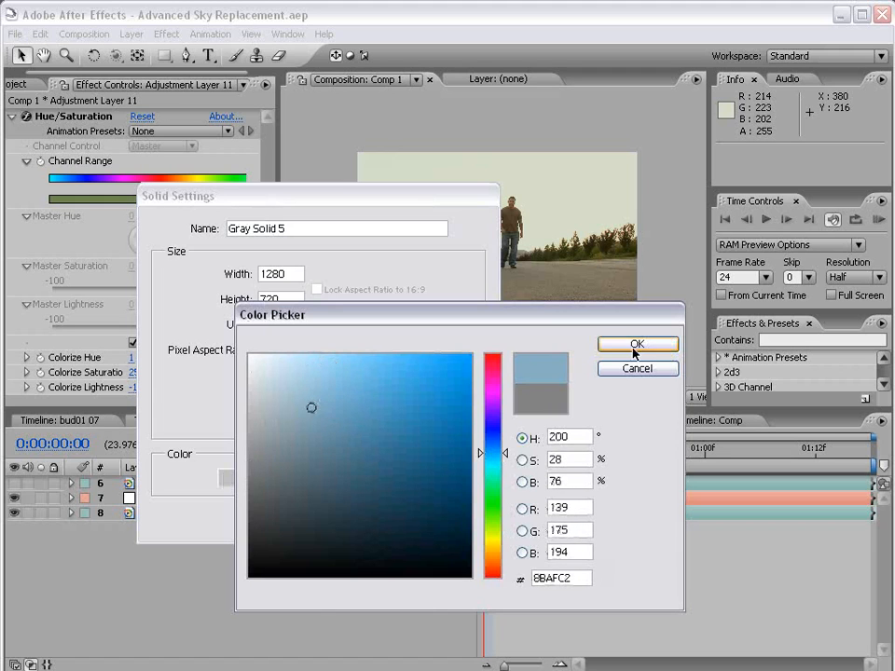
{"action": "left_click", "coordinate": [638, 344]}
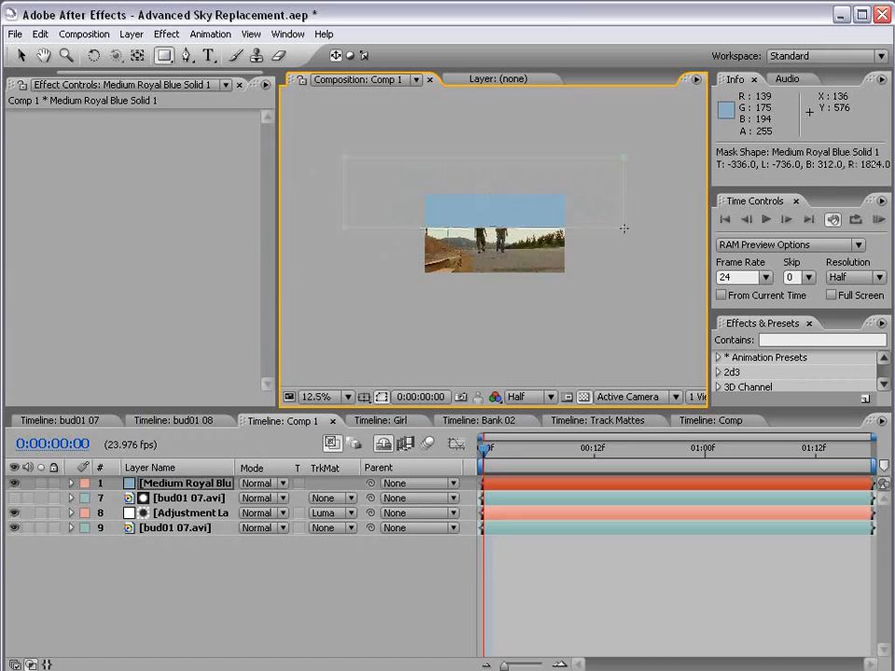
{"action": "left_click", "coordinate": [69, 483]}
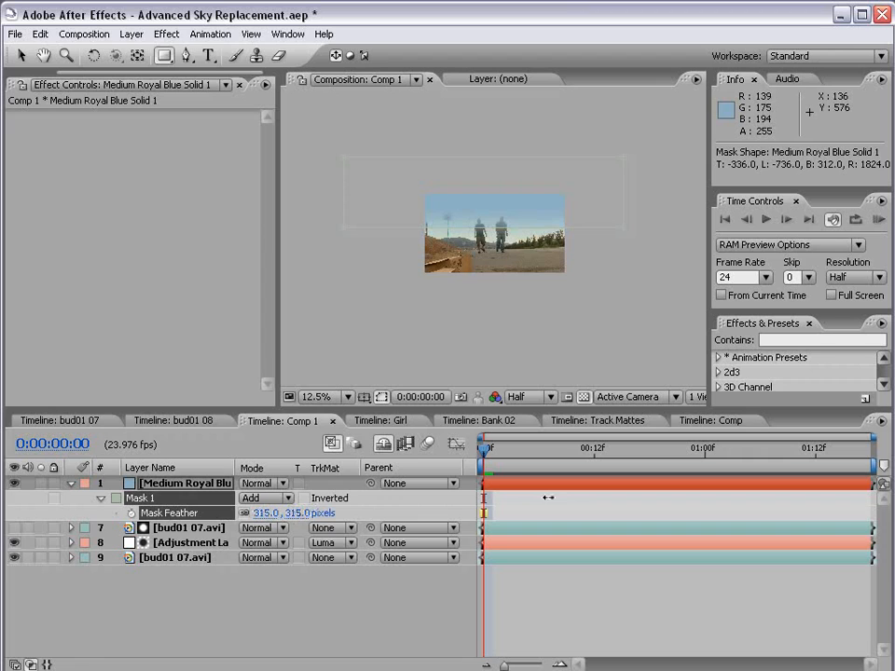
{"action": "left_click", "coordinate": [317, 397]}
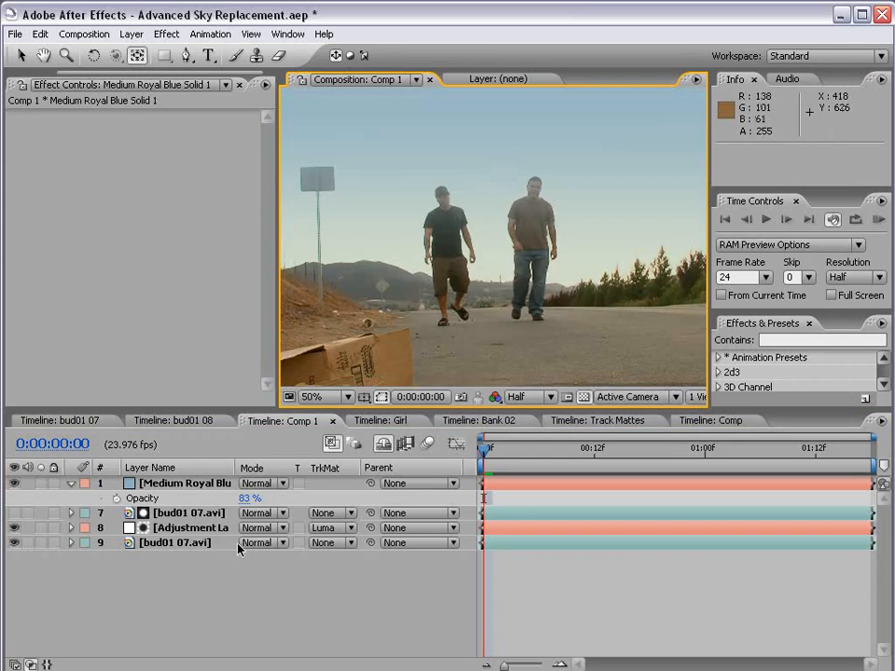
Step: Set the street copy to Luma Inverted Matte, lower the blue solid to 69%, and open Bank 02
{"action": "left_click", "coordinate": [176, 542]}
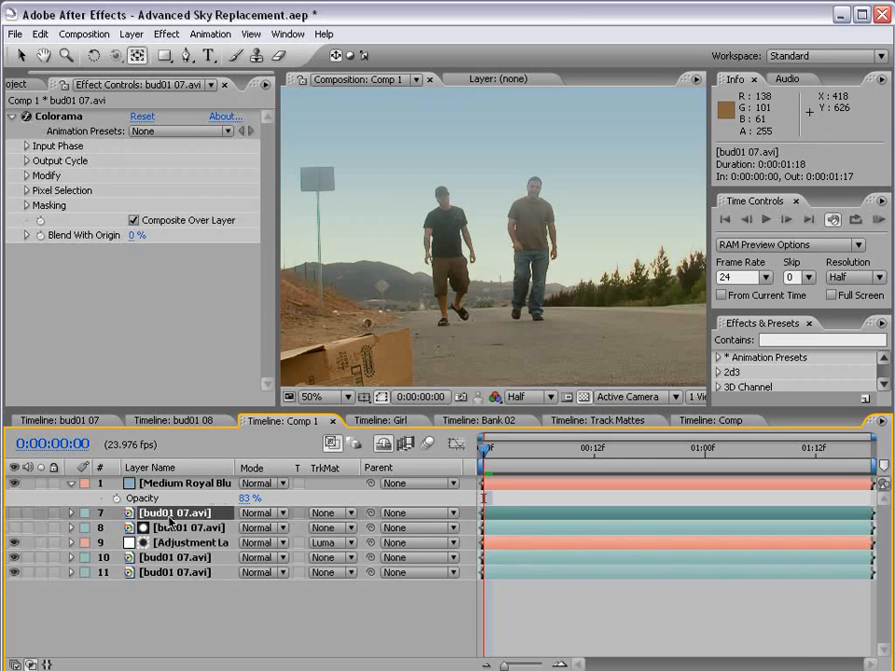
{"action": "left_click", "coordinate": [177, 557]}
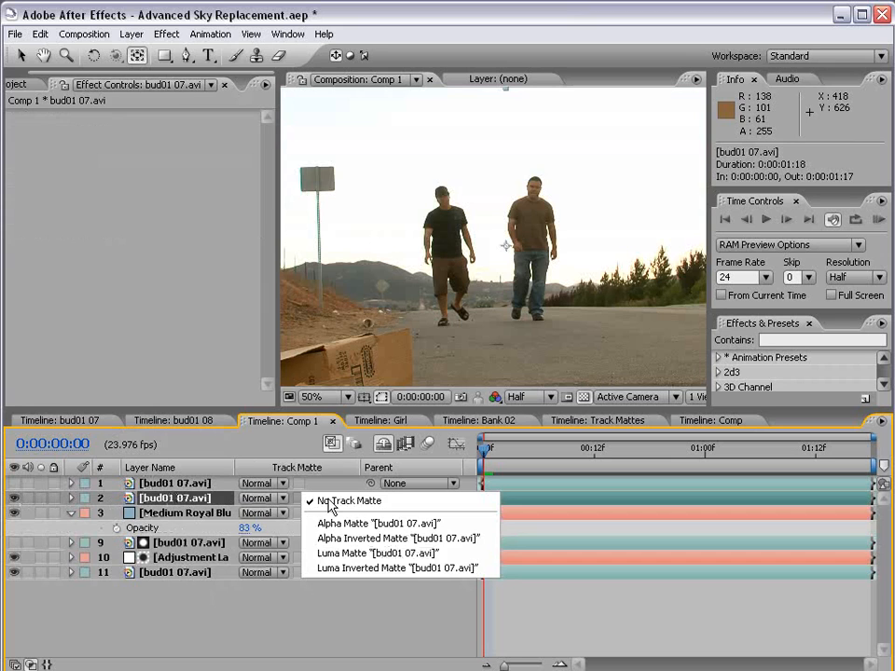
{"action": "left_click", "coordinate": [358, 553]}
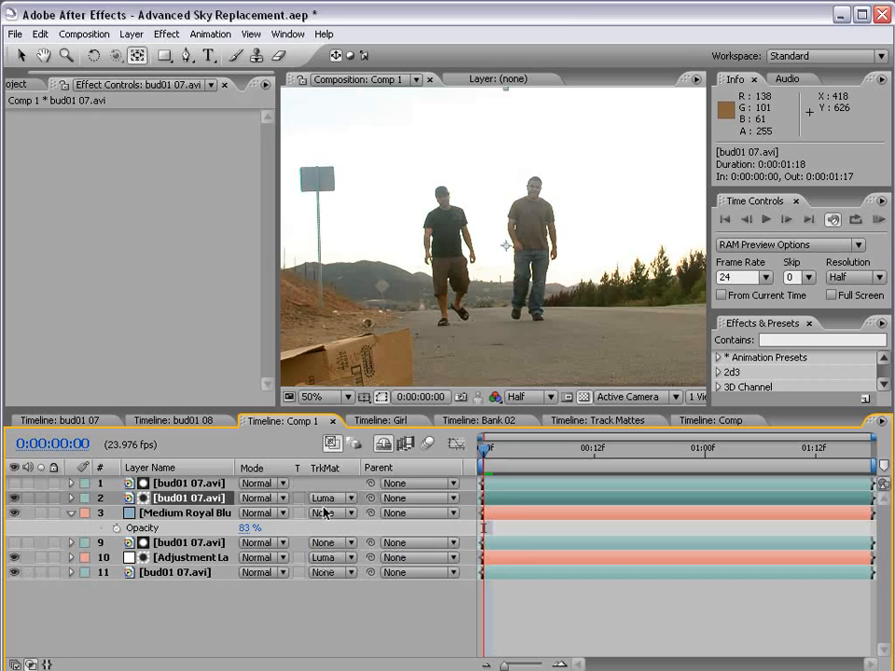
{"action": "left_click", "coordinate": [326, 497]}
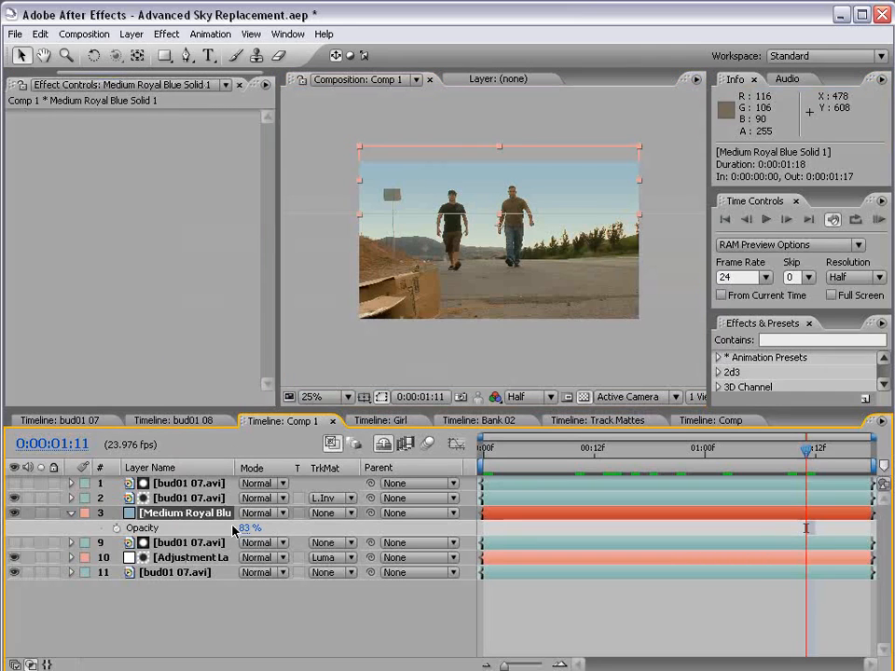
{"action": "left_click_drag", "start_coordinate": [250, 527], "coordinate": [233, 528]}
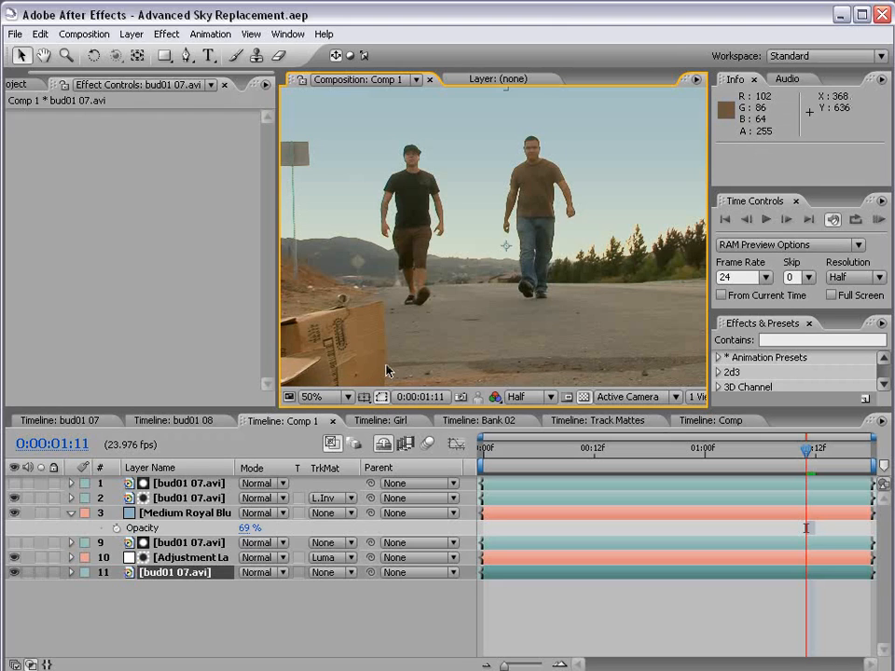
{"action": "mouse_move", "coordinate": [423, 436]}
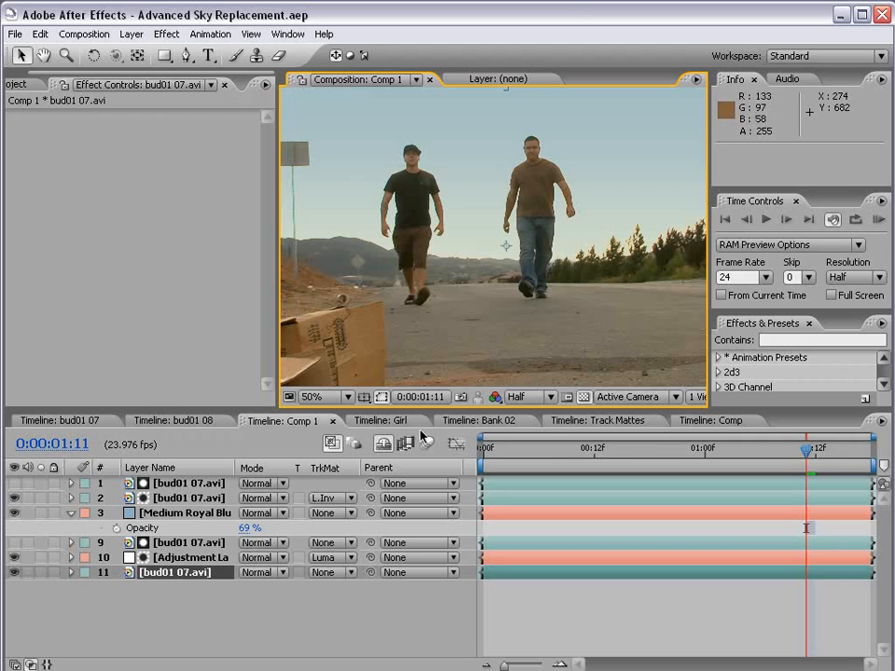
{"action": "left_click", "coordinate": [495, 420]}
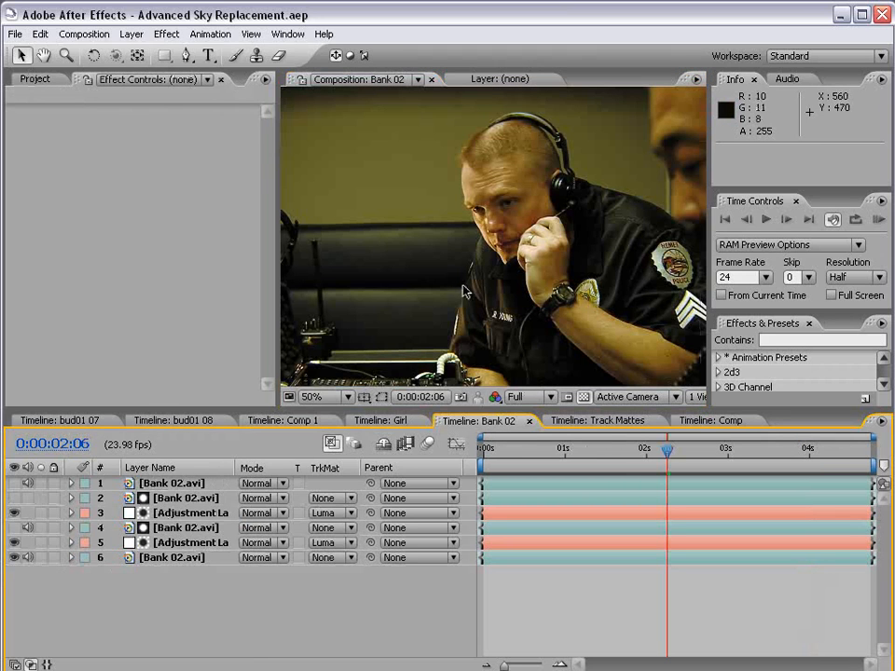
{"action": "mouse_move", "coordinate": [240, 338]}
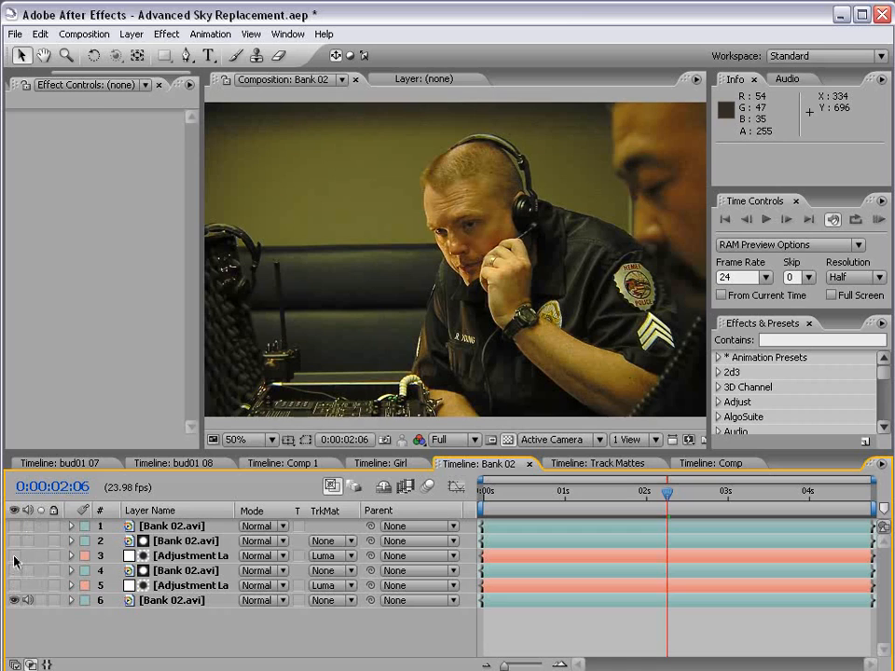
Step: Hide the upper layers so only the original Bank 02.avi footage remains visible
{"action": "left_click", "coordinate": [172, 600]}
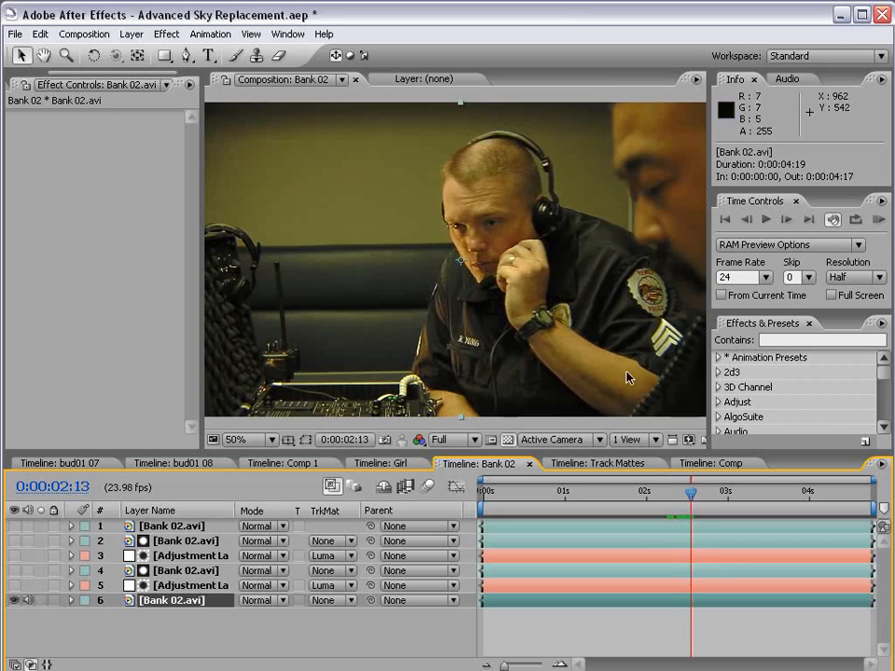
{"action": "mouse_move", "coordinate": [632, 291]}
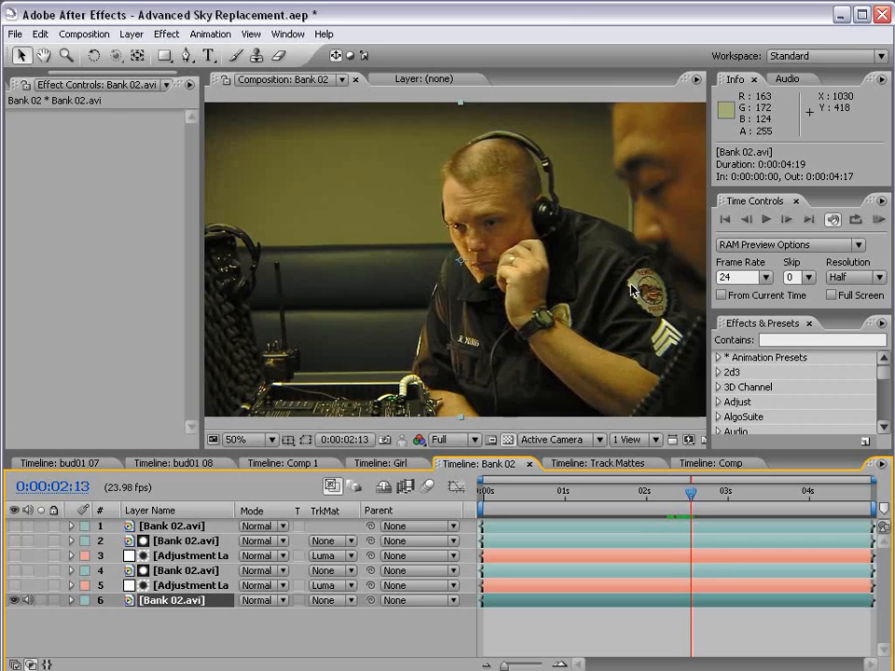
{"action": "mouse_move", "coordinate": [417, 270]}
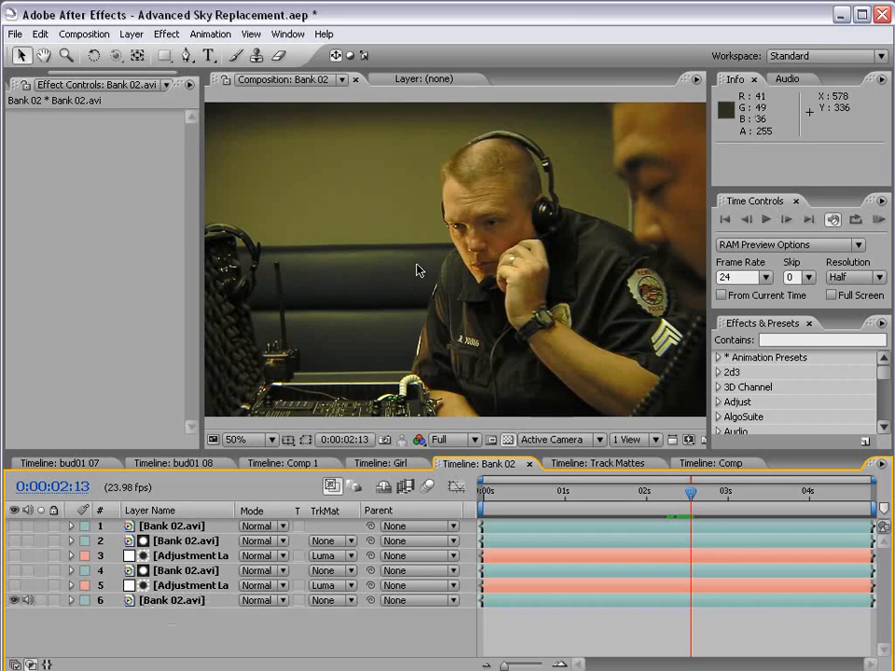
{"action": "mouse_move", "coordinate": [483, 336]}
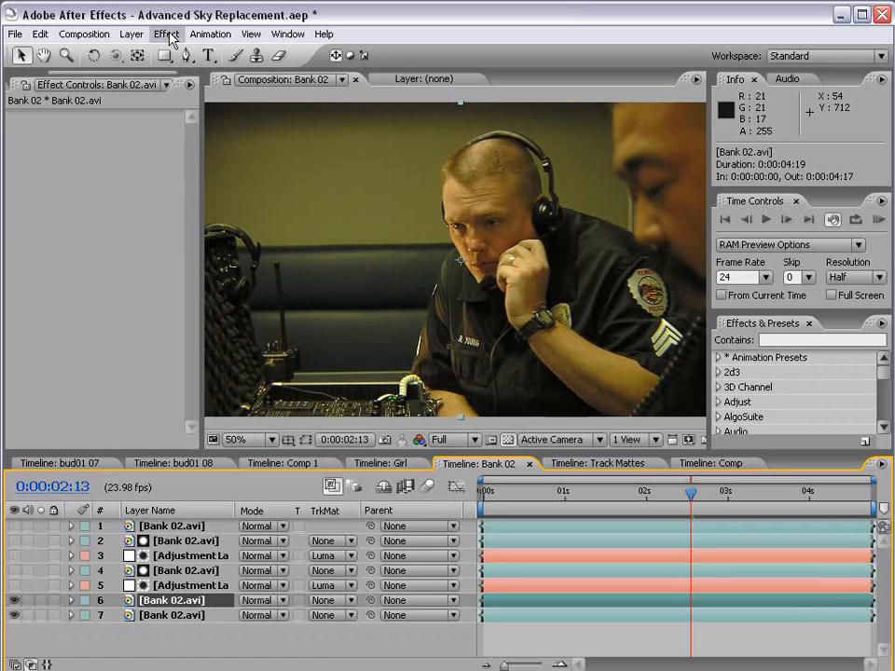
{"action": "left_click", "coordinate": [164, 33]}
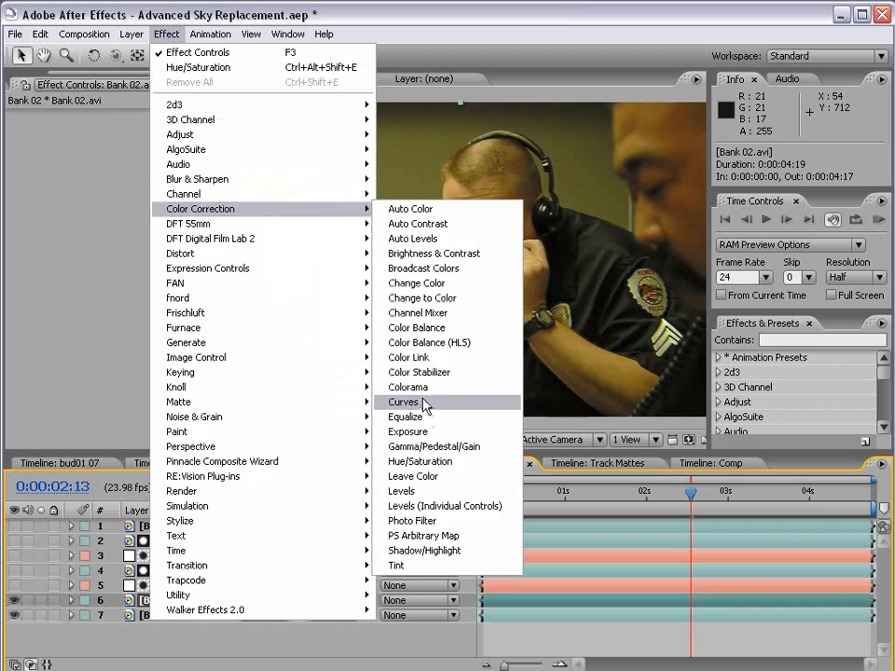
Step: Apply Colorama to the duplicated police footage and set an Output Cycle point to black
{"action": "left_click", "coordinate": [406, 387]}
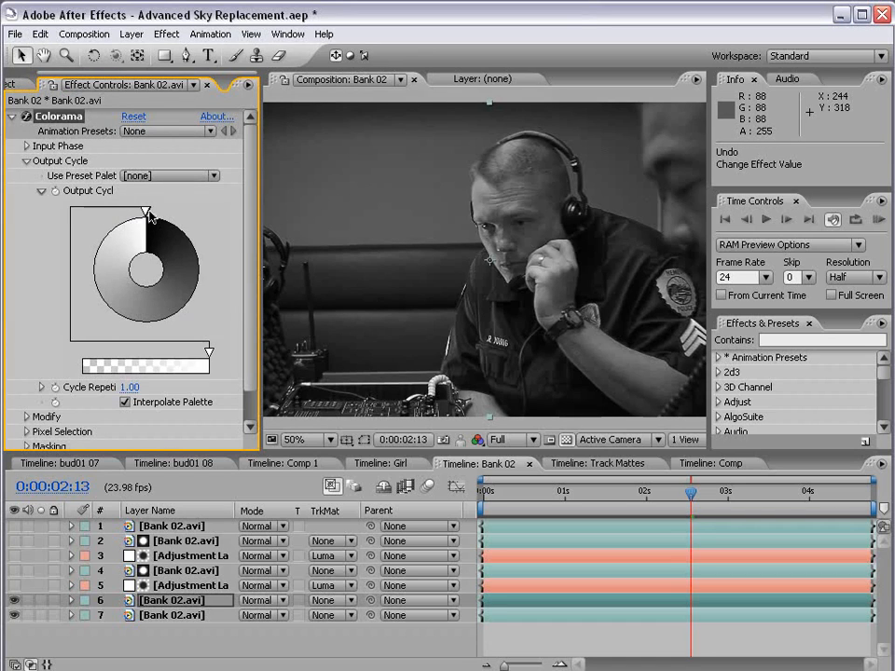
{"action": "left_click", "coordinate": [148, 211]}
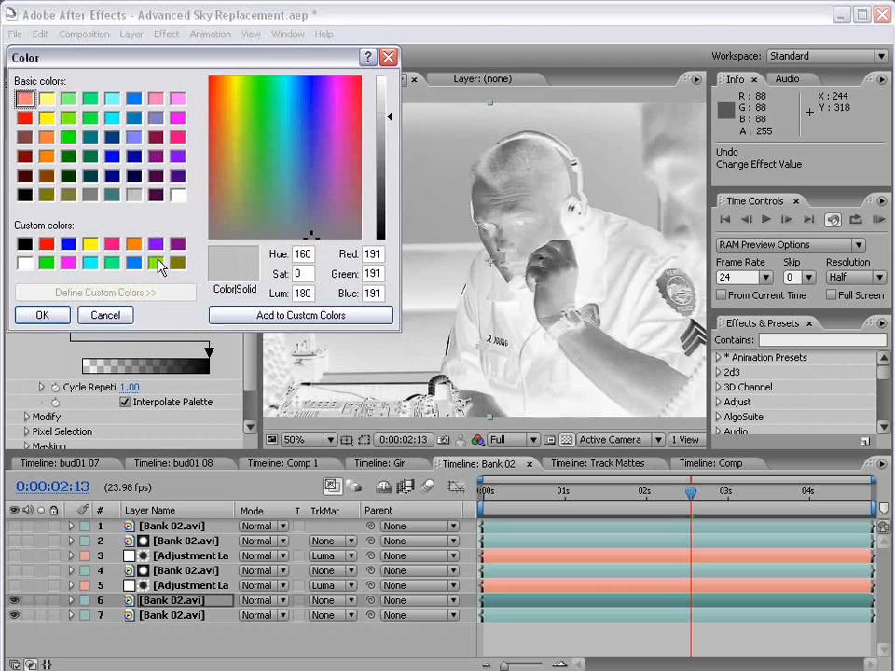
{"action": "left_click", "coordinate": [40, 314]}
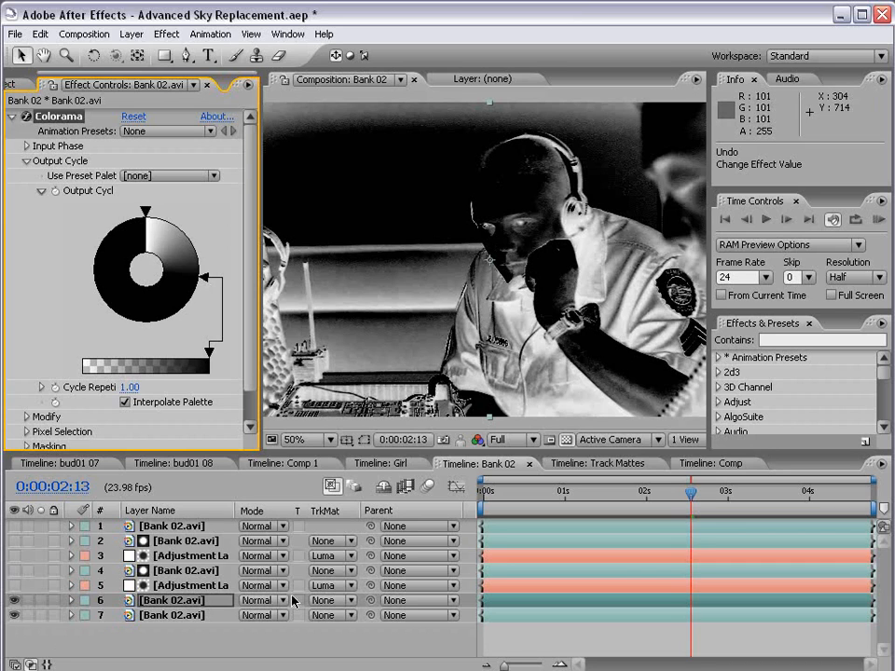
{"action": "left_click", "coordinate": [141, 34]}
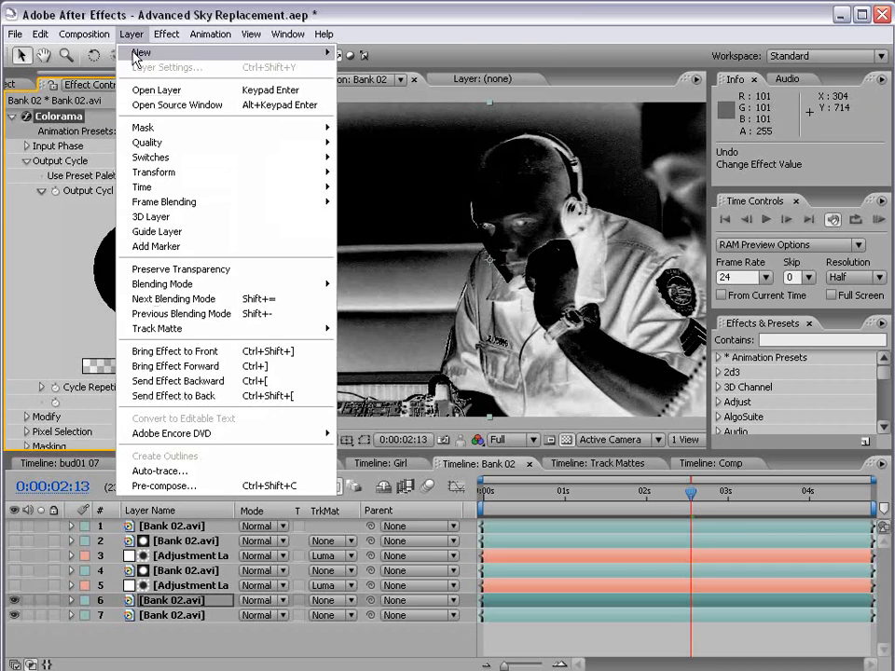
Step: Add an adjustment layer with Curves, set to Luma Matte by the shadow matte
{"action": "left_click", "coordinate": [141, 53]}
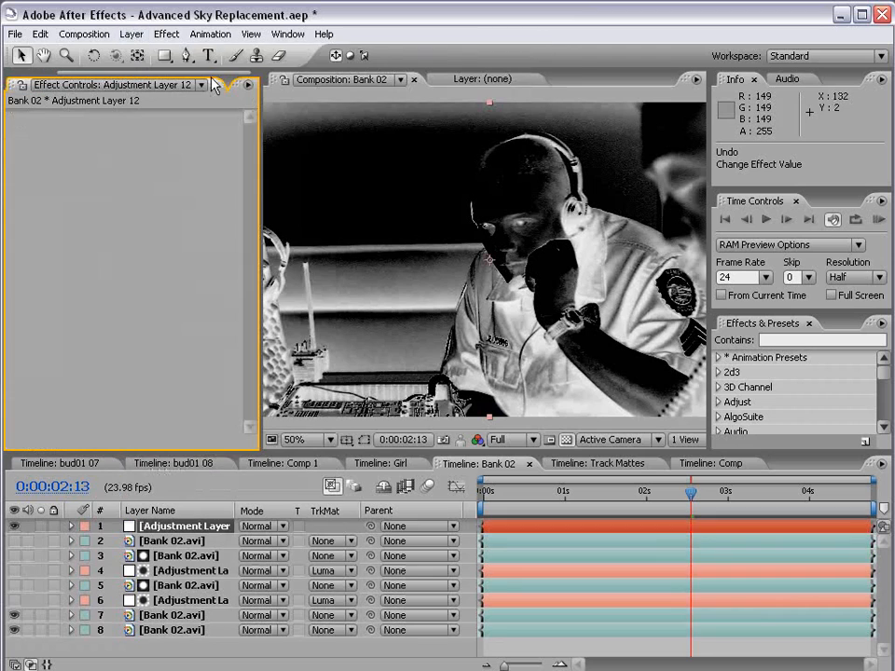
{"action": "left_click", "coordinate": [178, 35]}
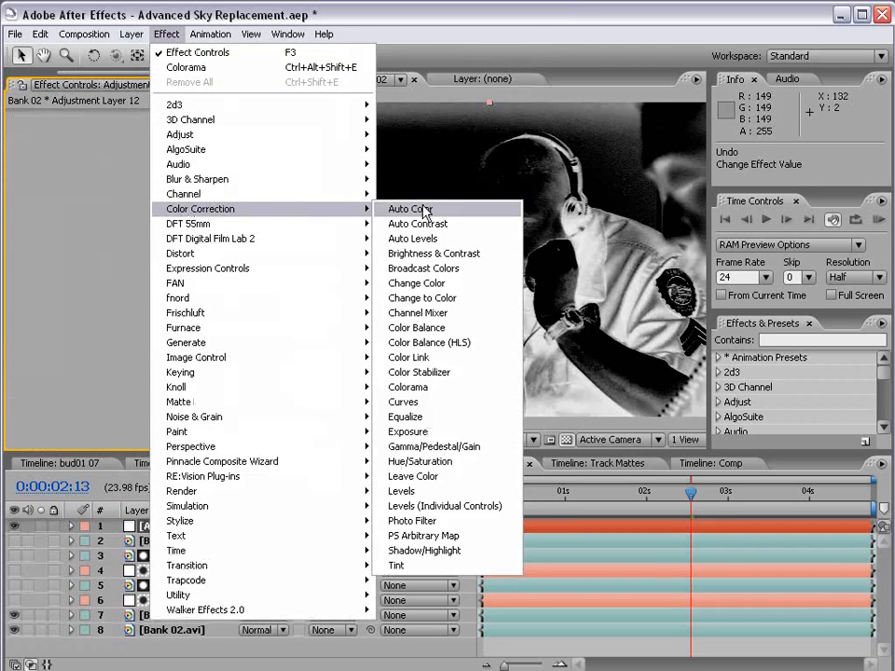
{"action": "left_click", "coordinate": [403, 401]}
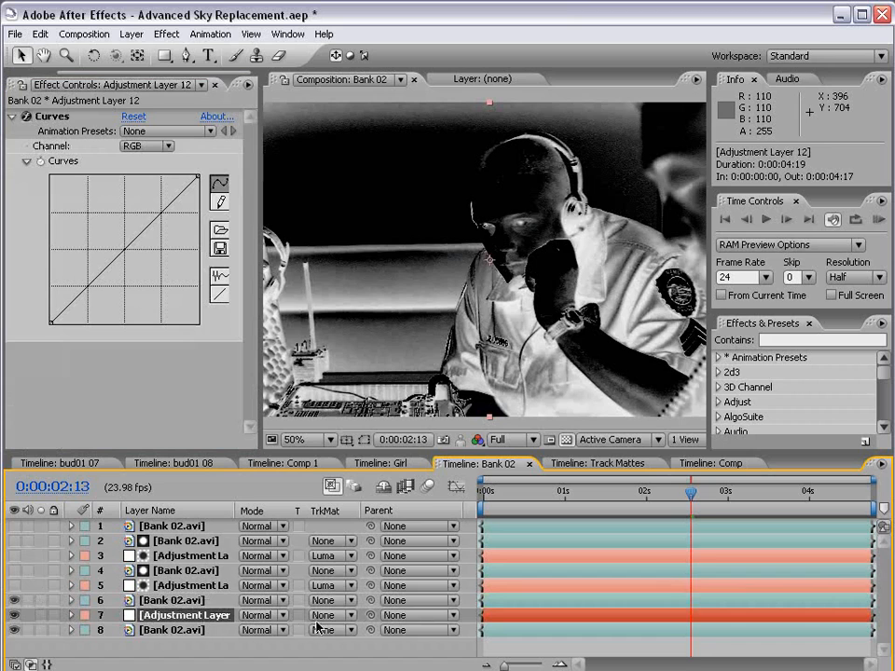
{"action": "left_click", "coordinate": [328, 615]}
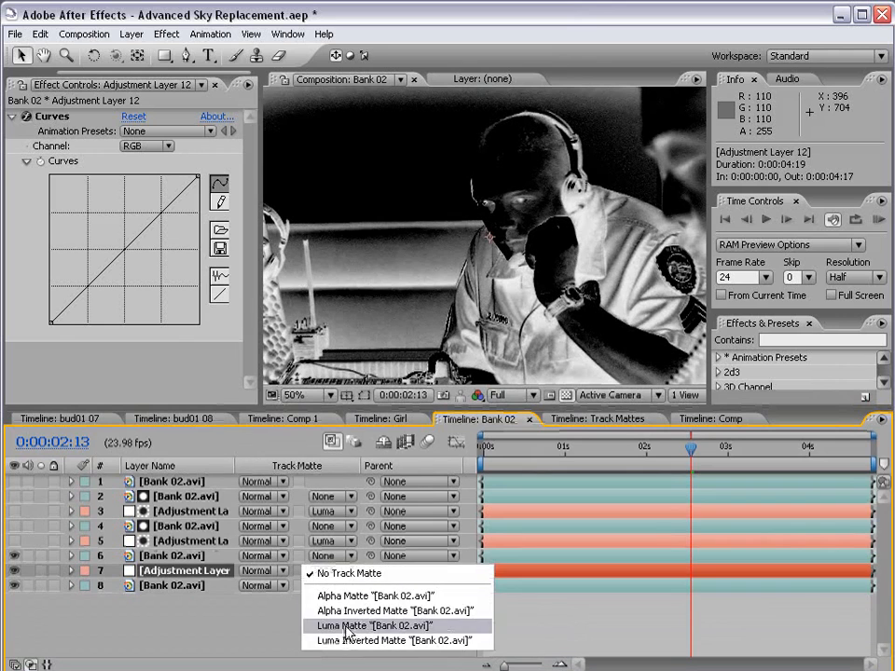
{"action": "left_click", "coordinate": [359, 623]}
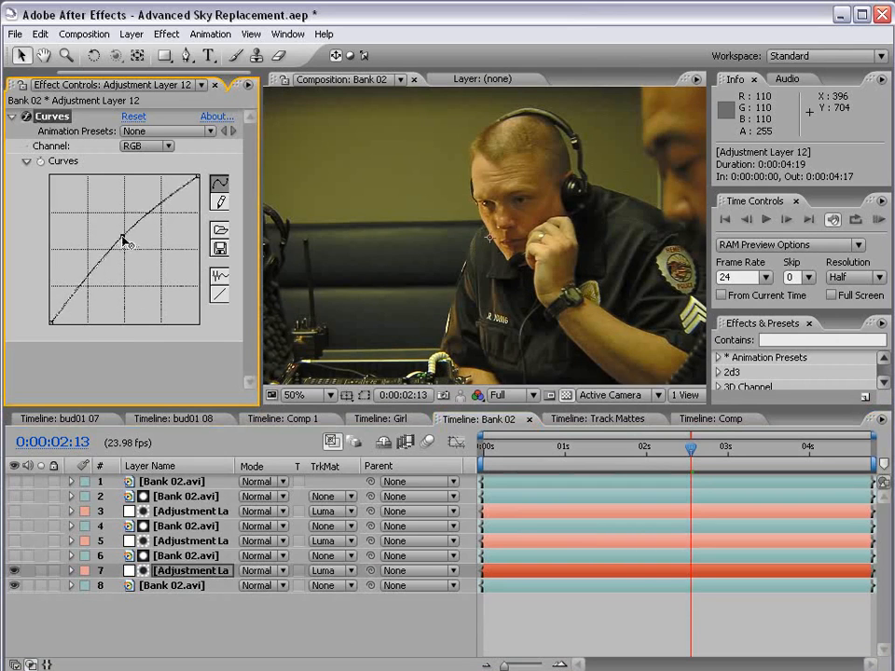
Step: Bend the Curves line to brighten, then darken, the shadow areas
{"action": "left_click_drag", "start_coordinate": [124, 241], "coordinate": [96, 216]}
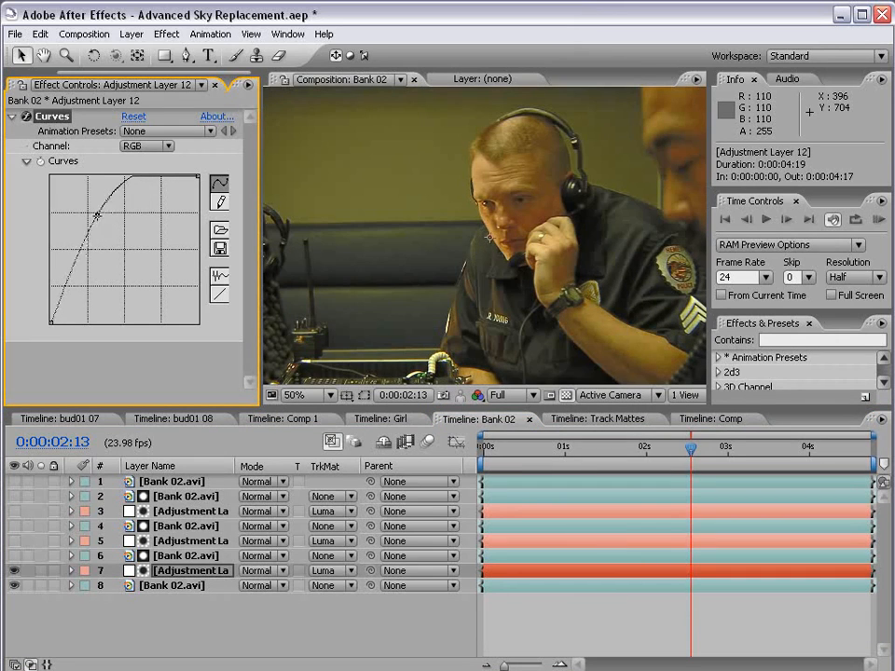
{"action": "left_click_drag", "start_coordinate": [98, 214], "coordinate": [109, 216]}
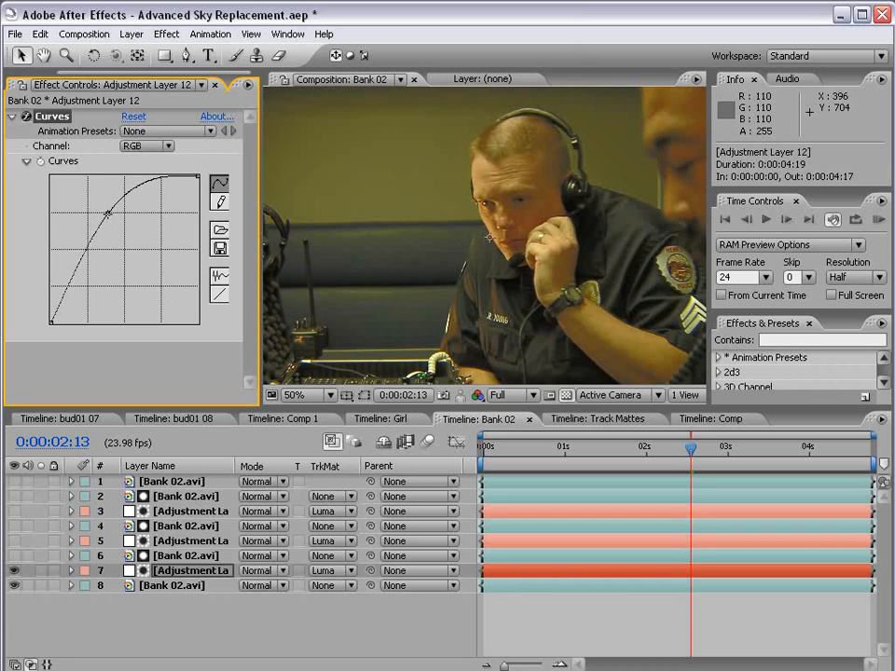
{"action": "left_click", "coordinate": [141, 116]}
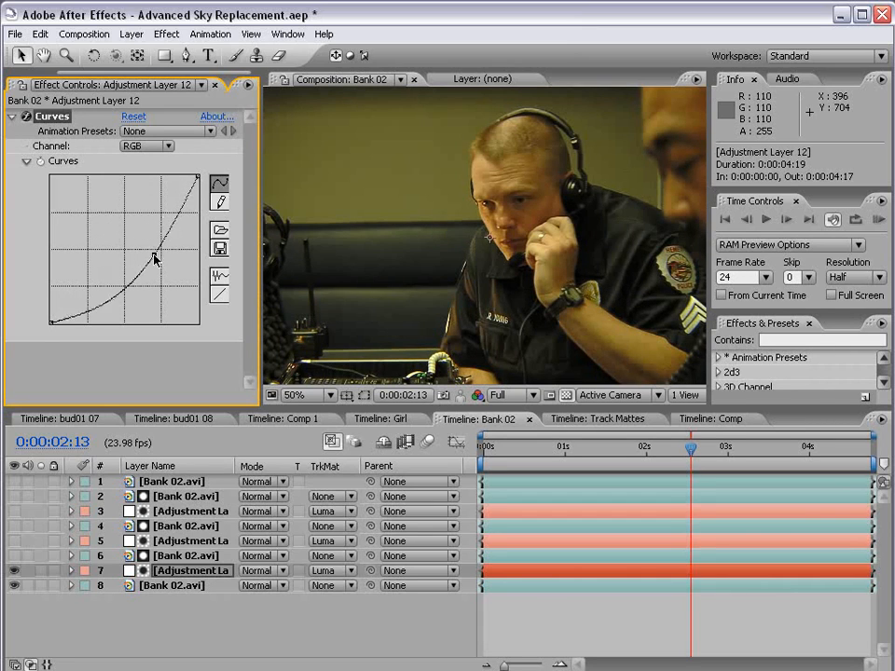
{"action": "left_click_drag", "start_coordinate": [156, 259], "coordinate": [168, 254]}
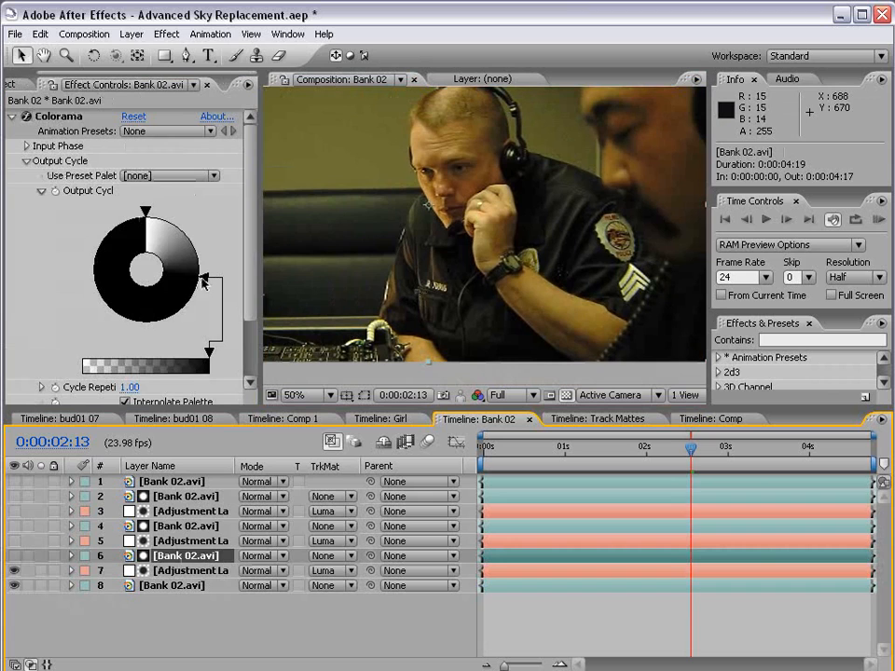
Step: Drag the Colorama Output Cycle points and set one to white
{"action": "left_click_drag", "start_coordinate": [203, 282], "coordinate": [191, 231]}
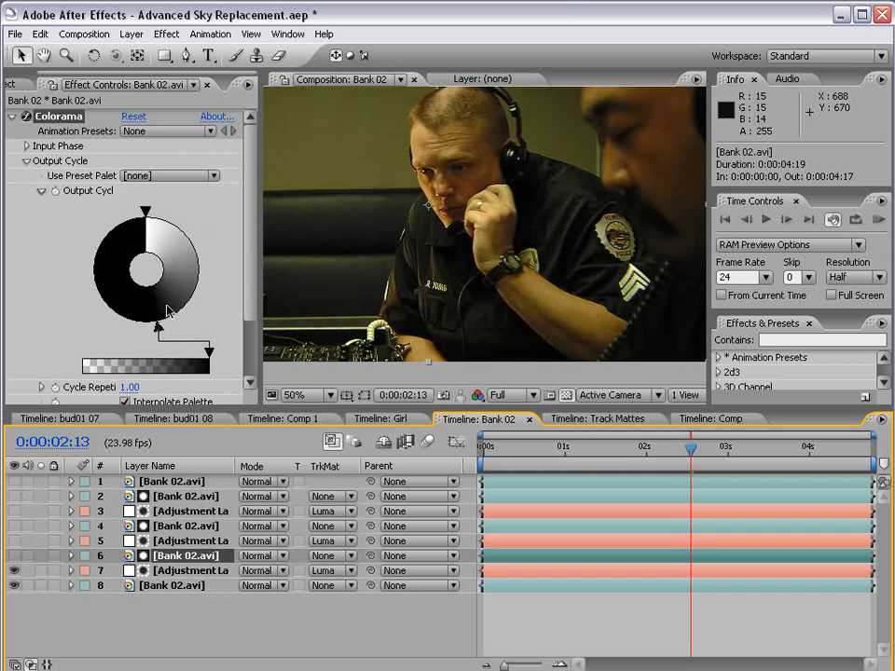
{"action": "left_click_drag", "start_coordinate": [168, 313], "coordinate": [93, 298]}
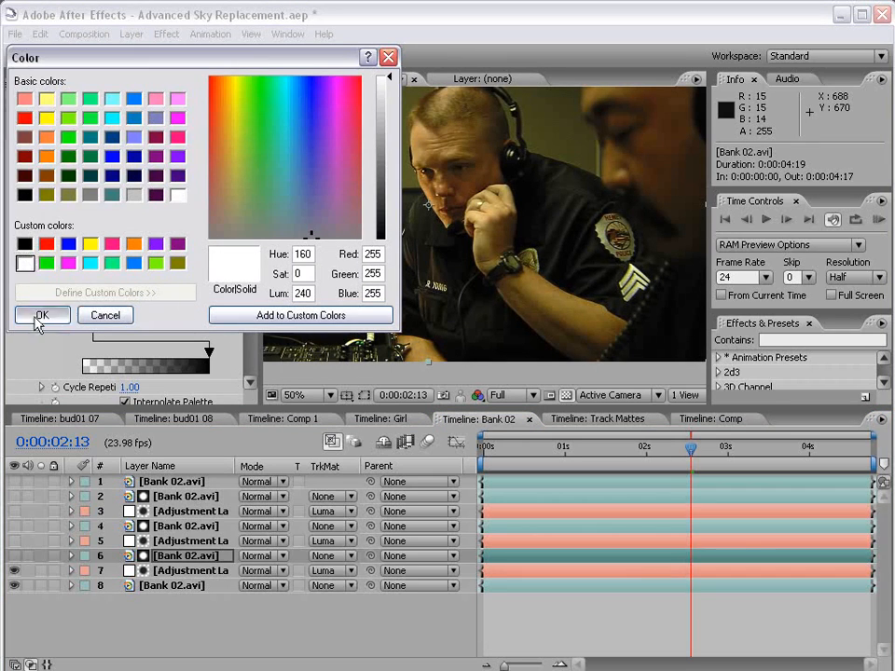
{"action": "left_click", "coordinate": [41, 314]}
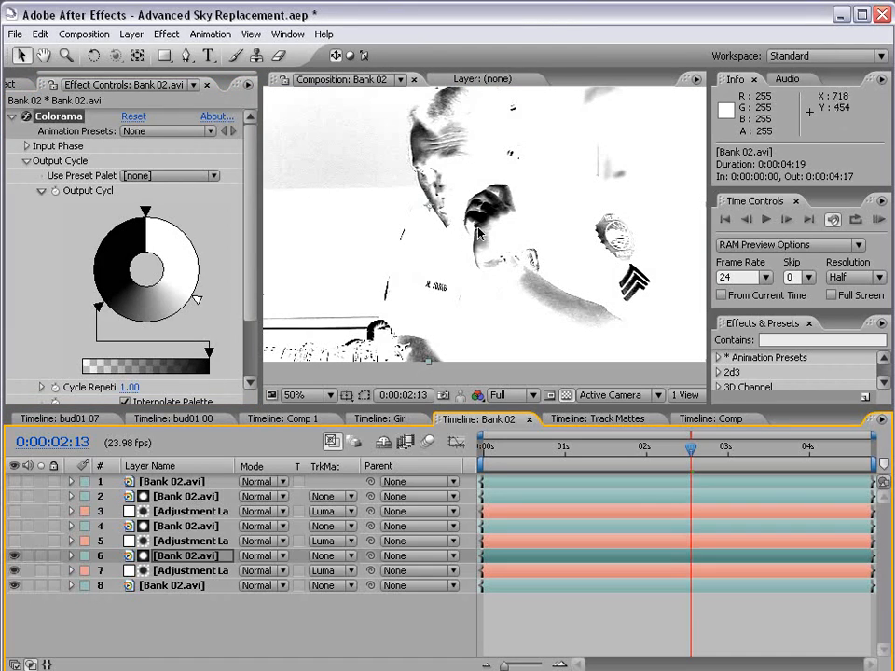
{"action": "mouse_move", "coordinate": [517, 212]}
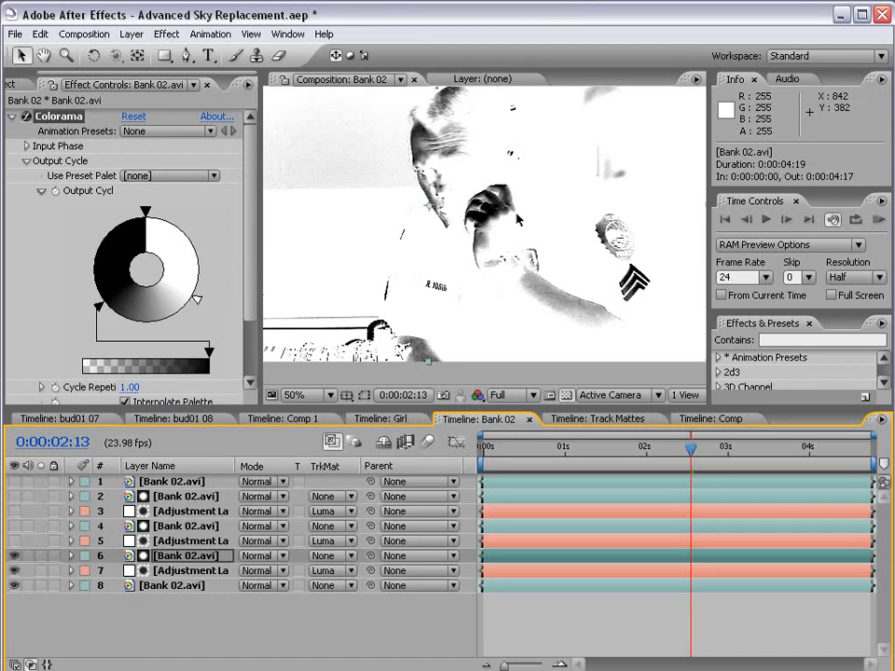